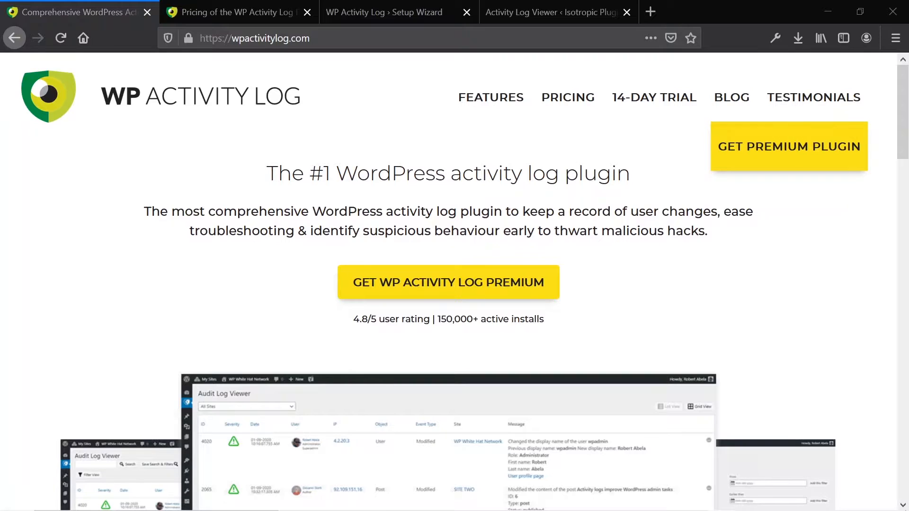
{"action": "mouse_move", "coordinate": [554, 471]}
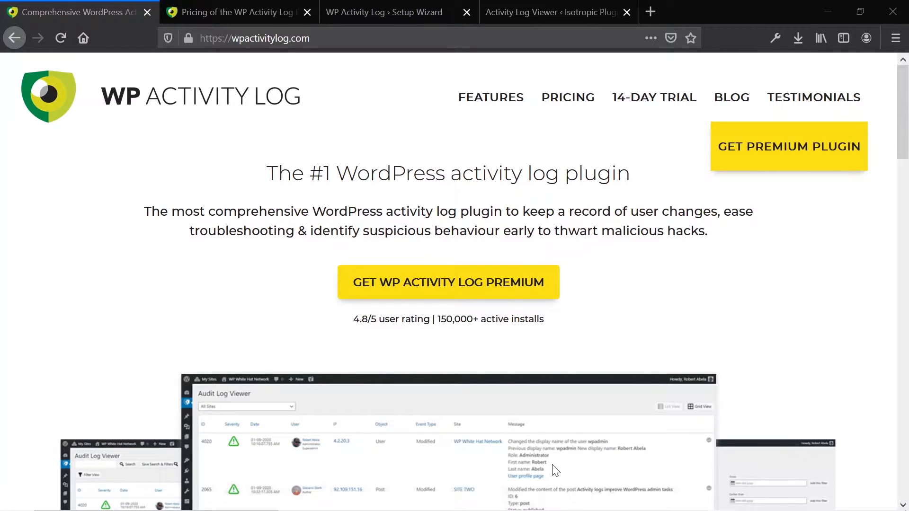
{"action": "mouse_move", "coordinate": [260, 244]}
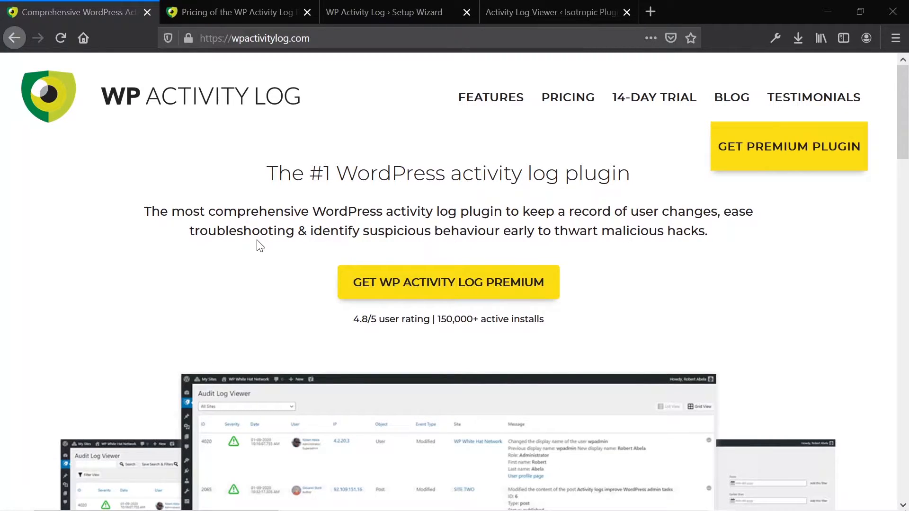
{"action": "mouse_move", "coordinate": [253, 248]}
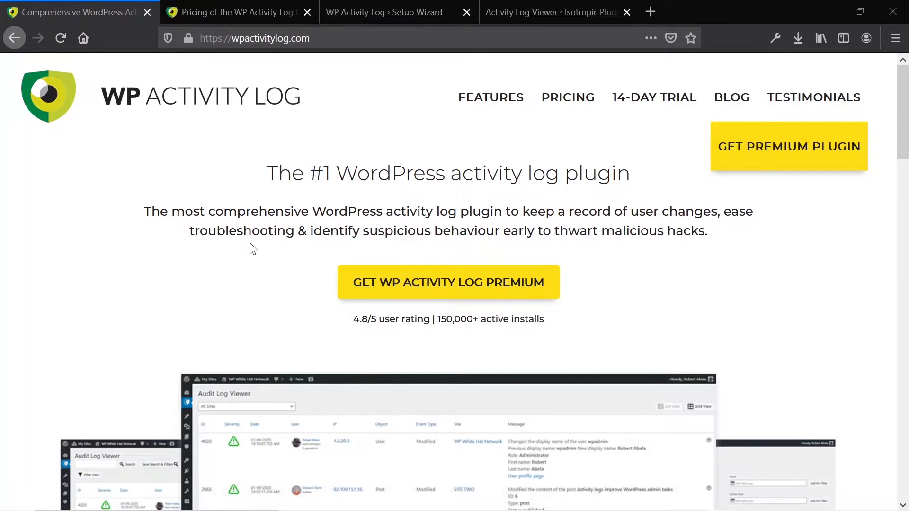
Browse the pricing page past the Starter, Professional and Business plan cards to the money-back guarantee.
{"action": "scroll", "scroll_direction": "down", "scroll_amount": 3}
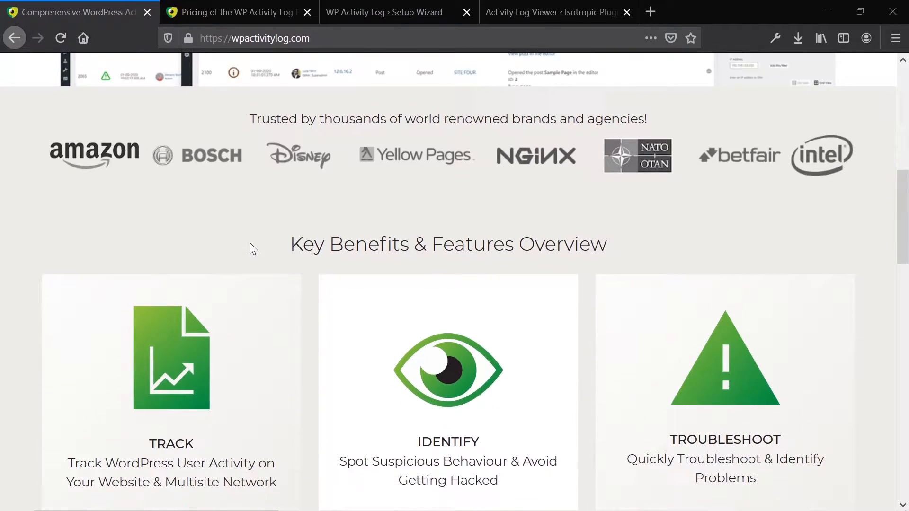
{"action": "scroll", "scroll_direction": "down", "scroll_amount": 3}
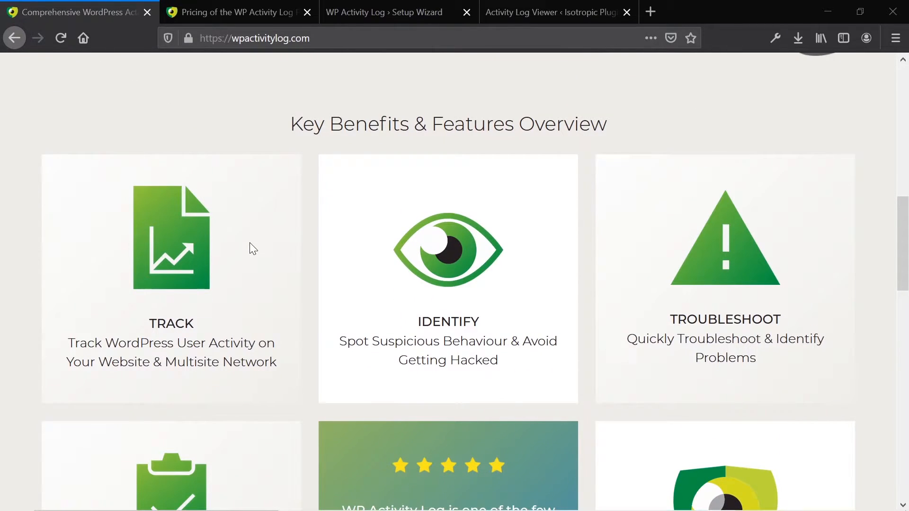
{"action": "mouse_move", "coordinate": [243, 275]}
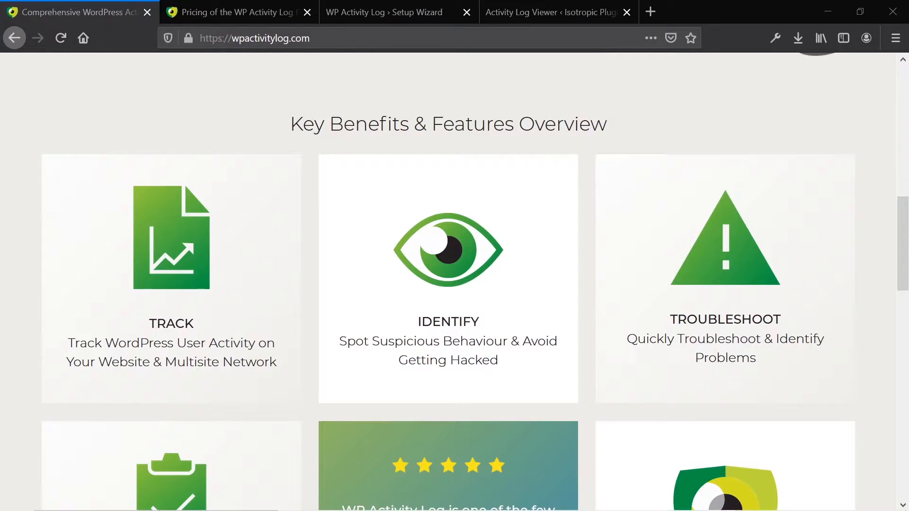
{"action": "mouse_move", "coordinate": [242, 335]}
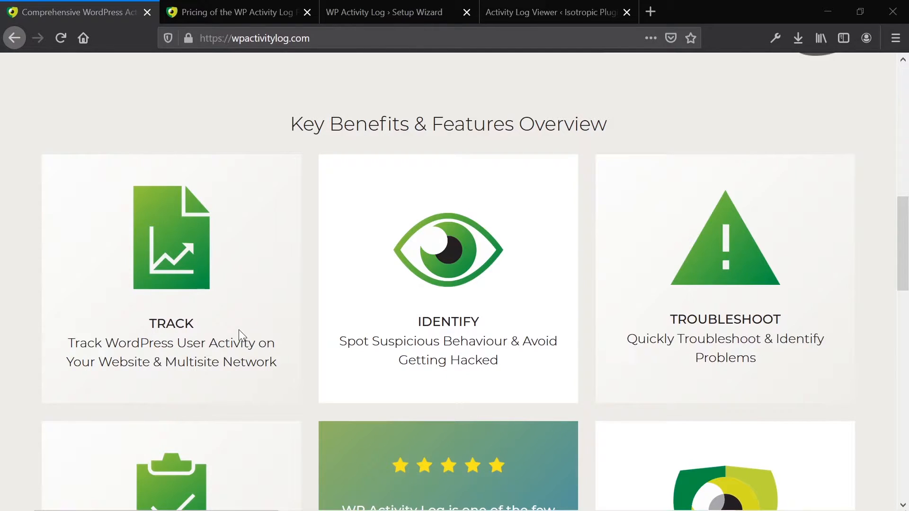
{"action": "left_click_drag", "start_coordinate": [103, 342], "coordinate": [278, 343]}
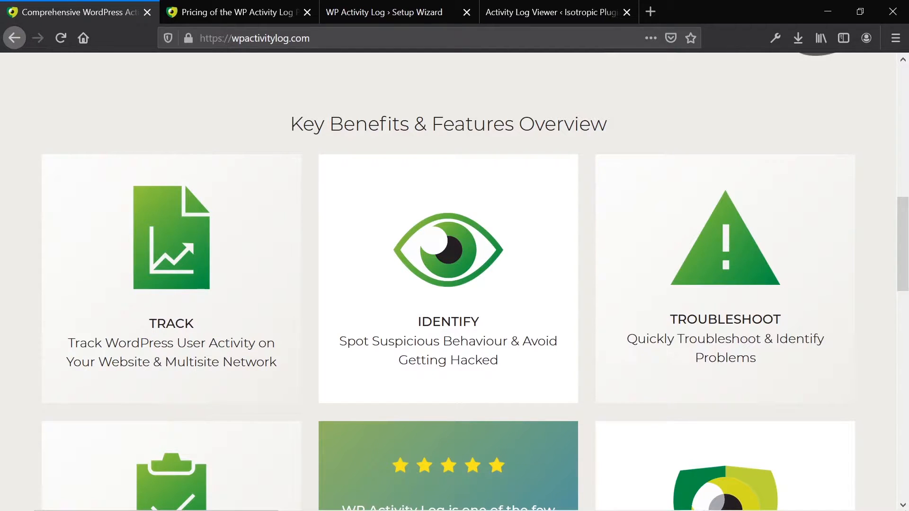
{"action": "mouse_move", "coordinate": [225, 333]}
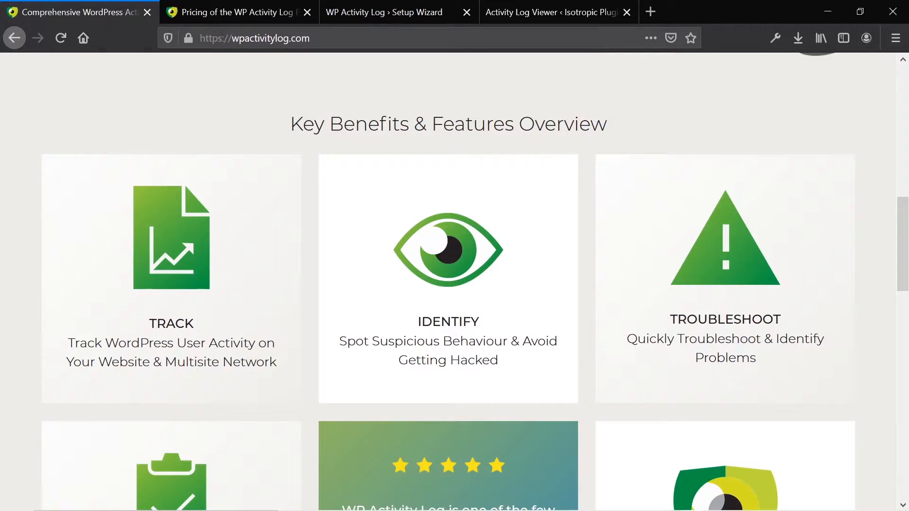
{"action": "scroll", "scroll_direction": "down", "scroll_amount": 3}
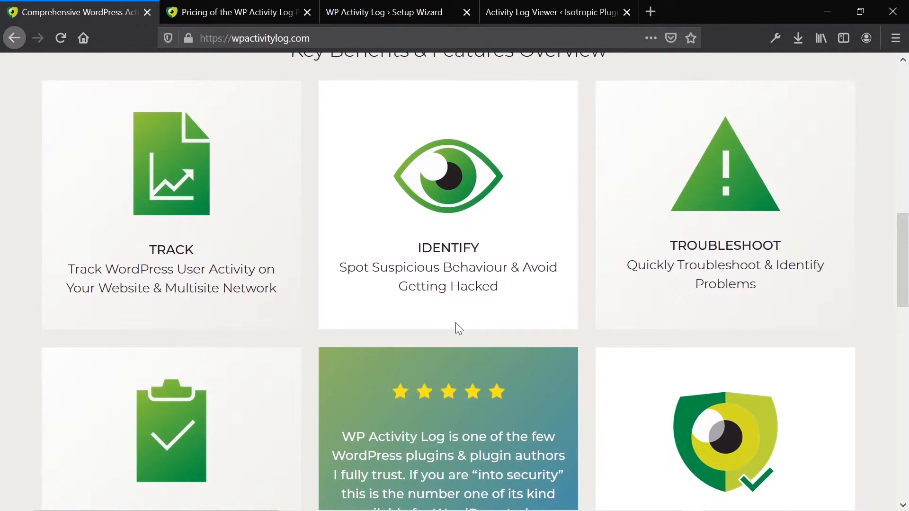
{"action": "mouse_move", "coordinate": [467, 306]}
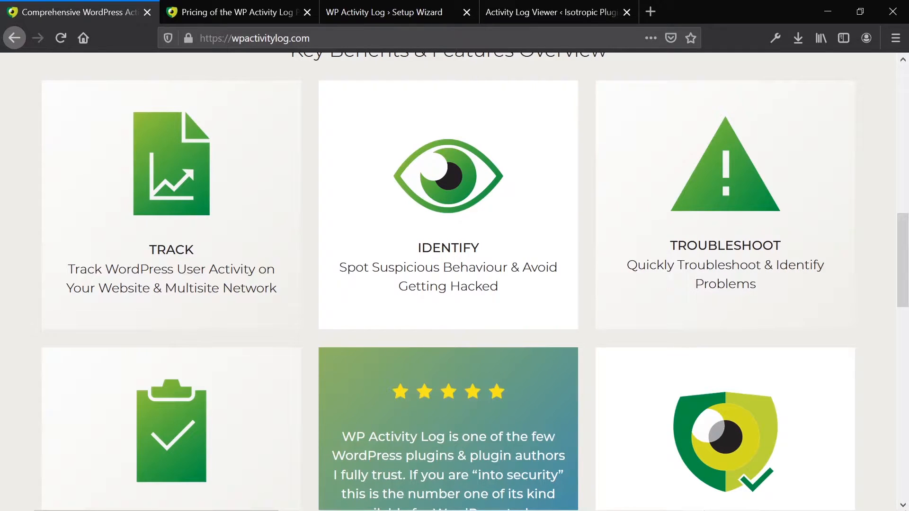
{"action": "mouse_move", "coordinate": [507, 289]}
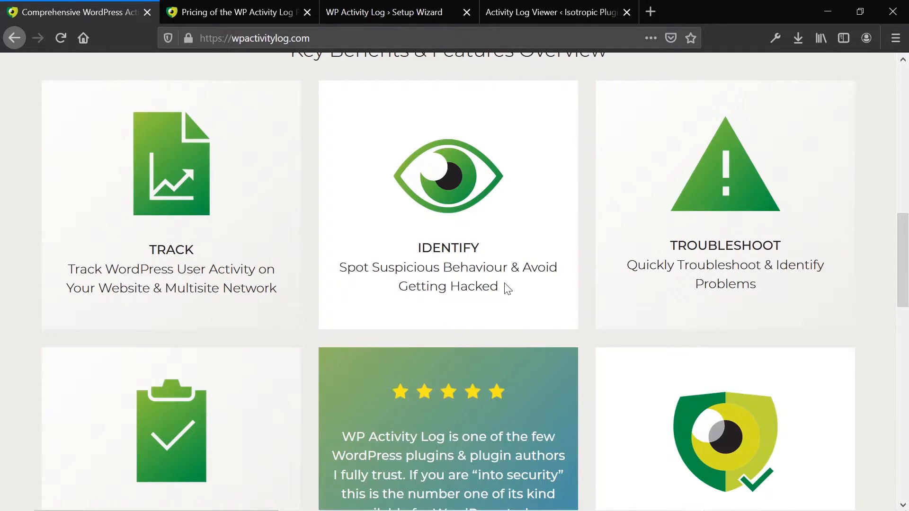
{"action": "scroll", "scroll_direction": "down", "scroll_amount": 3}
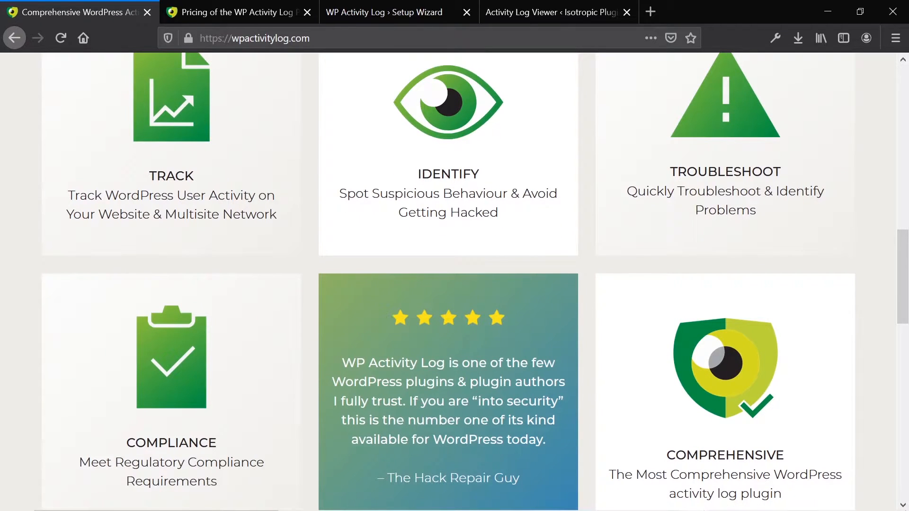
{"action": "mouse_move", "coordinate": [441, 237]}
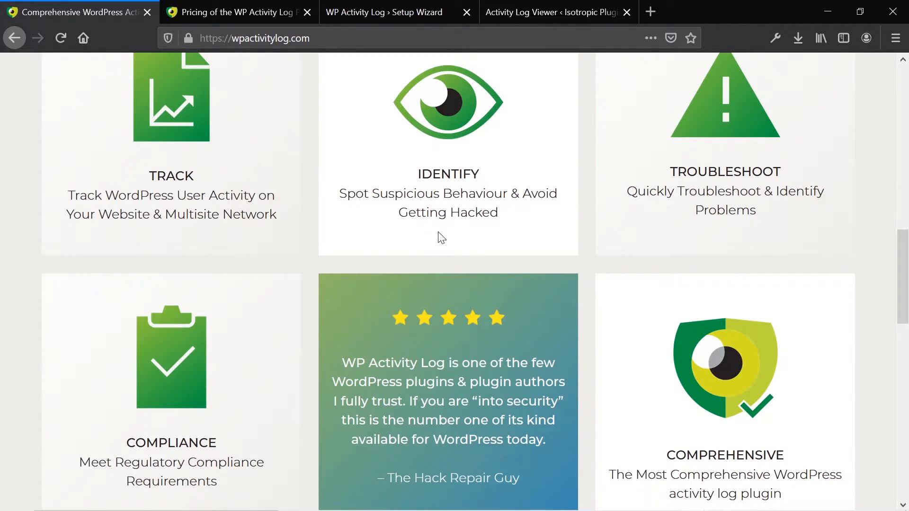
{"action": "scroll", "scroll_direction": "down", "scroll_amount": 3}
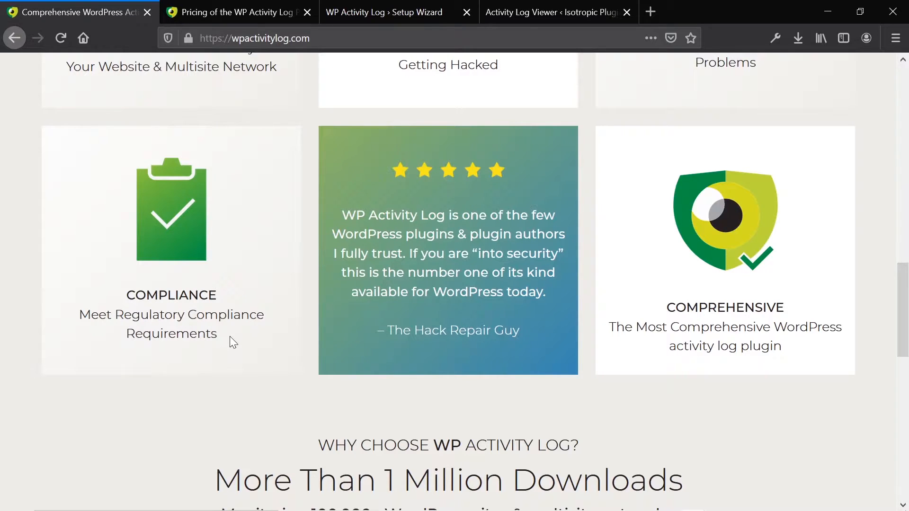
{"action": "mouse_move", "coordinate": [768, 288]}
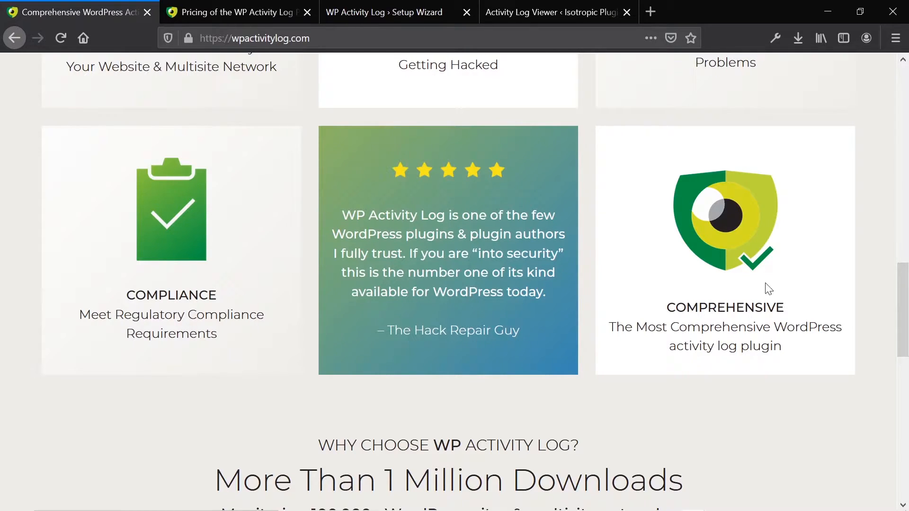
{"action": "scroll", "scroll_direction": "down", "scroll_amount": 3}
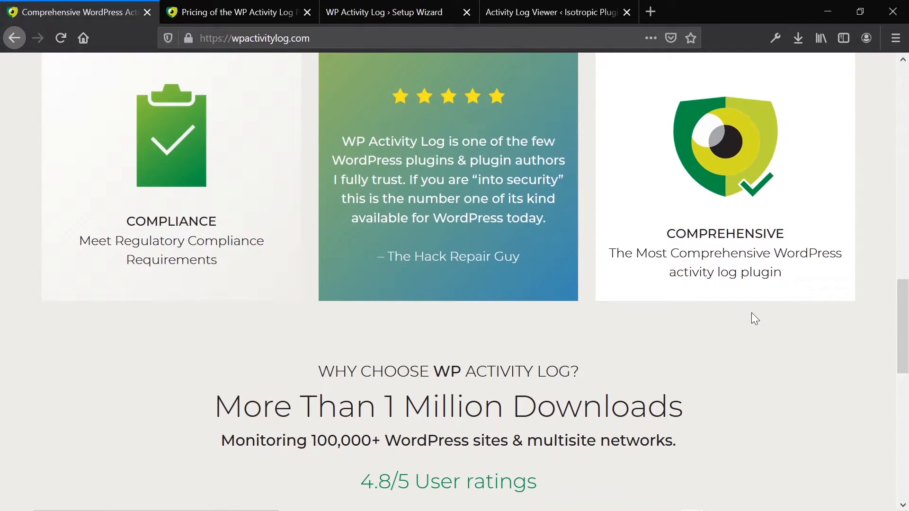
{"action": "scroll", "scroll_direction": "down", "scroll_amount": 3}
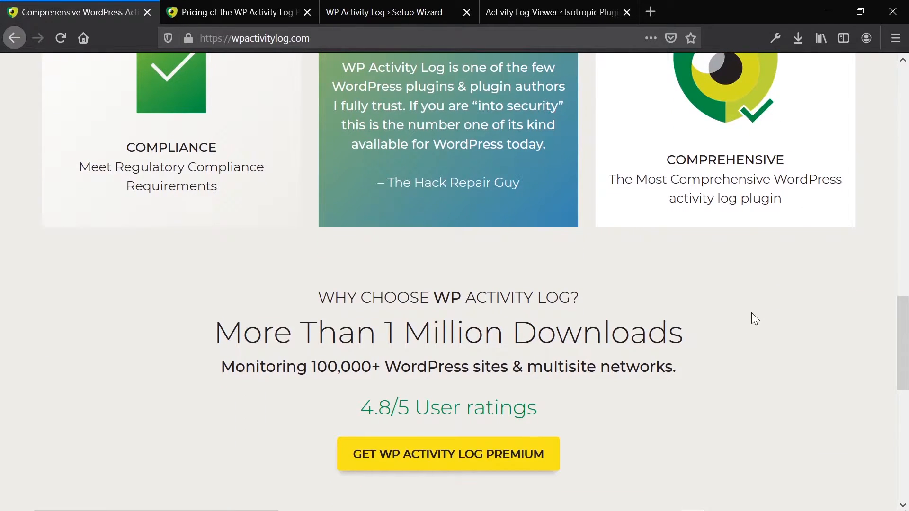
{"action": "scroll", "scroll_direction": "down", "scroll_amount": 3}
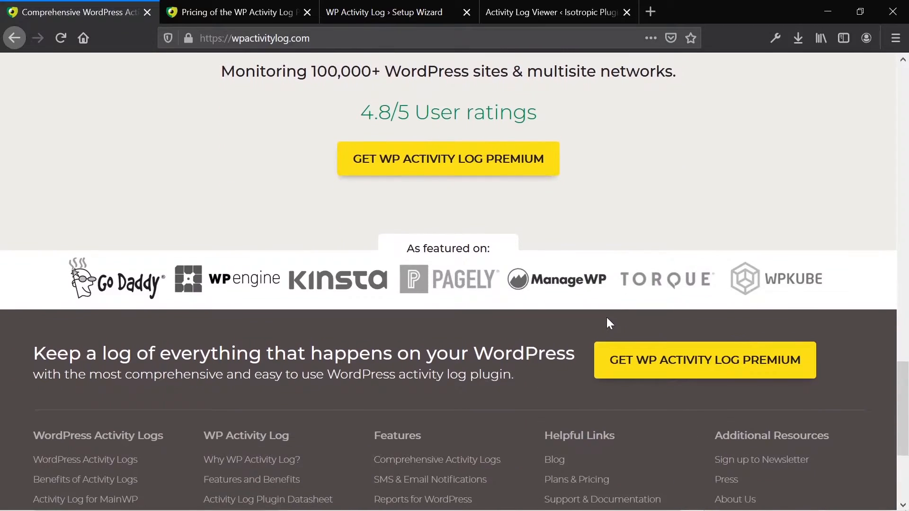
{"action": "scroll", "scroll_direction": "up", "scroll_amount": 3}
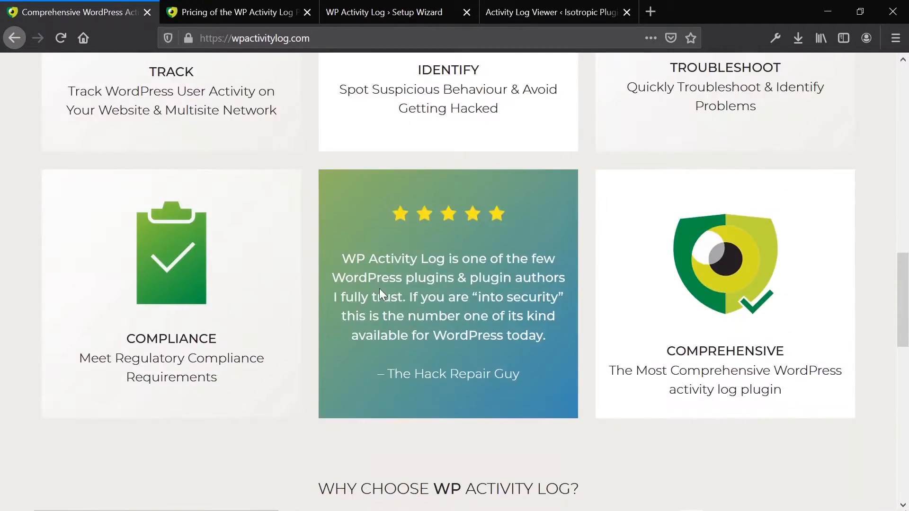
{"action": "scroll", "scroll_direction": "down", "scroll_amount": 3}
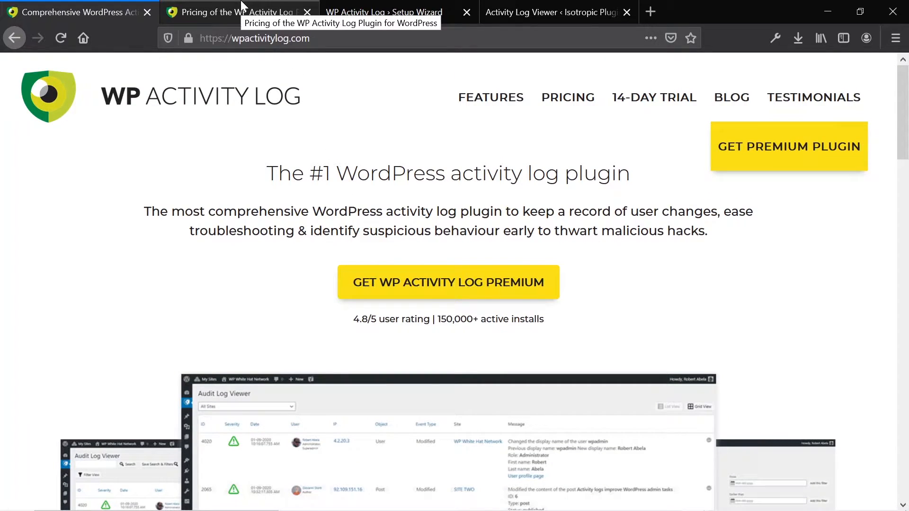
{"action": "mouse_move", "coordinate": [252, 5]}
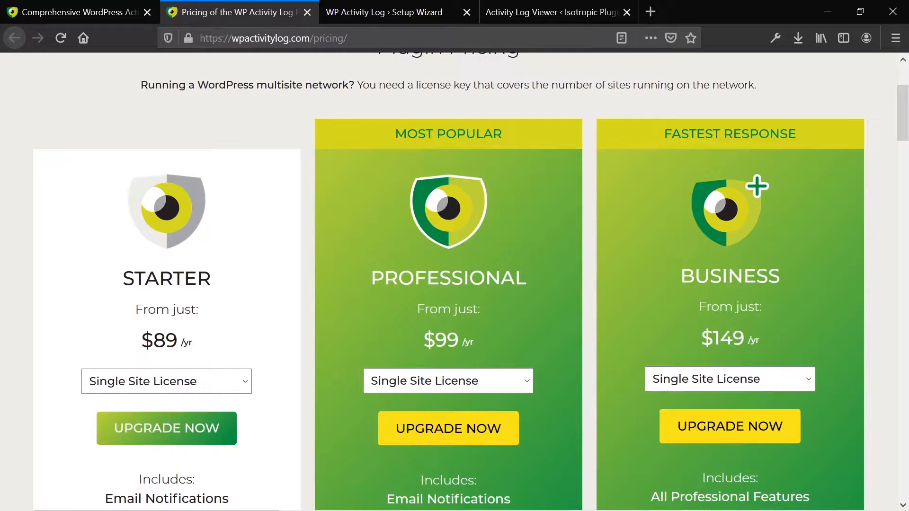
{"action": "scroll", "scroll_direction": "up", "scroll_amount": 3}
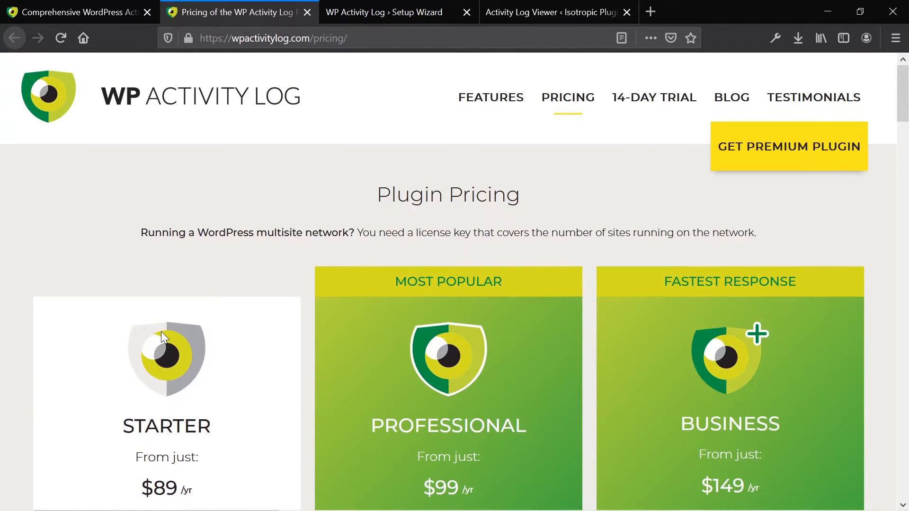
{"action": "scroll", "scroll_direction": "down", "scroll_amount": 3}
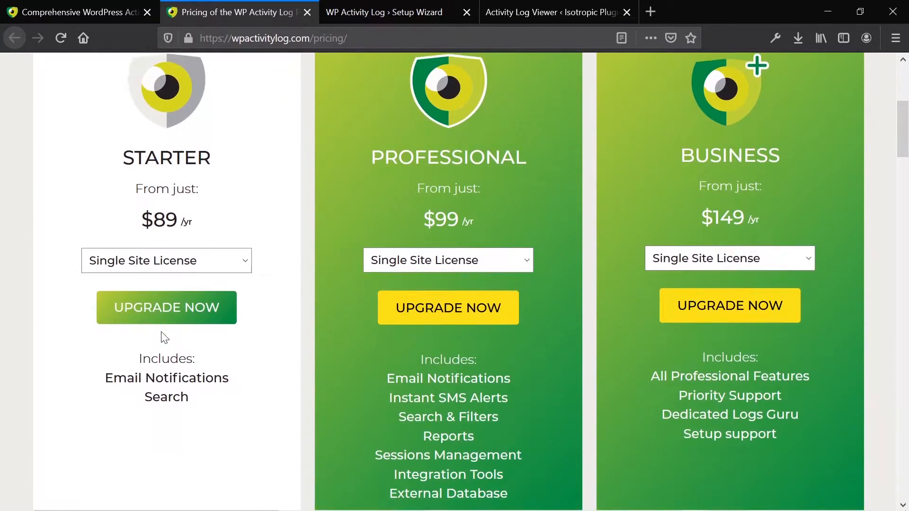
{"action": "scroll", "scroll_direction": "down", "scroll_amount": 3}
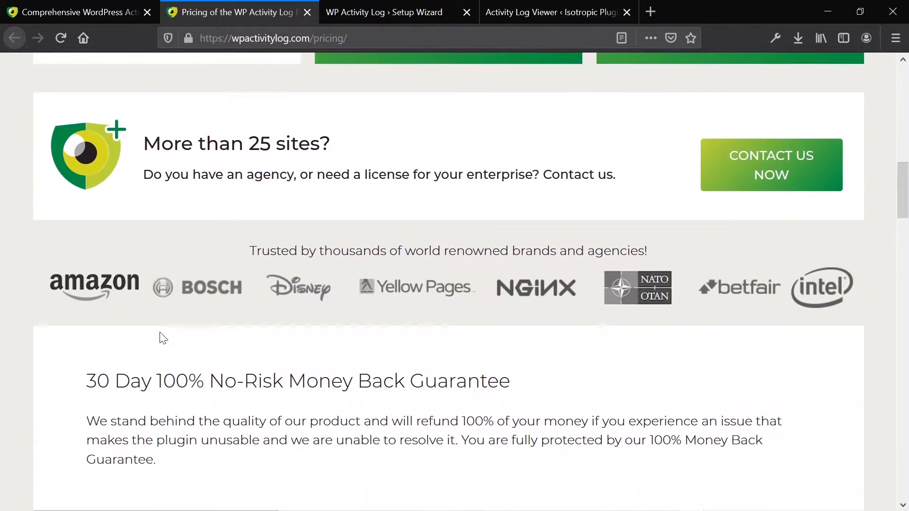
{"action": "scroll", "scroll_direction": "down", "scroll_amount": 3}
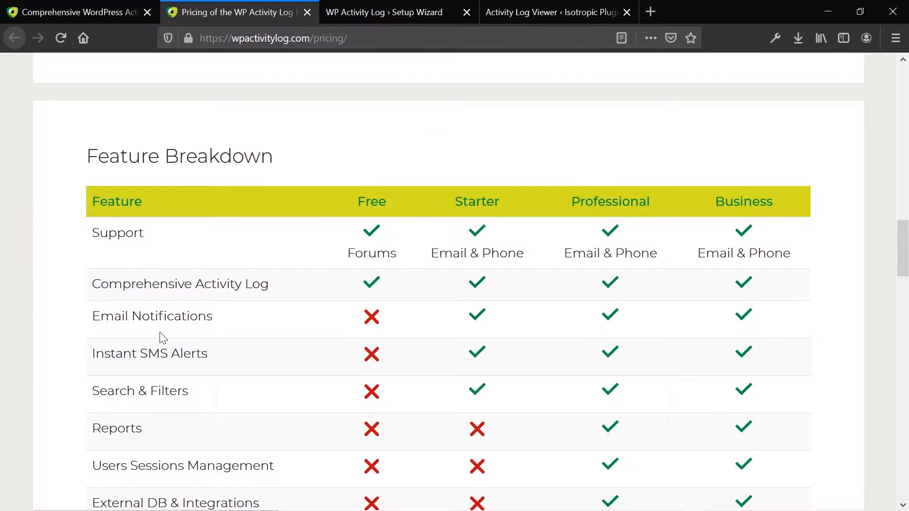
{"action": "scroll", "scroll_direction": "down", "scroll_amount": 3}
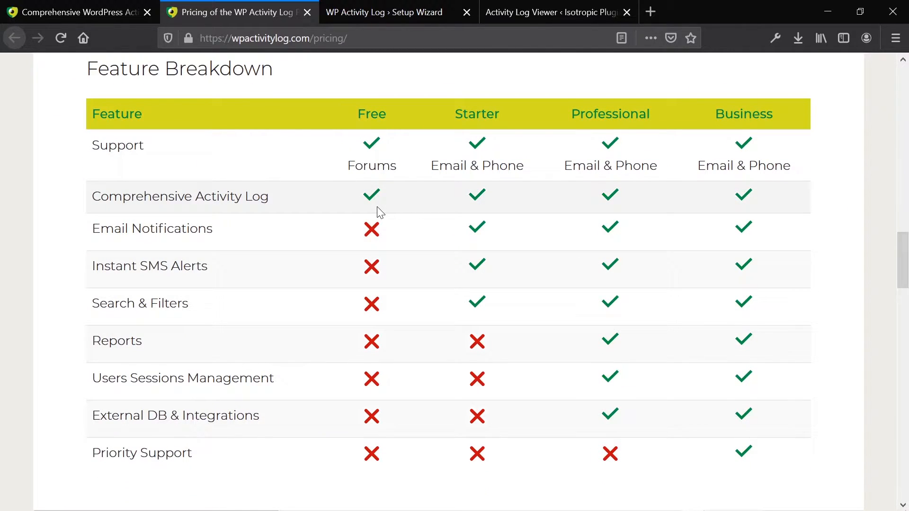
{"action": "mouse_move", "coordinate": [385, 203]}
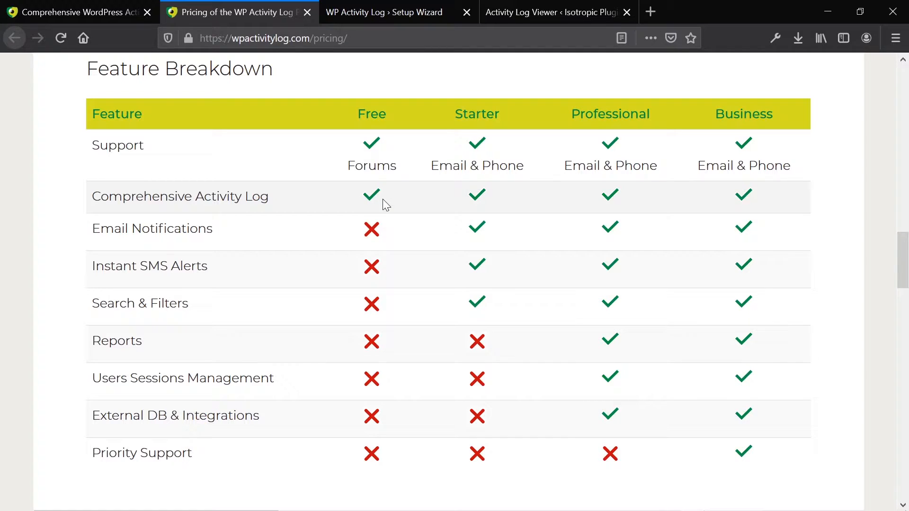
{"action": "mouse_move", "coordinate": [362, 239]}
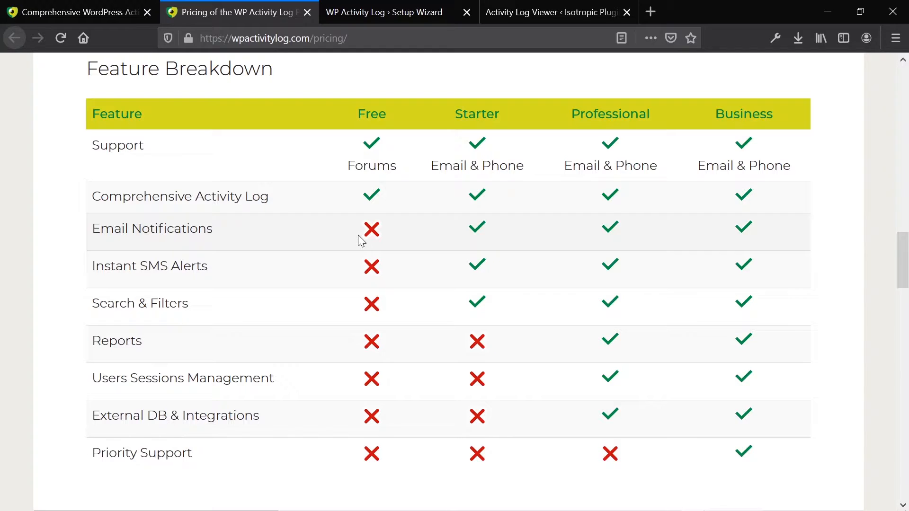
{"action": "mouse_move", "coordinate": [230, 237]}
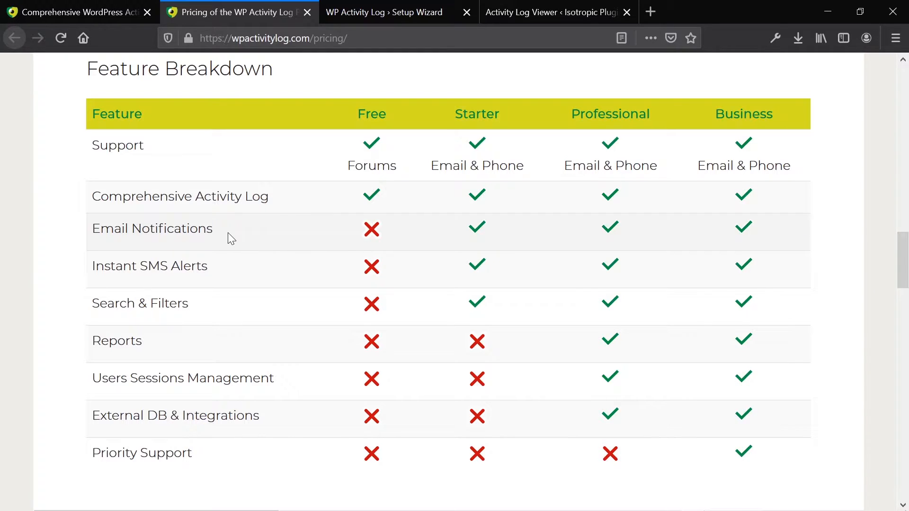
{"action": "mouse_move", "coordinate": [169, 244]}
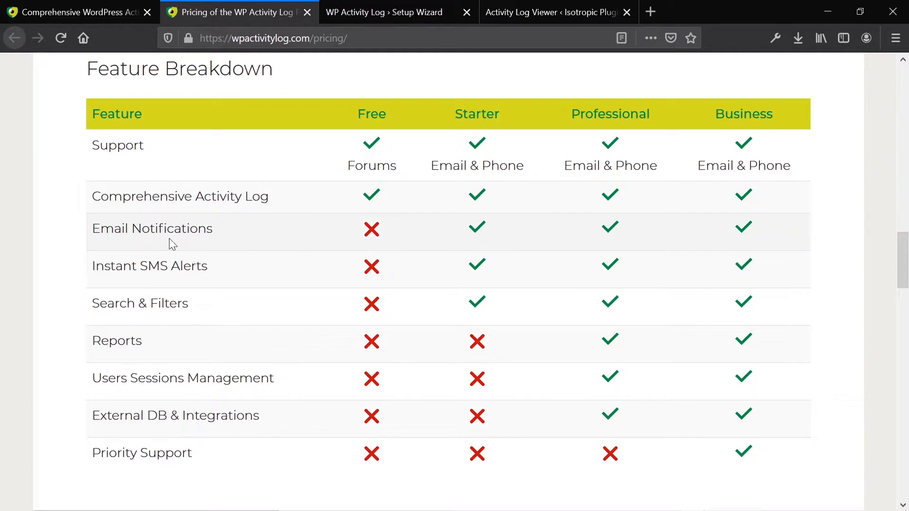
{"action": "mouse_move", "coordinate": [386, 160]}
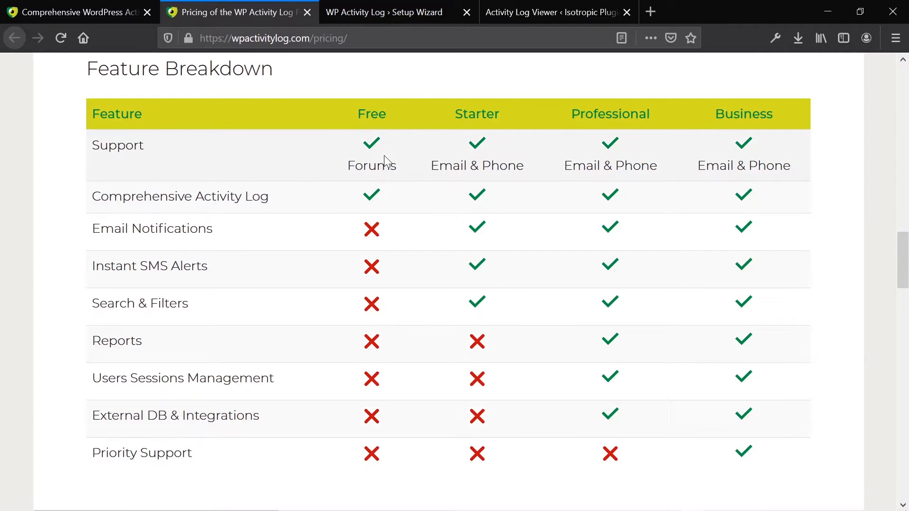
{"action": "mouse_move", "coordinate": [363, 206]}
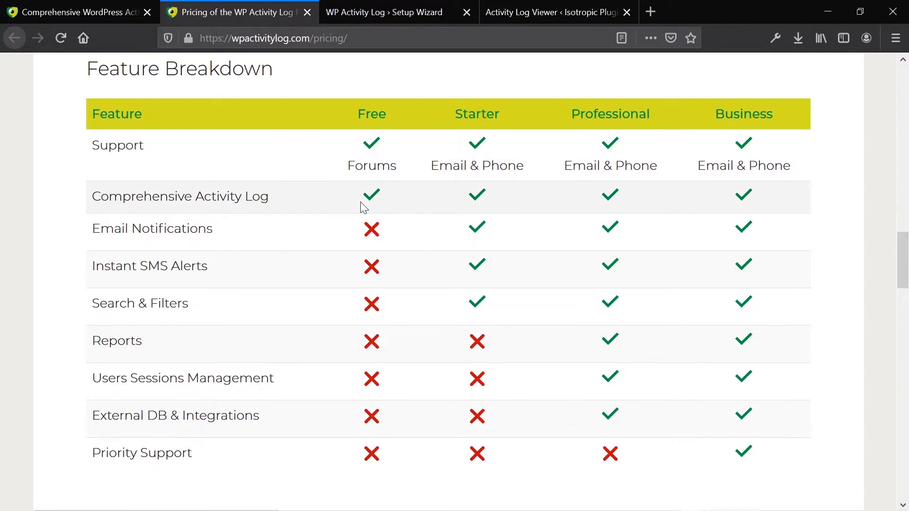
{"action": "mouse_move", "coordinate": [310, 231]}
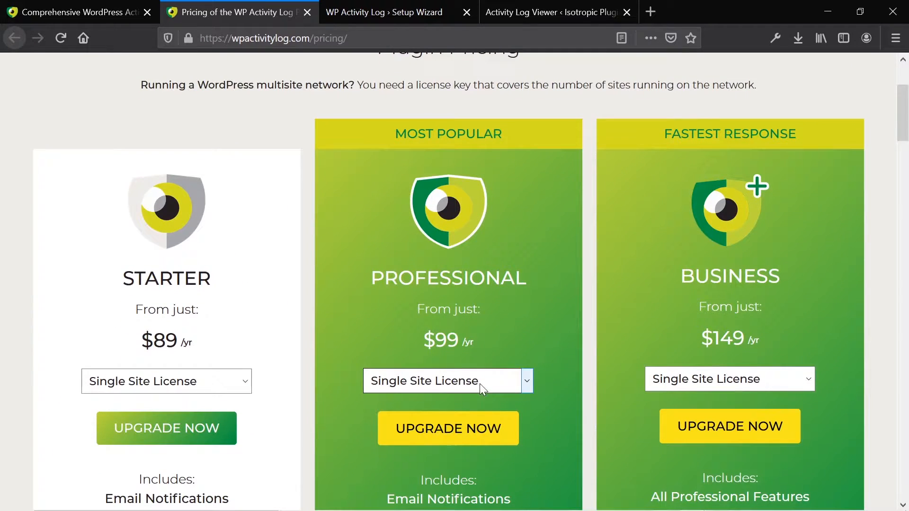
{"action": "scroll", "scroll_direction": "down", "scroll_amount": 3}
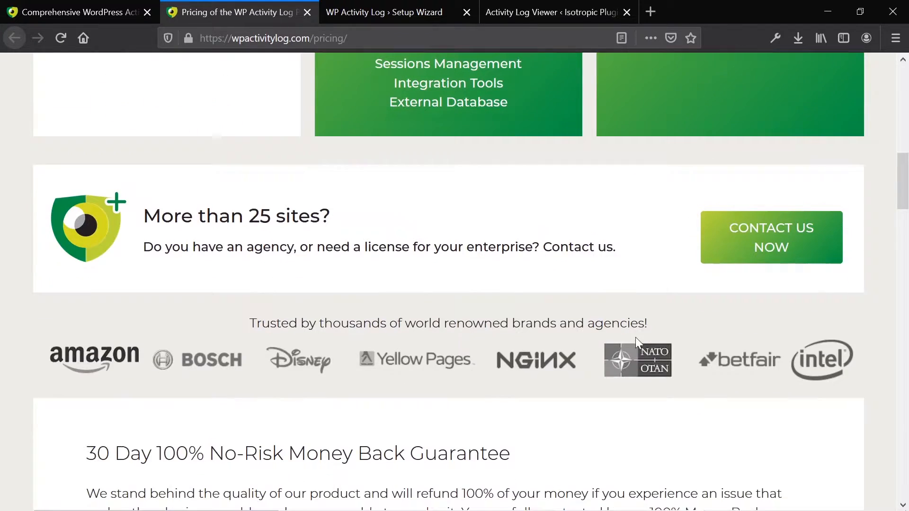
{"action": "scroll", "scroll_direction": "down", "scroll_amount": 3}
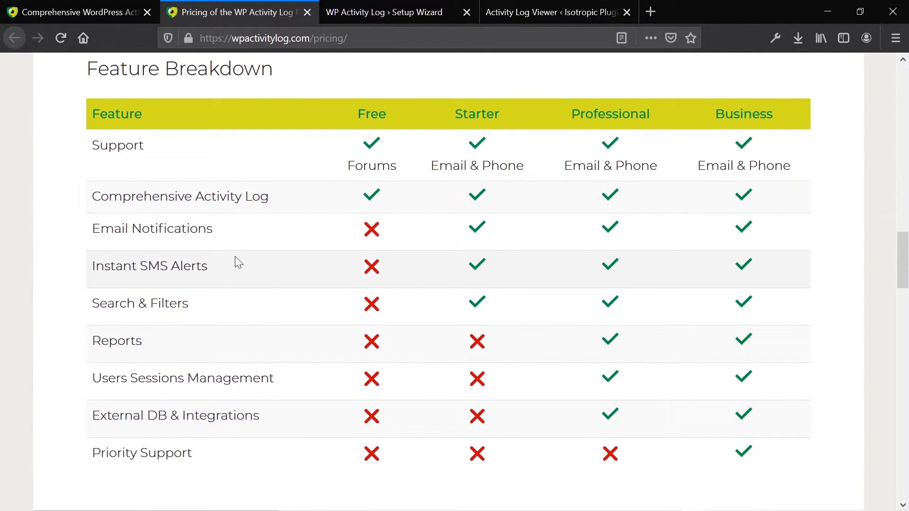
{"action": "mouse_move", "coordinate": [262, 236]}
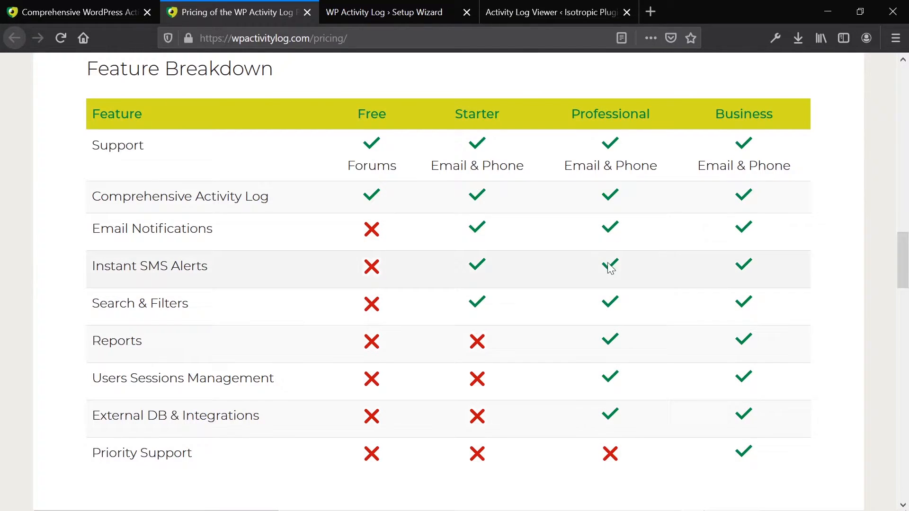
{"action": "mouse_move", "coordinate": [624, 410]}
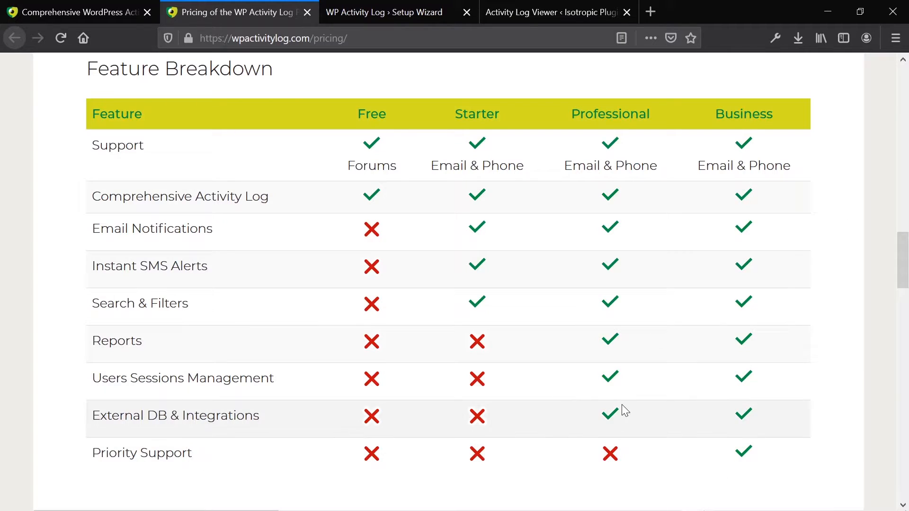
{"action": "mouse_move", "coordinate": [289, 443]}
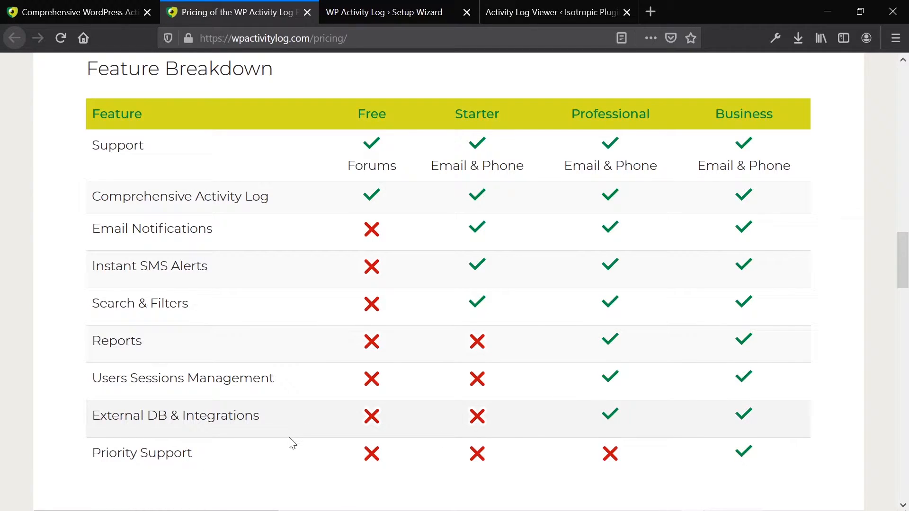
{"action": "mouse_move", "coordinate": [345, 401]}
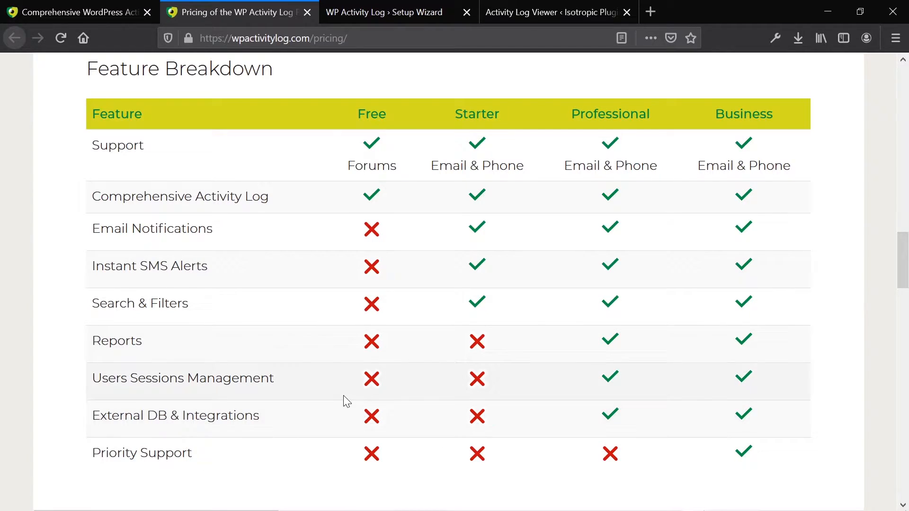
{"action": "mouse_move", "coordinate": [310, 394]}
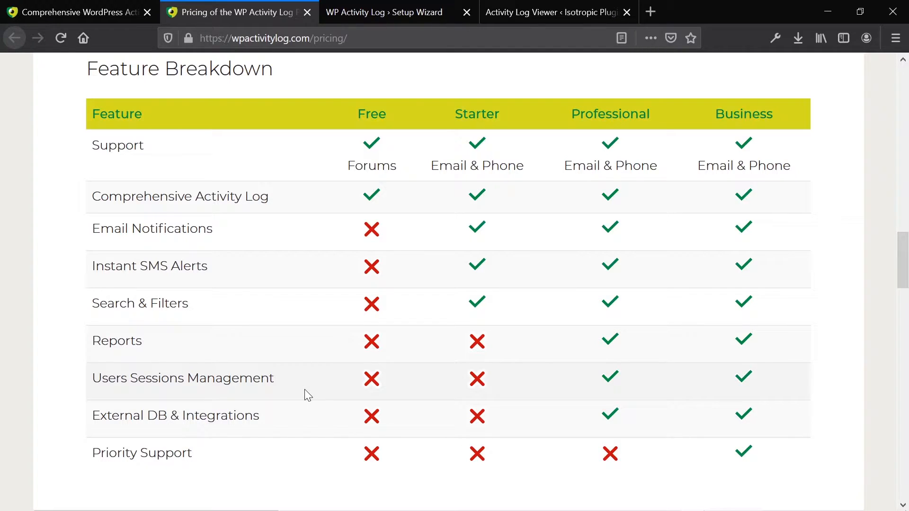
{"action": "mouse_move", "coordinate": [325, 402]}
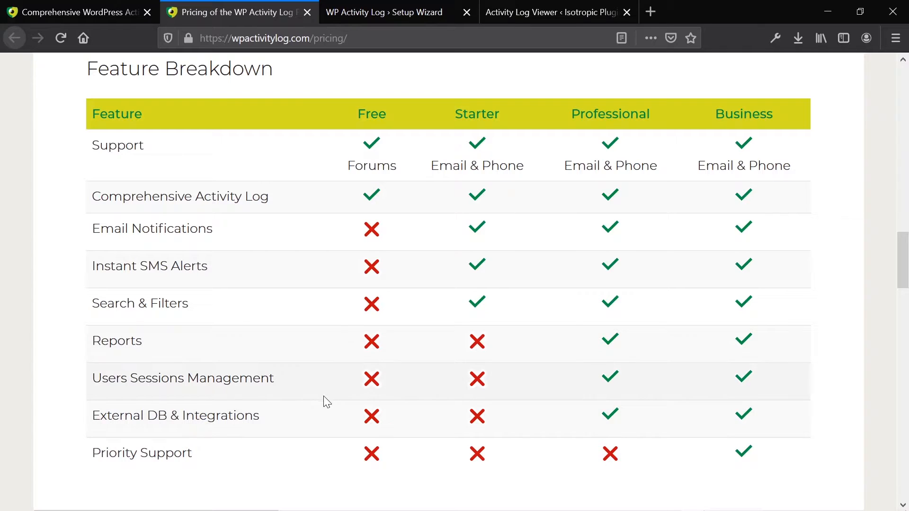
{"action": "mouse_move", "coordinate": [283, 350]}
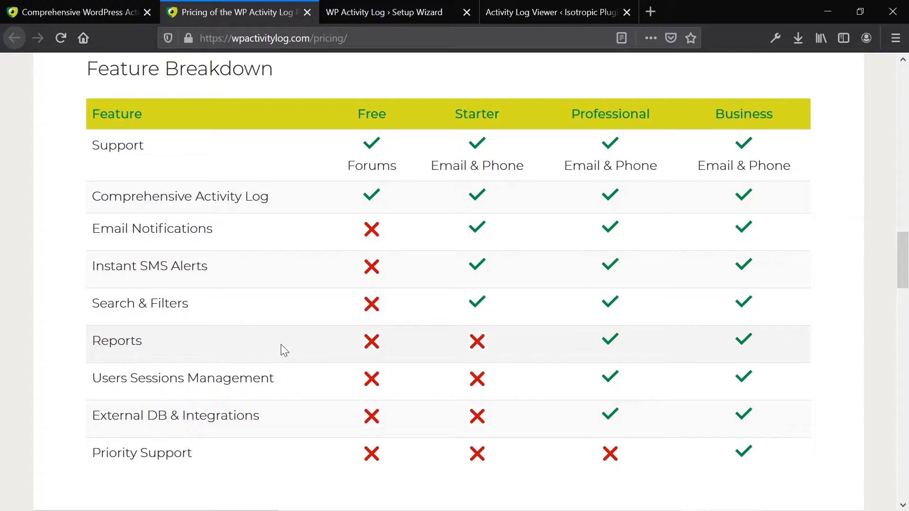
{"action": "mouse_move", "coordinate": [277, 320]}
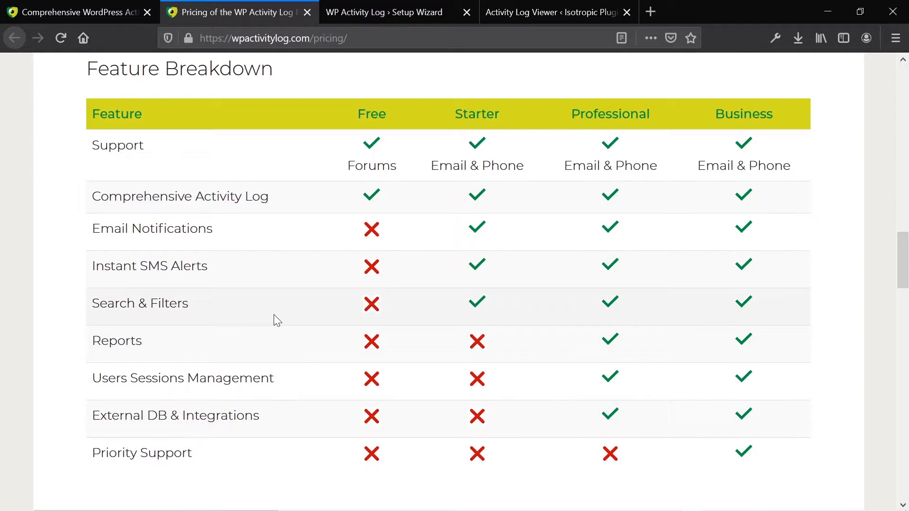
{"action": "mouse_move", "coordinate": [257, 355]}
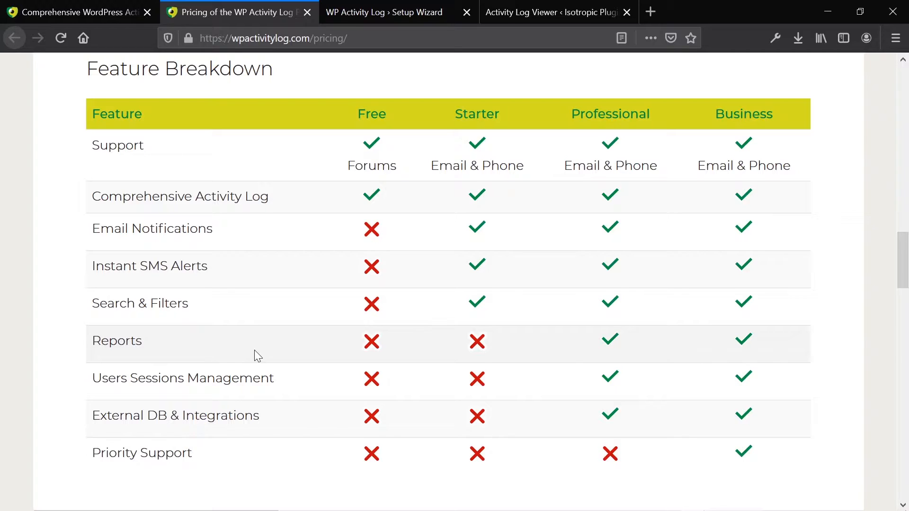
{"action": "mouse_move", "coordinate": [266, 354]}
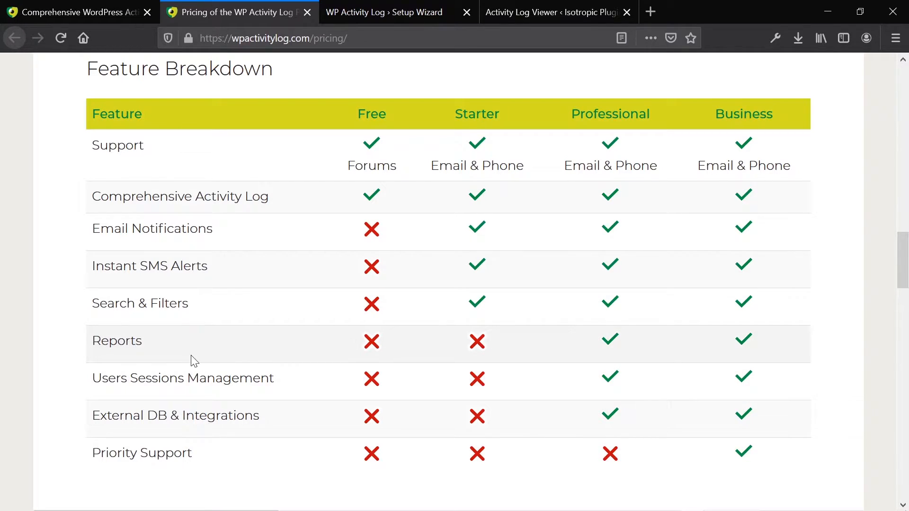
{"action": "mouse_move", "coordinate": [695, 370]}
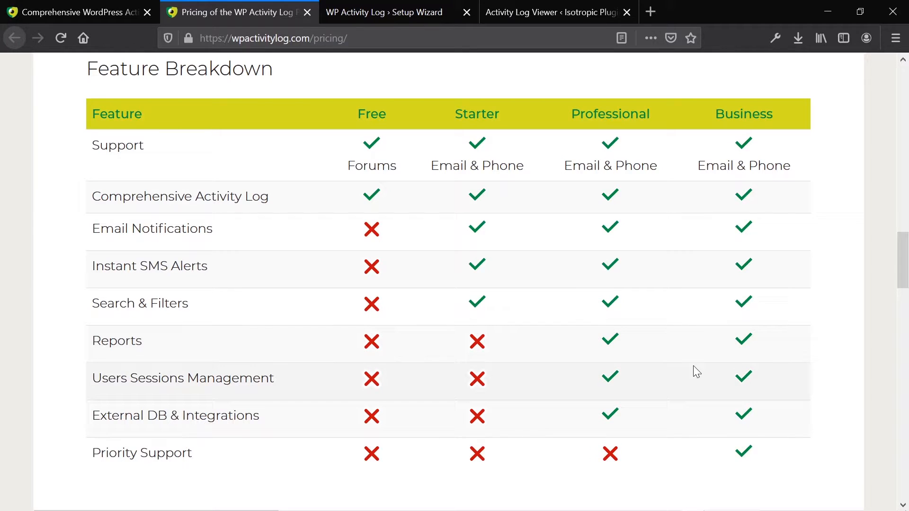
{"action": "mouse_move", "coordinate": [684, 396]}
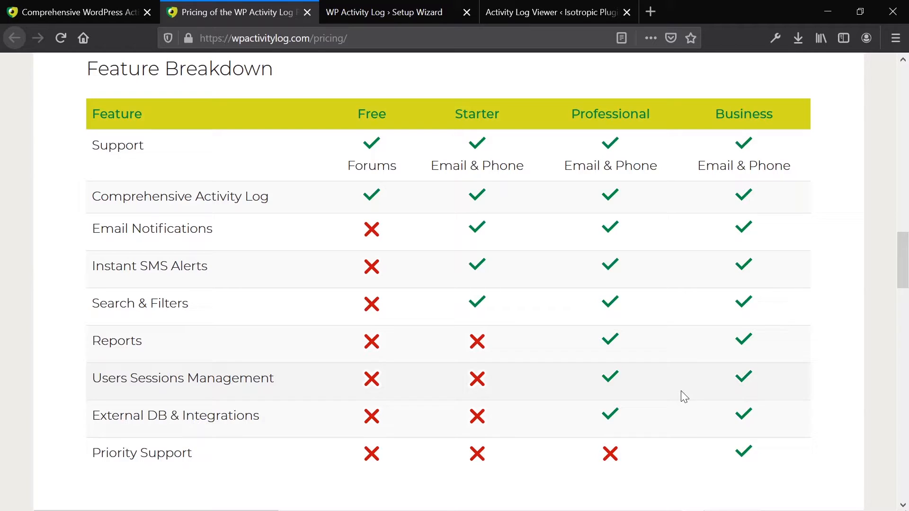
{"action": "mouse_move", "coordinate": [650, 355]}
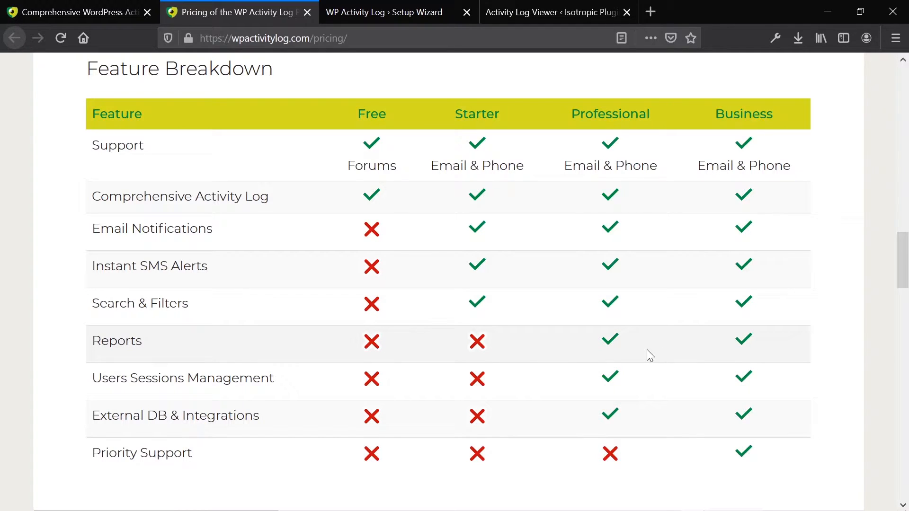
Scroll past the Feature Breakdown through the Pricing Frequently Asked Questions answers.
{"action": "scroll", "scroll_direction": "down", "scroll_amount": 3}
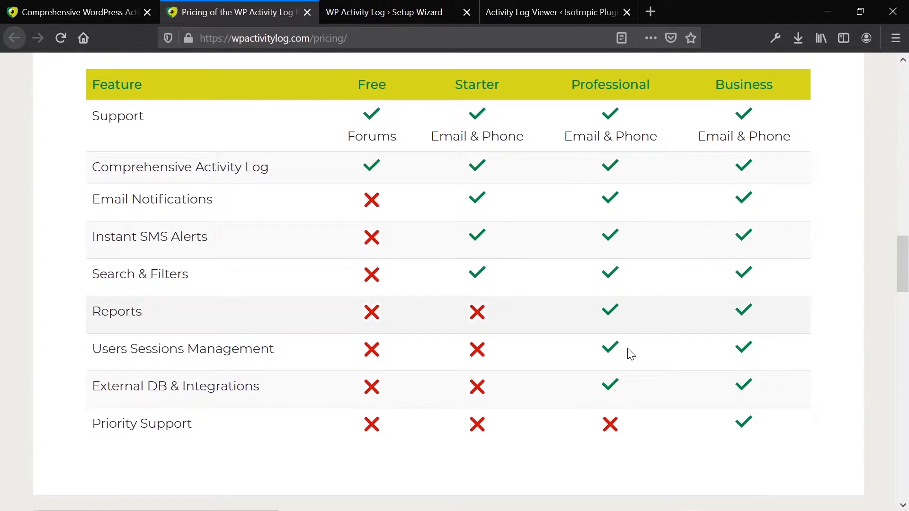
{"action": "scroll", "scroll_direction": "down", "scroll_amount": 3}
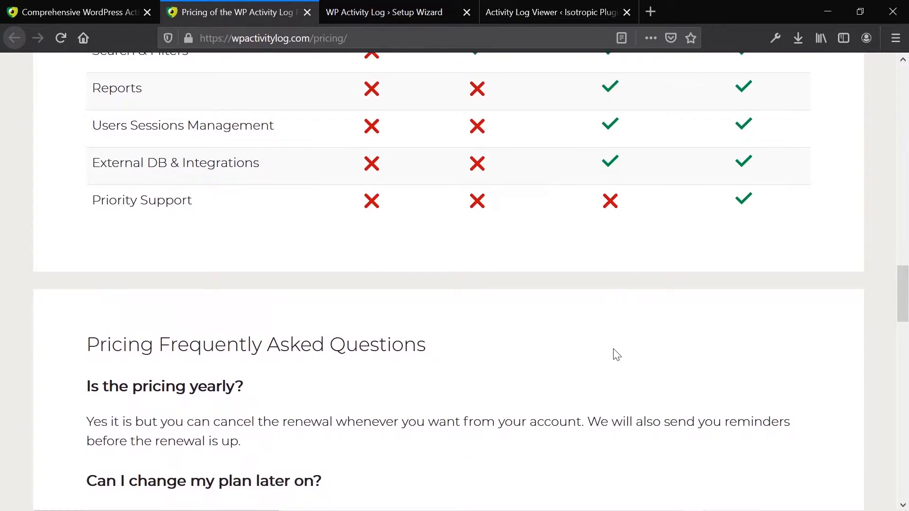
{"action": "scroll", "scroll_direction": "down", "scroll_amount": 3}
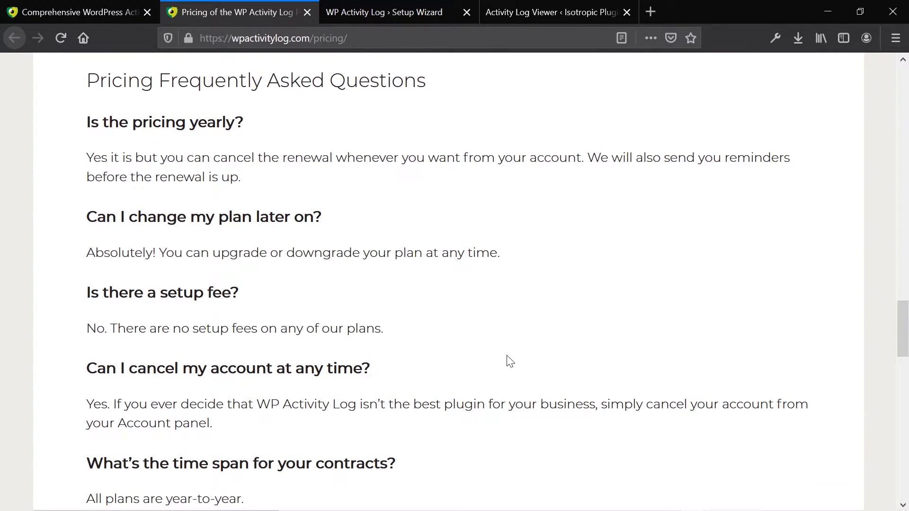
{"action": "scroll", "scroll_direction": "down", "scroll_amount": 3}
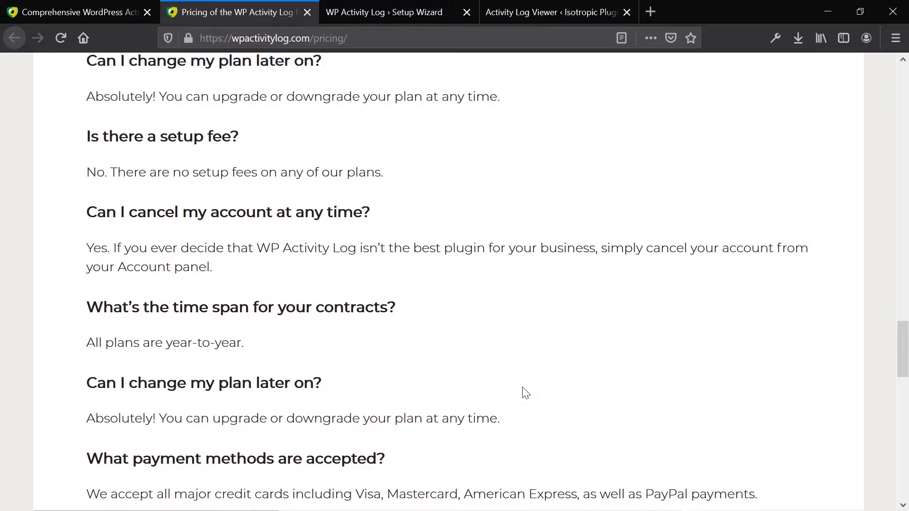
{"action": "scroll", "scroll_direction": "down", "scroll_amount": 3}
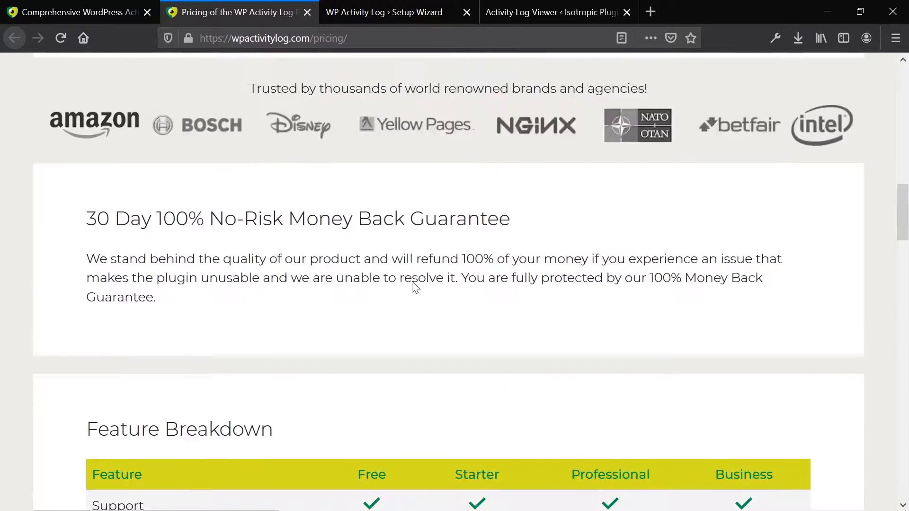
{"action": "scroll", "scroll_direction": "up", "scroll_amount": 3}
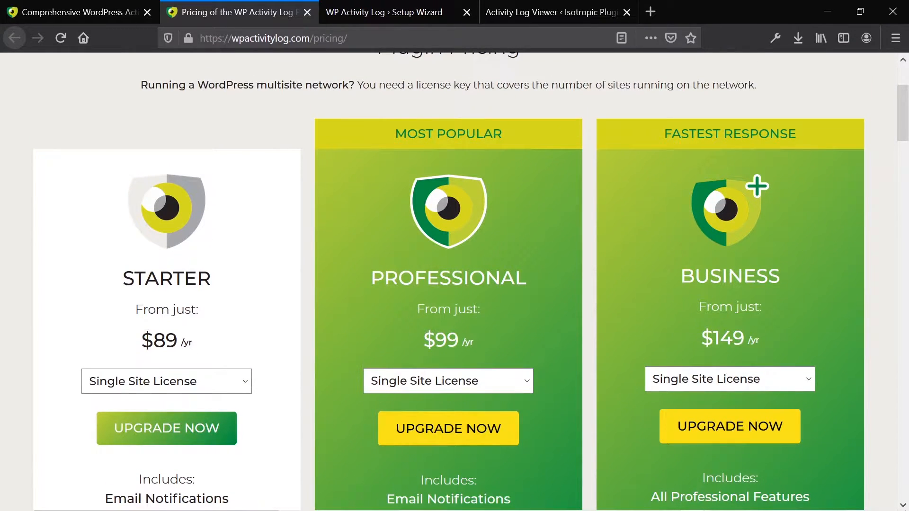
{"action": "scroll", "scroll_direction": "down", "scroll_amount": 3}
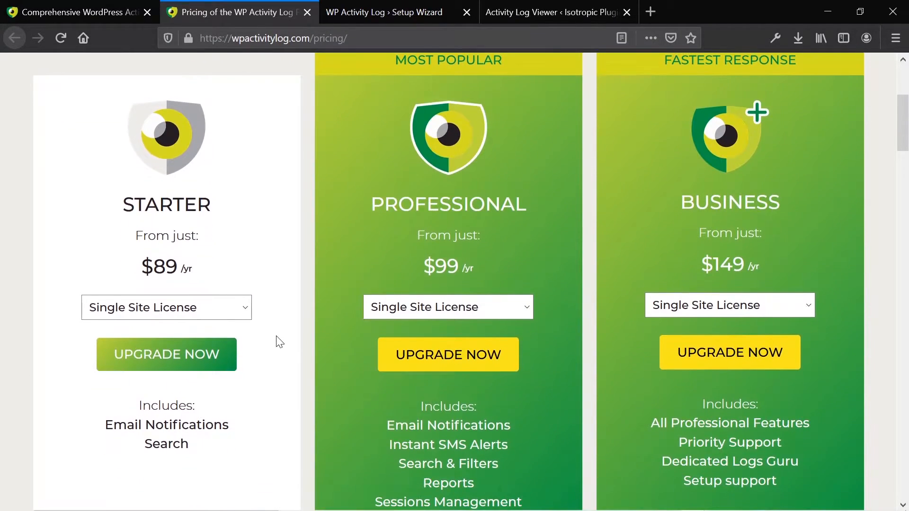
{"action": "scroll", "scroll_direction": "down", "scroll_amount": 3}
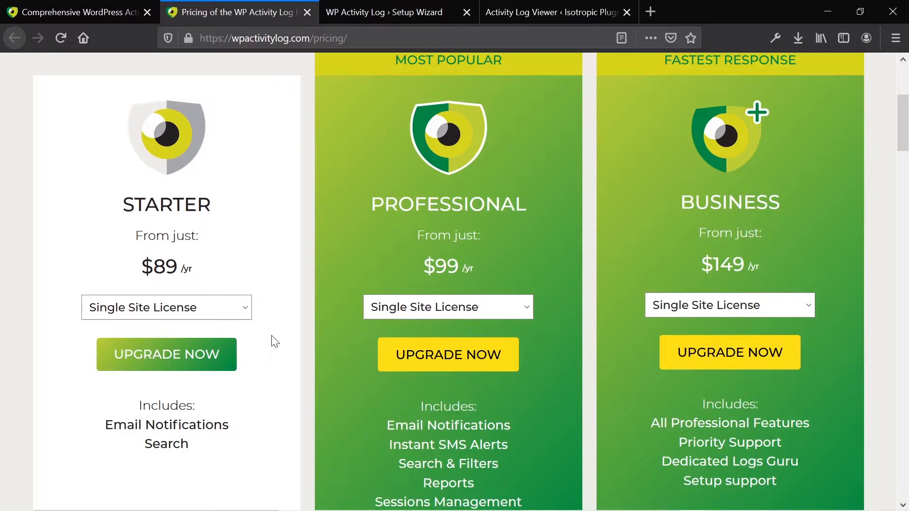
{"action": "mouse_move", "coordinate": [220, 340]}
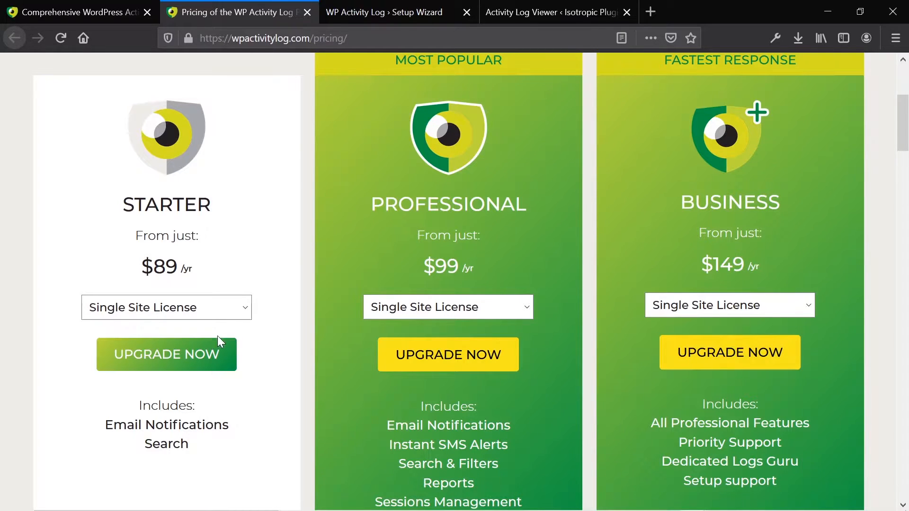
{"action": "mouse_move", "coordinate": [273, 352]}
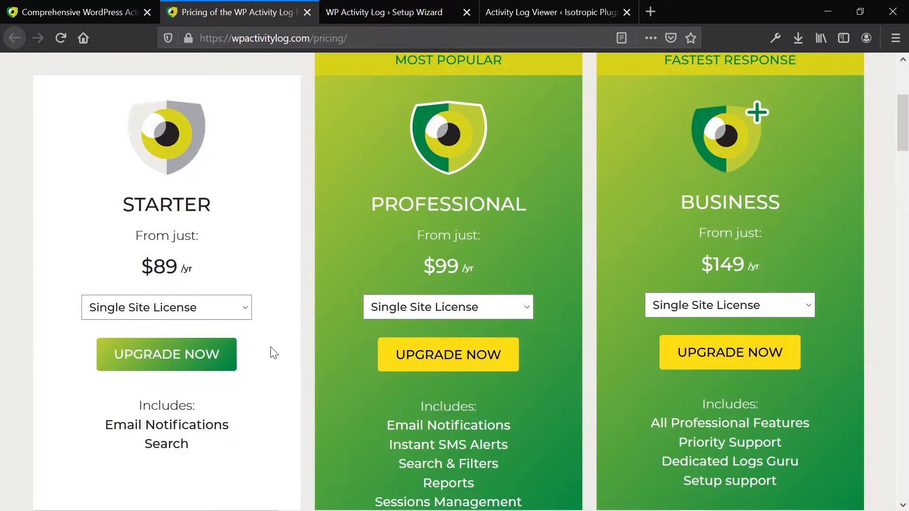
{"action": "mouse_move", "coordinate": [325, 144]}
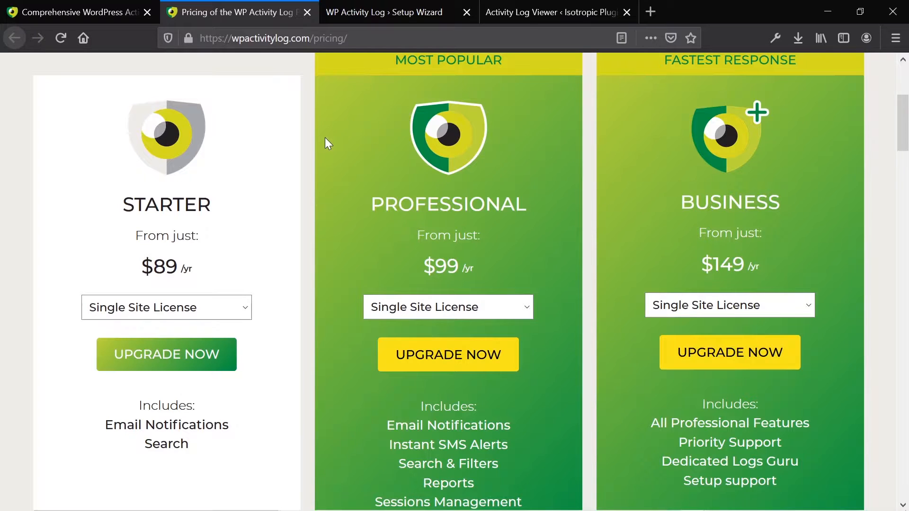
{"action": "mouse_move", "coordinate": [398, 166]}
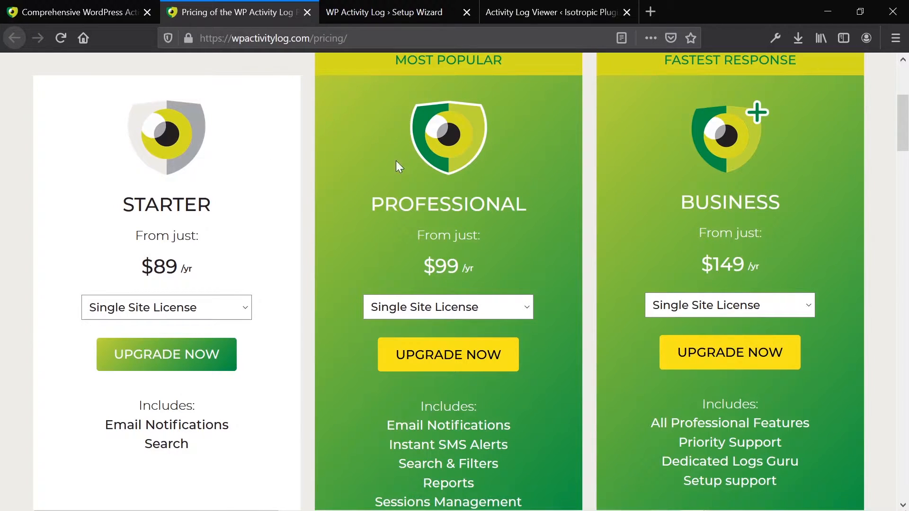
Launch the plugin's setup wizard and begin configuring, reaching the Log Details step.
{"action": "left_click", "coordinate": [382, 12]}
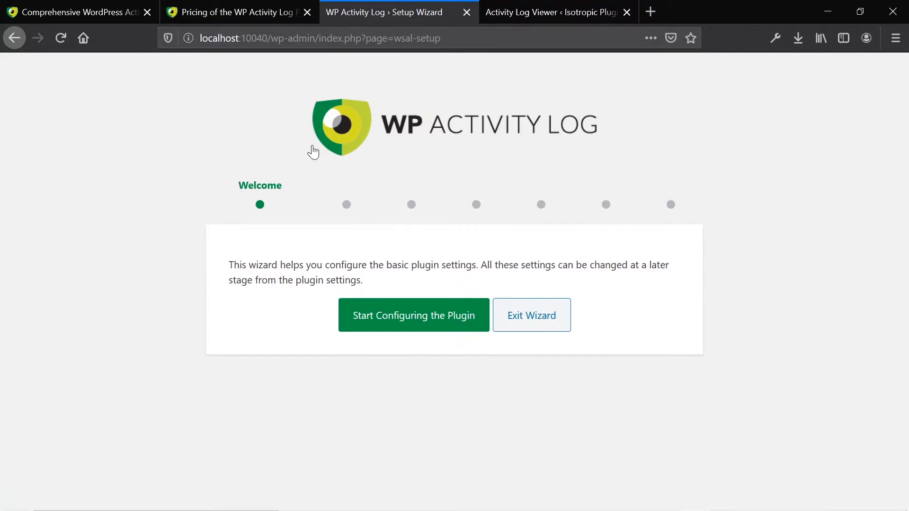
{"action": "mouse_move", "coordinate": [437, 361]}
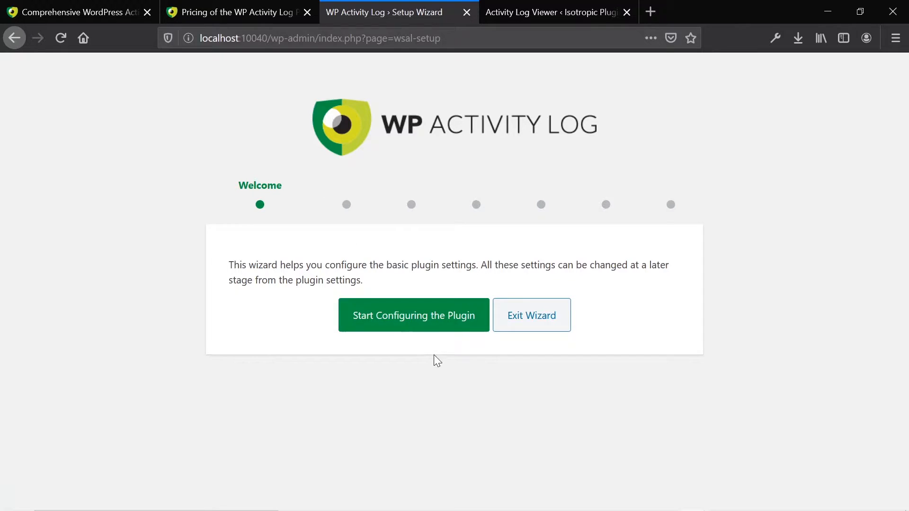
{"action": "mouse_move", "coordinate": [435, 337]}
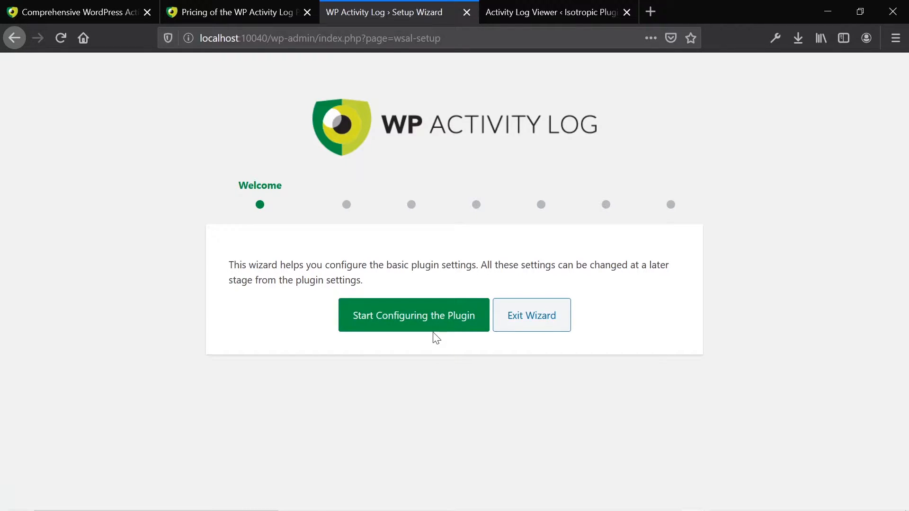
{"action": "left_click", "coordinate": [413, 315]}
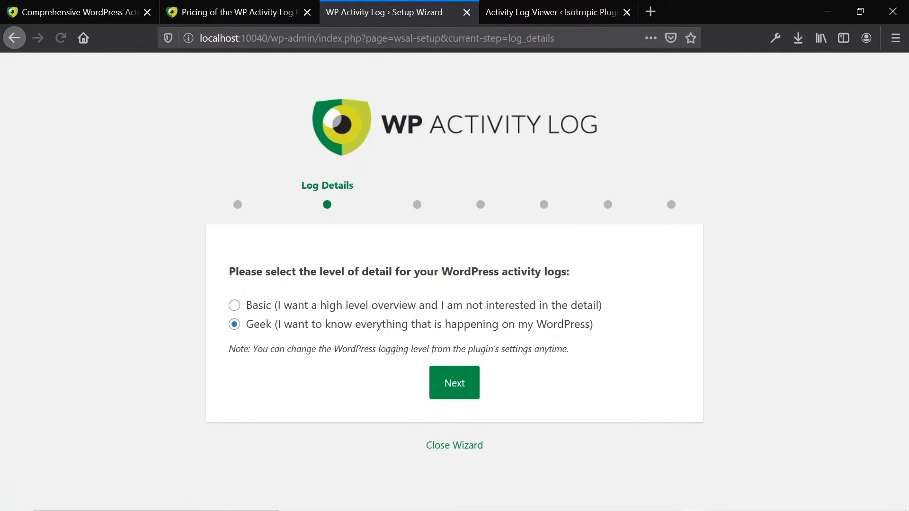
{"action": "mouse_move", "coordinate": [456, 394]}
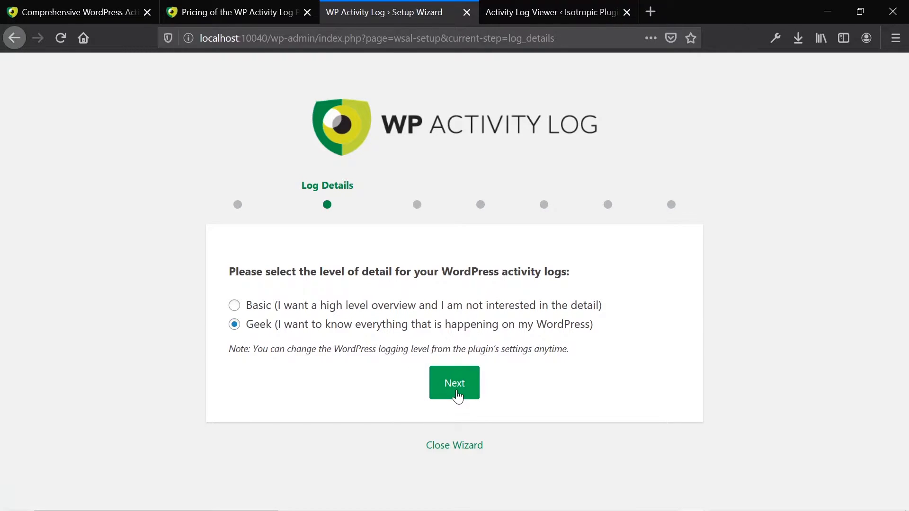
Advance through Log Details, Log In, 404s and User Registrations keeping Geek detail and the No answers.
{"action": "left_click", "coordinate": [454, 383]}
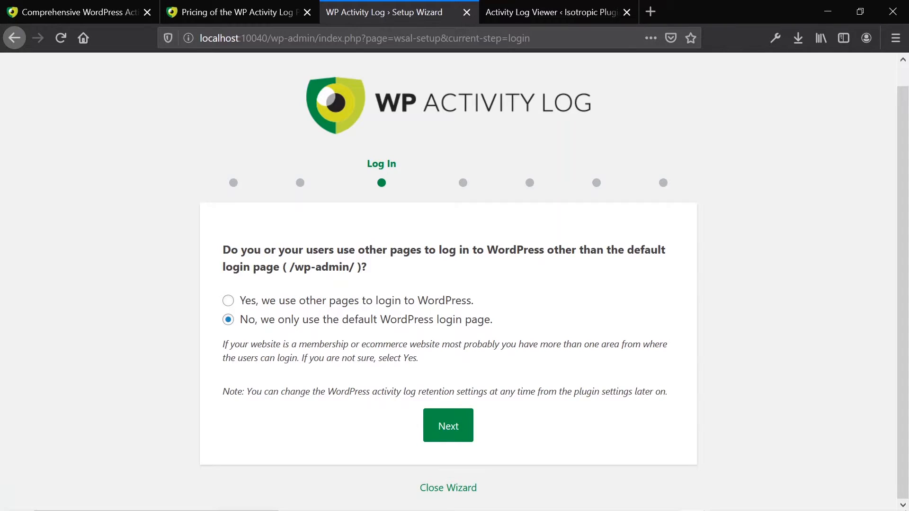
{"action": "mouse_move", "coordinate": [318, 310]}
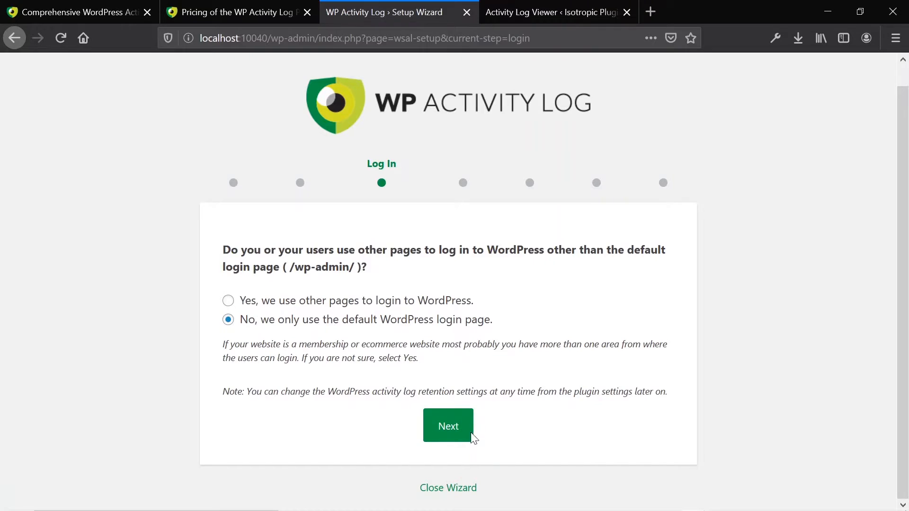
{"action": "left_click", "coordinate": [447, 425]}
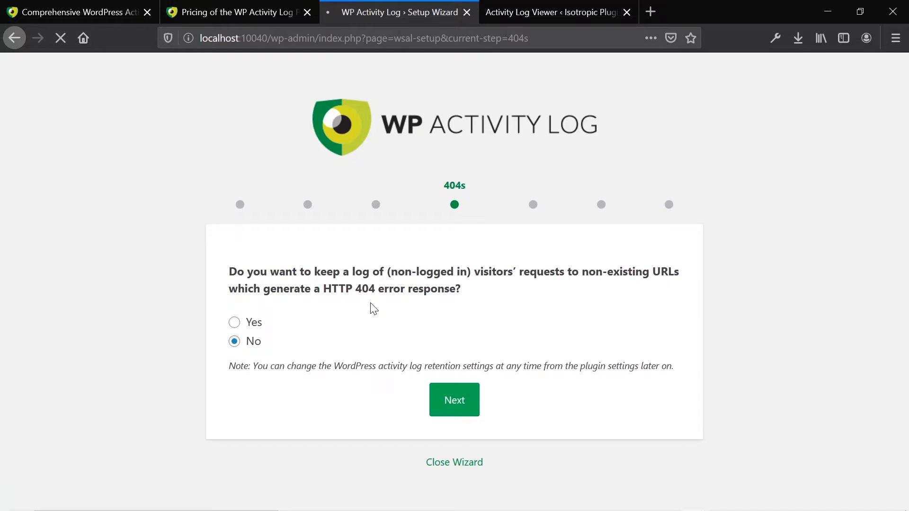
{"action": "left_click", "coordinate": [453, 400]}
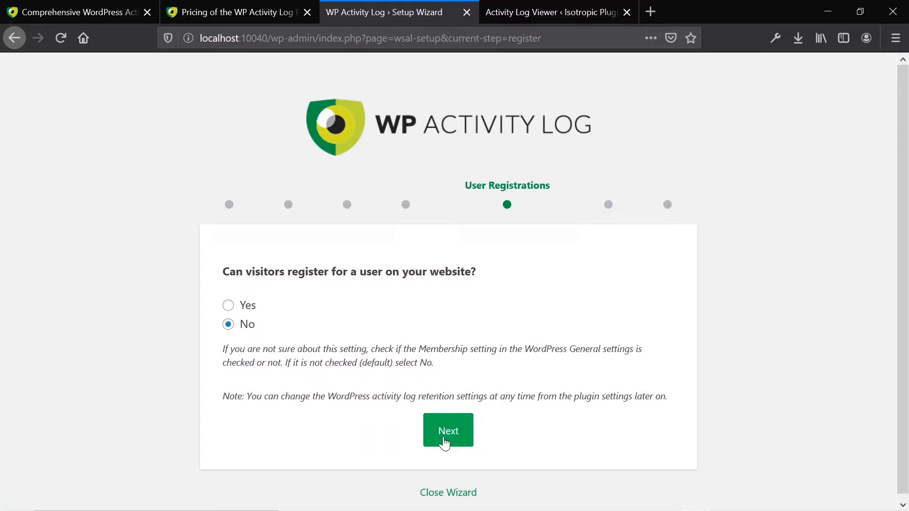
{"action": "left_click", "coordinate": [448, 431]}
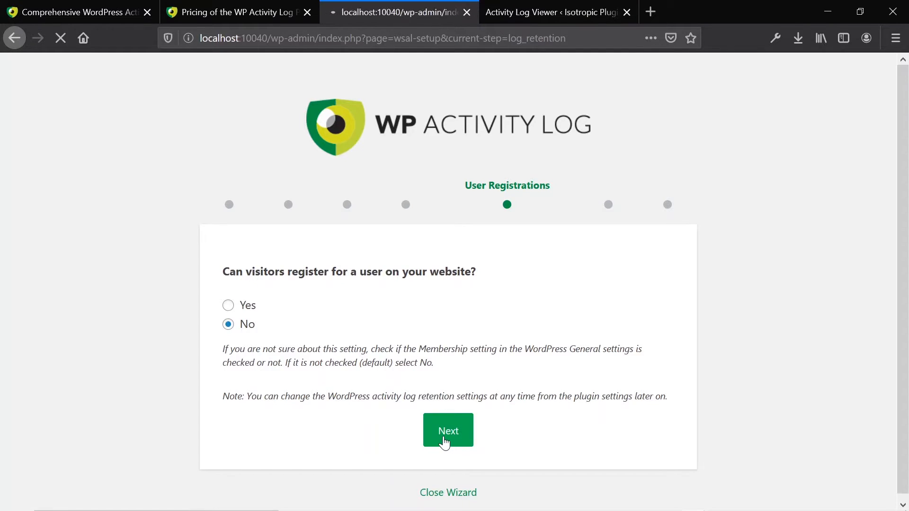
On the Log Retention step choose Keep all data instead of deleting data older than 6 months.
{"action": "left_click", "coordinate": [448, 430]}
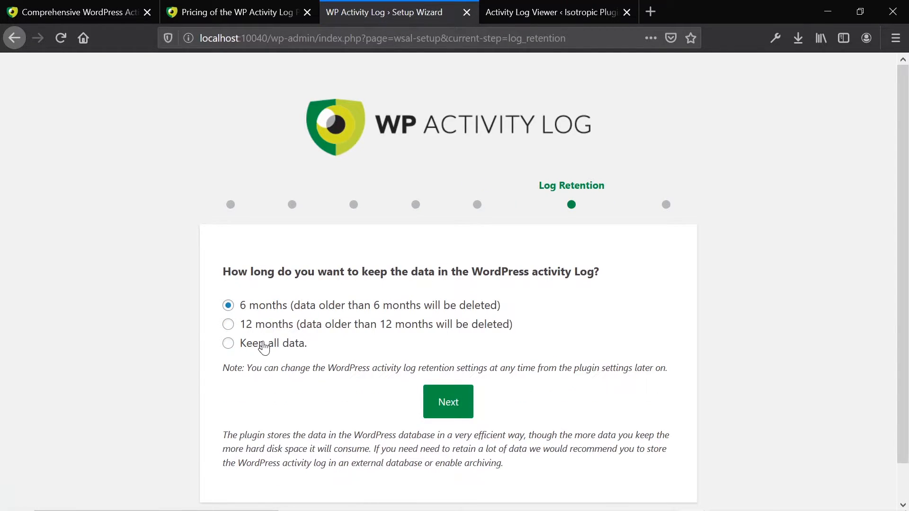
{"action": "left_click", "coordinate": [228, 343]}
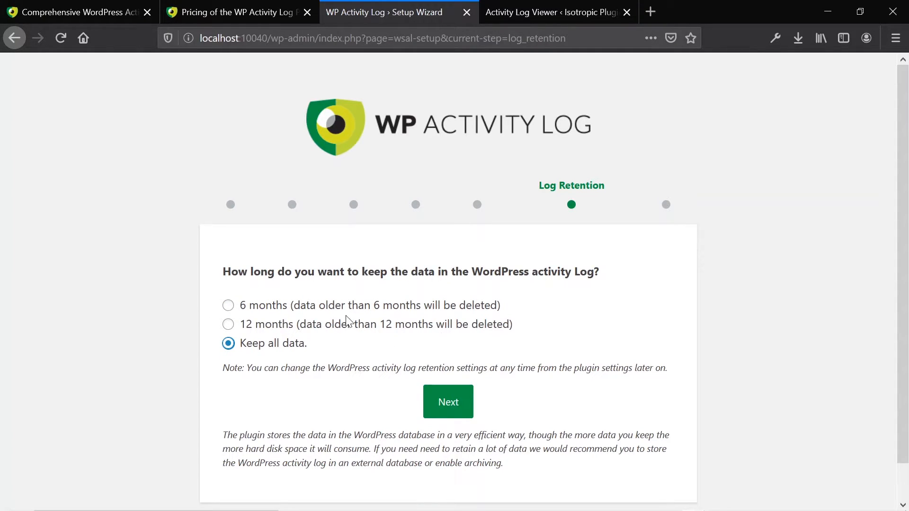
{"action": "mouse_move", "coordinate": [273, 327]}
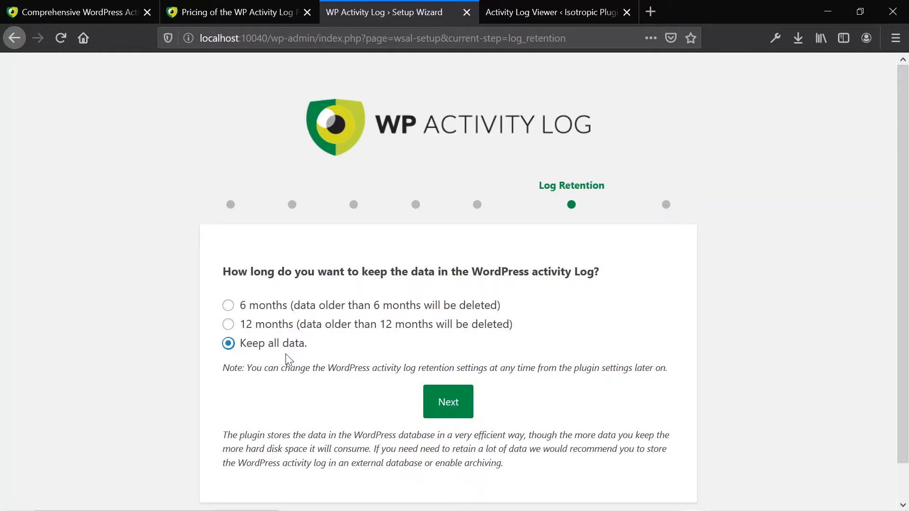
{"action": "scroll", "scroll_direction": "down", "scroll_amount": 3}
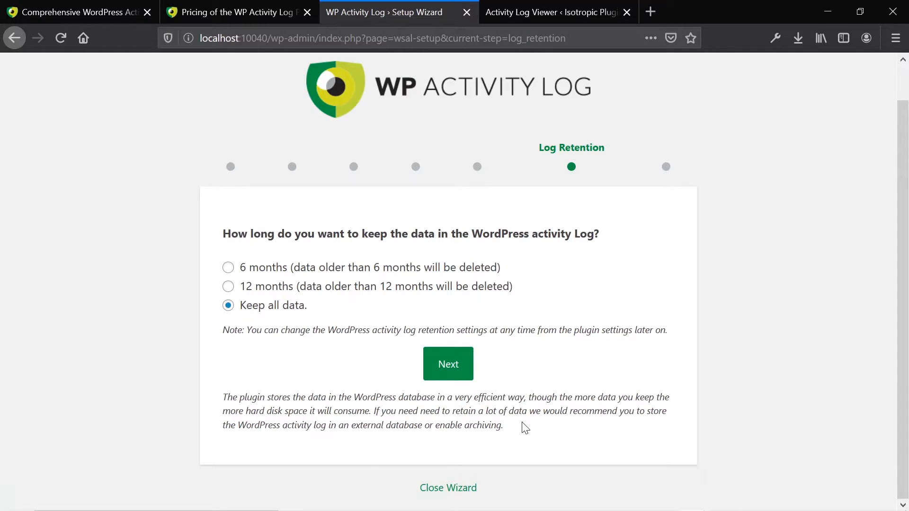
{"action": "mouse_move", "coordinate": [527, 428]}
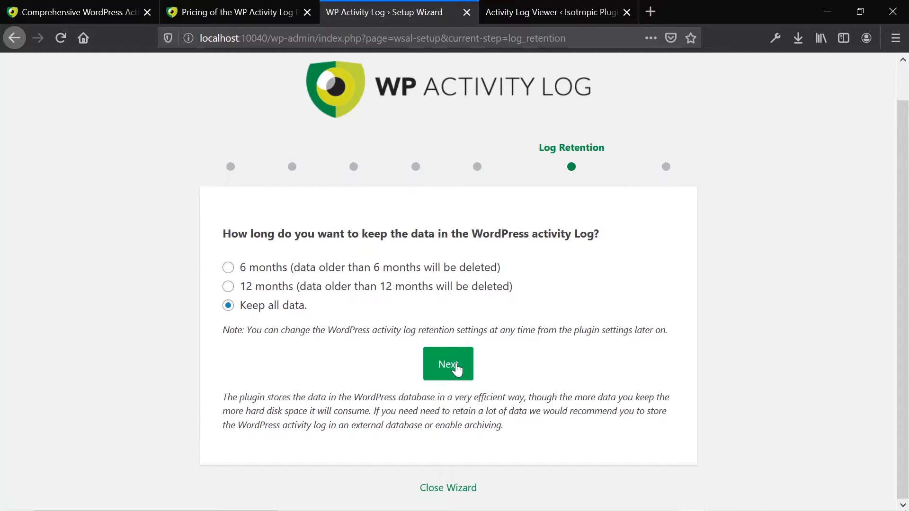
Save the retention choice, finish the wizard and land on the WordPress Dashboard.
{"action": "left_click", "coordinate": [448, 364]}
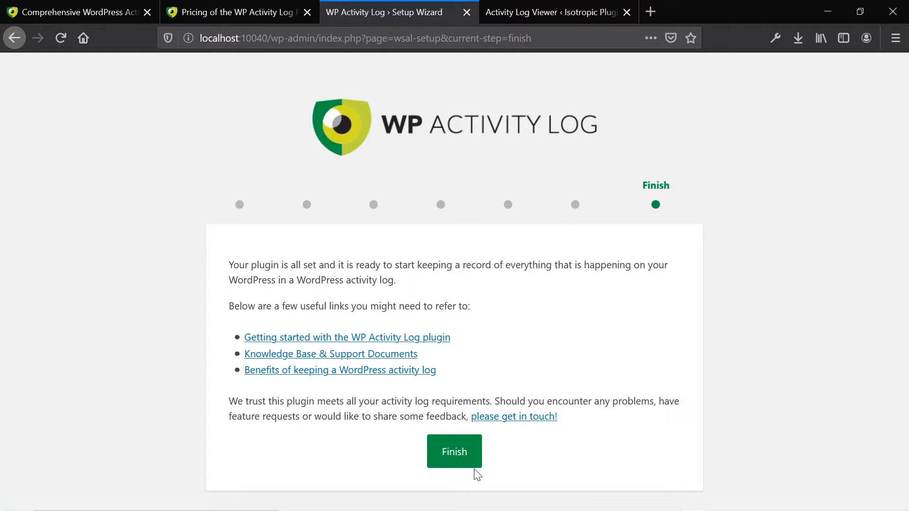
{"action": "left_click", "coordinate": [454, 452]}
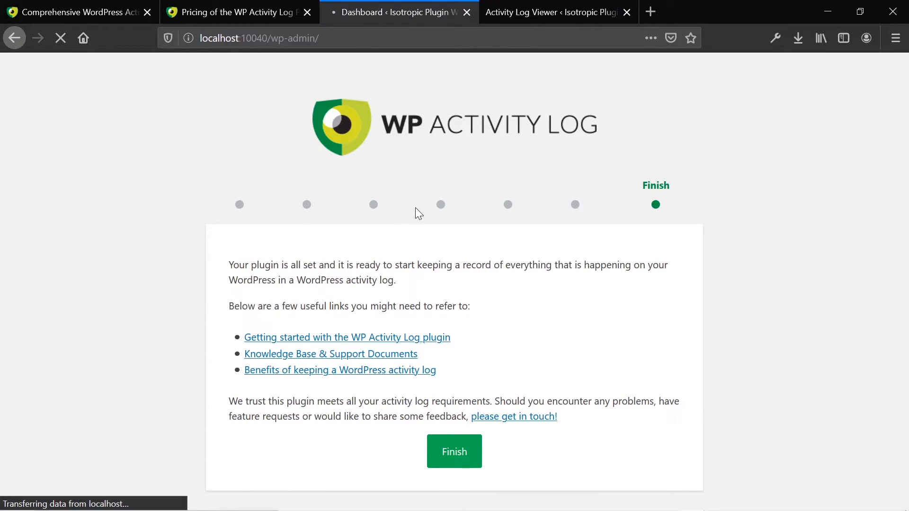
{"action": "left_click", "coordinate": [453, 451]}
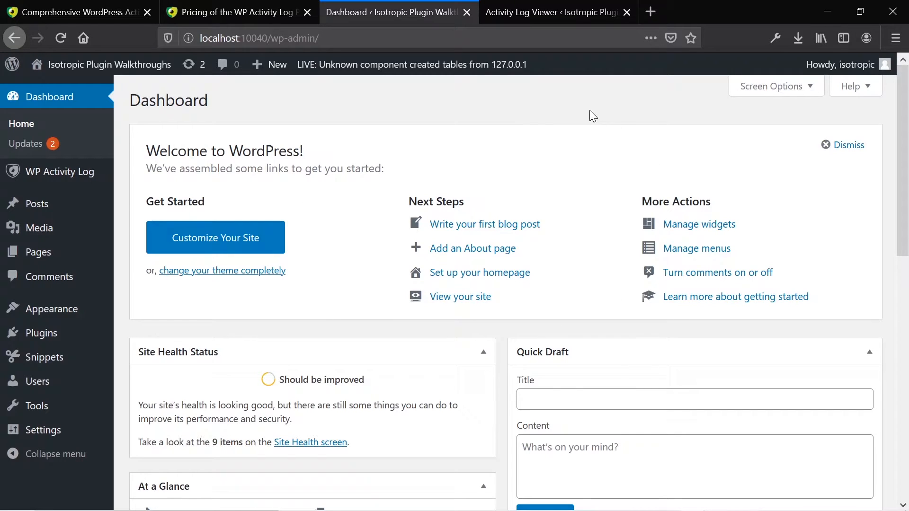
{"action": "mouse_move", "coordinate": [222, 273]}
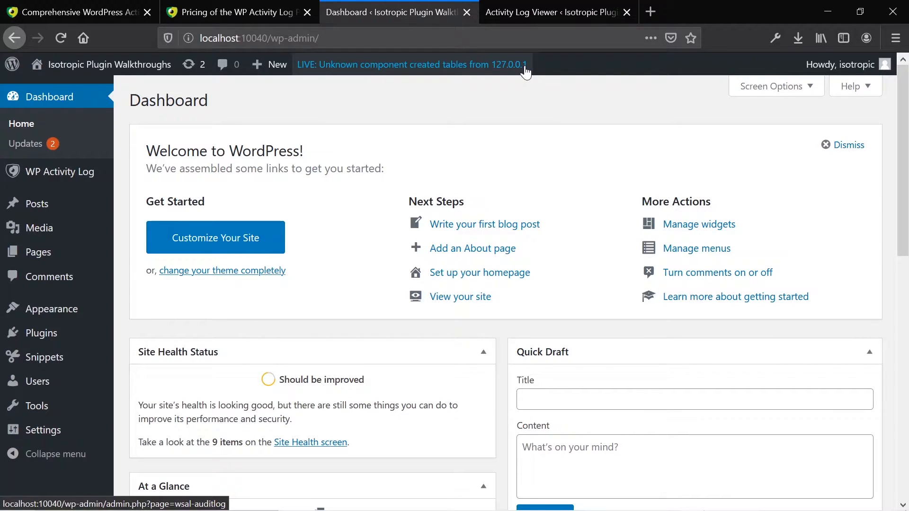
{"action": "mouse_move", "coordinate": [508, 77]}
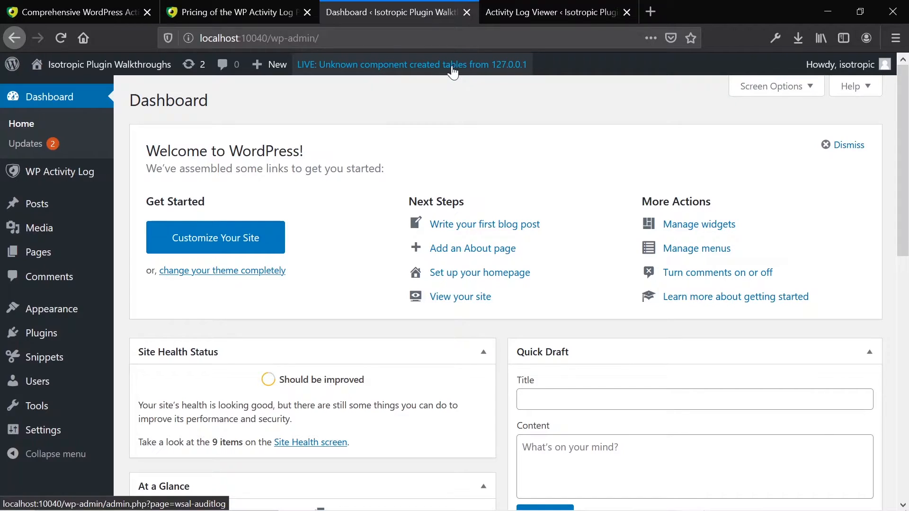
{"action": "mouse_move", "coordinate": [468, 73]}
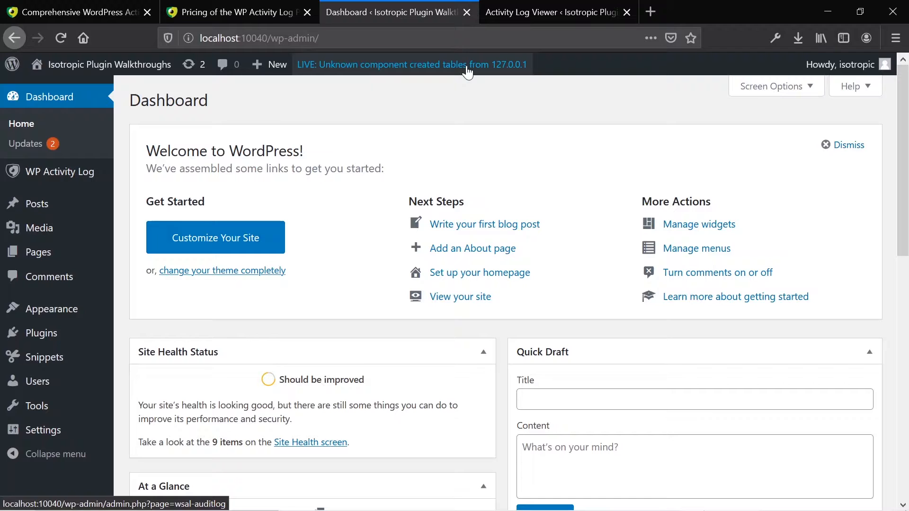
{"action": "mouse_move", "coordinate": [339, 77]}
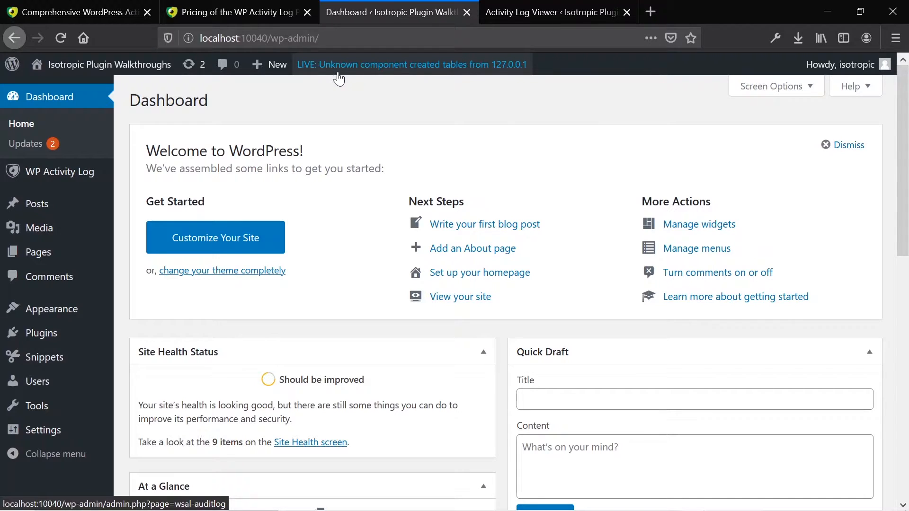
{"action": "mouse_move", "coordinate": [366, 148]}
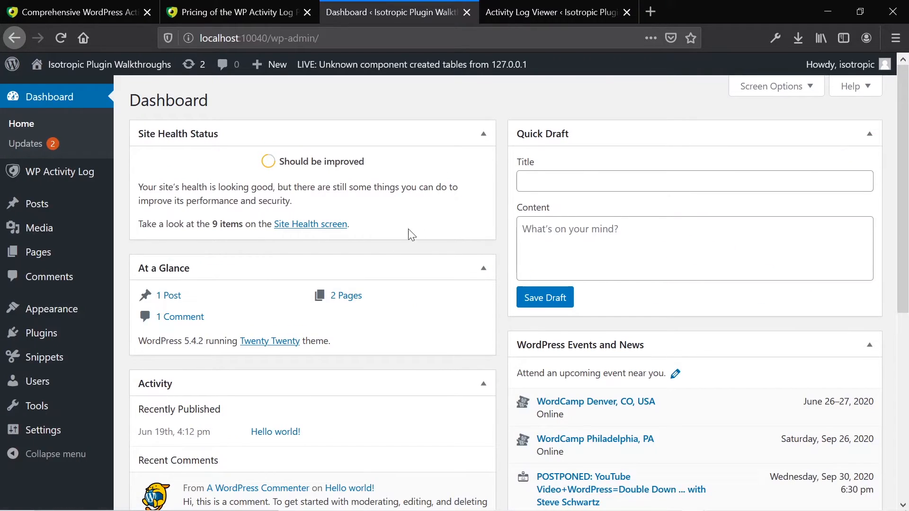
Collapse the Site Health Status box and request the Log Viewer from the WP Activity Log sidebar menu.
{"action": "left_click", "coordinate": [483, 133]}
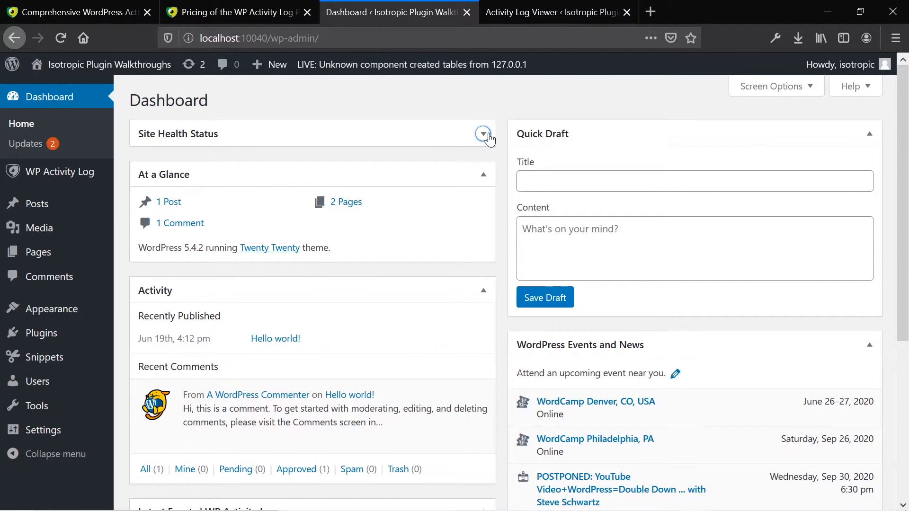
{"action": "mouse_move", "coordinate": [89, 193]}
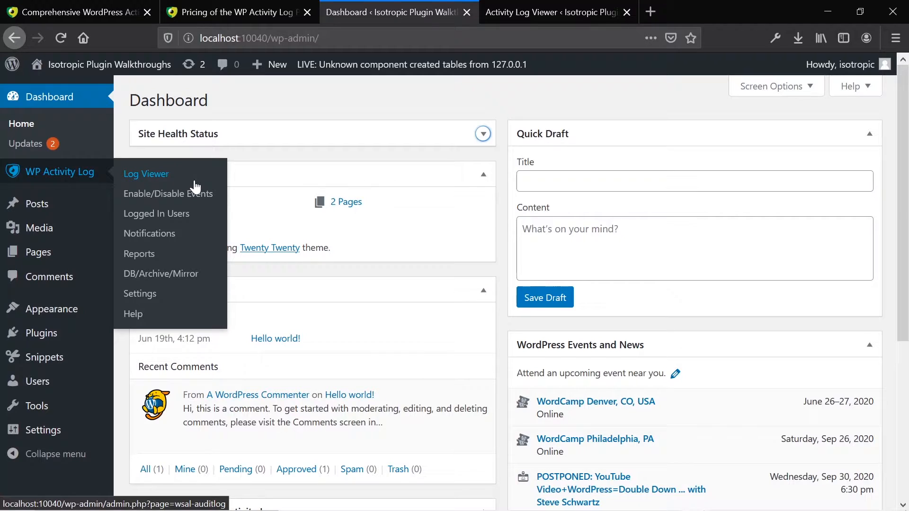
{"action": "mouse_move", "coordinate": [138, 182]}
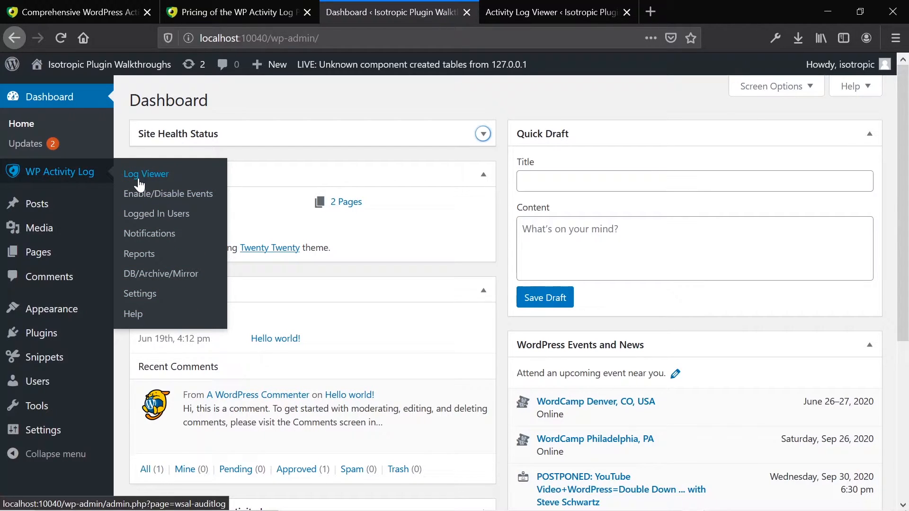
{"action": "left_click", "coordinate": [145, 174]}
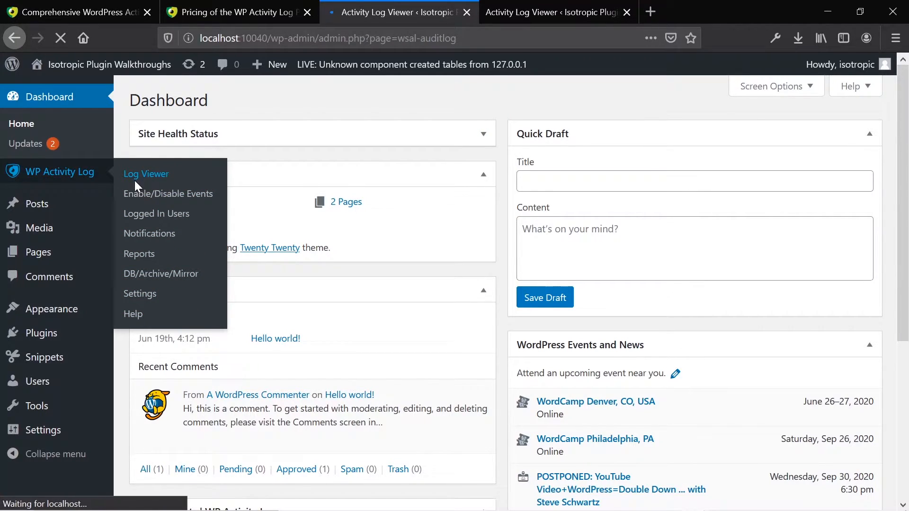
Scroll the loaded Activity Log Viewer through events like the database table creation and plugin activation.
{"action": "left_click", "coordinate": [146, 174]}
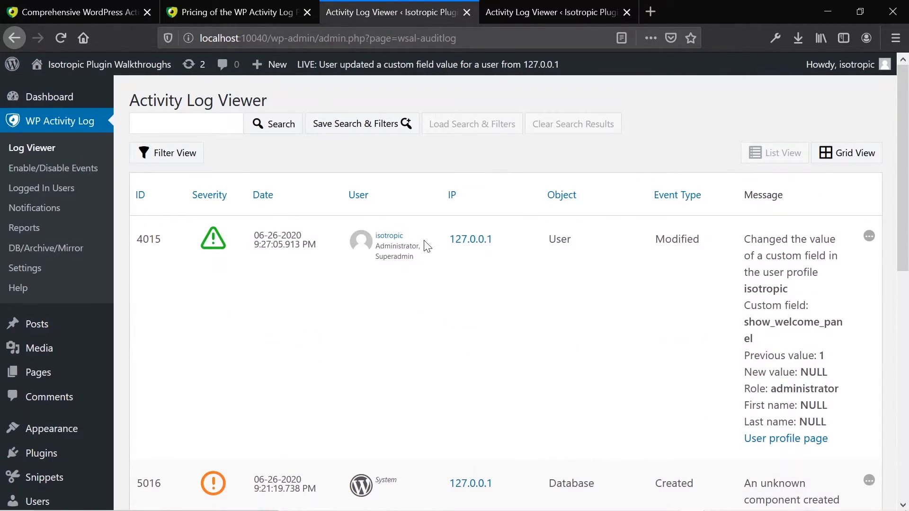
{"action": "scroll", "scroll_direction": "down", "scroll_amount": 3}
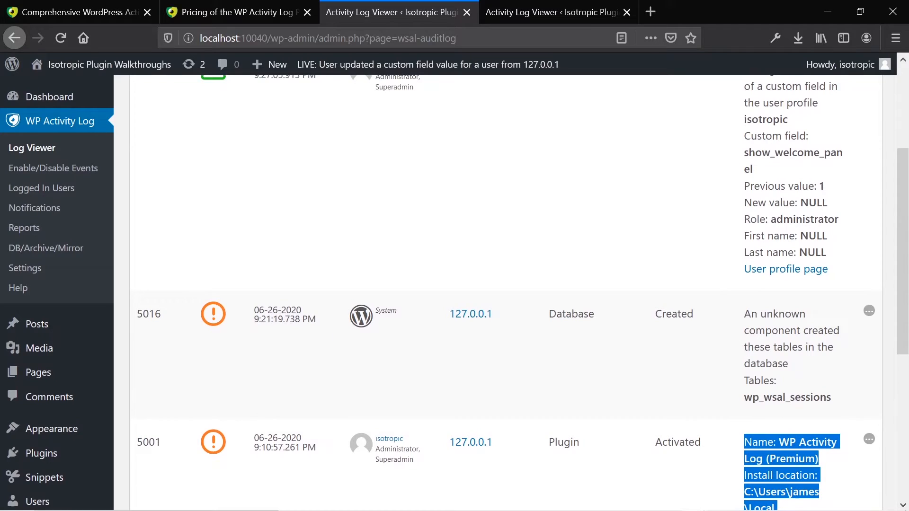
{"action": "scroll", "scroll_direction": "down", "scroll_amount": 3}
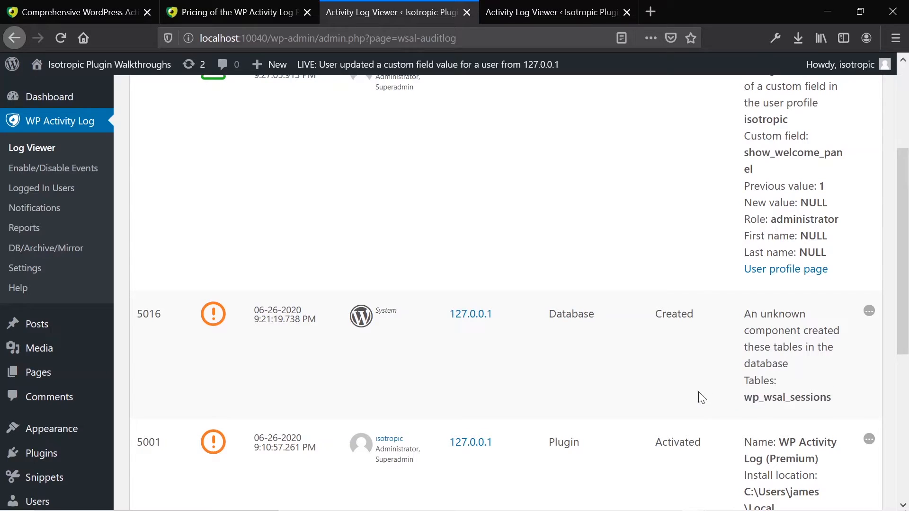
{"action": "mouse_move", "coordinate": [213, 317]}
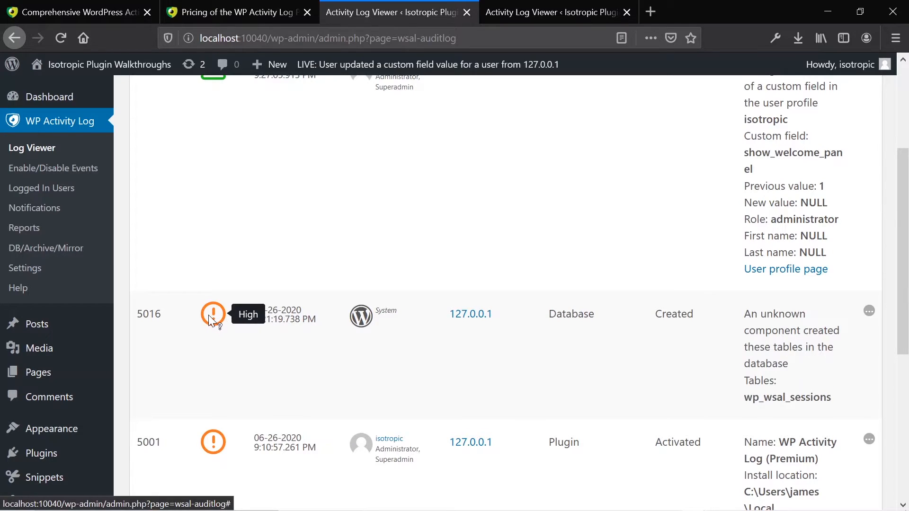
{"action": "mouse_move", "coordinate": [198, 349]}
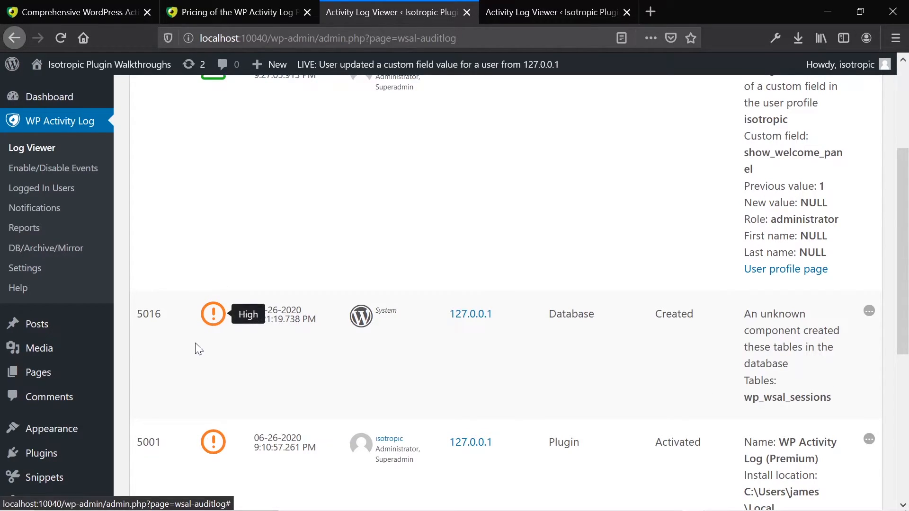
{"action": "mouse_move", "coordinate": [202, 322]}
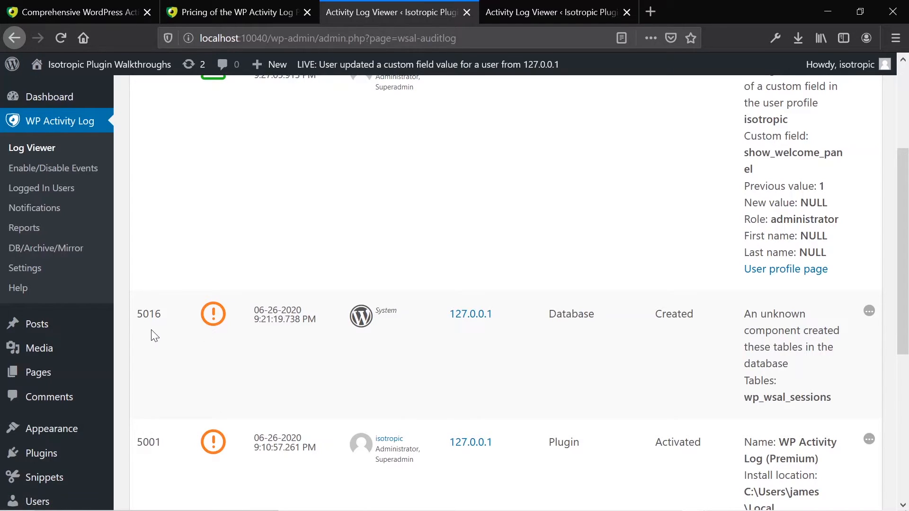
{"action": "mouse_move", "coordinate": [309, 350]}
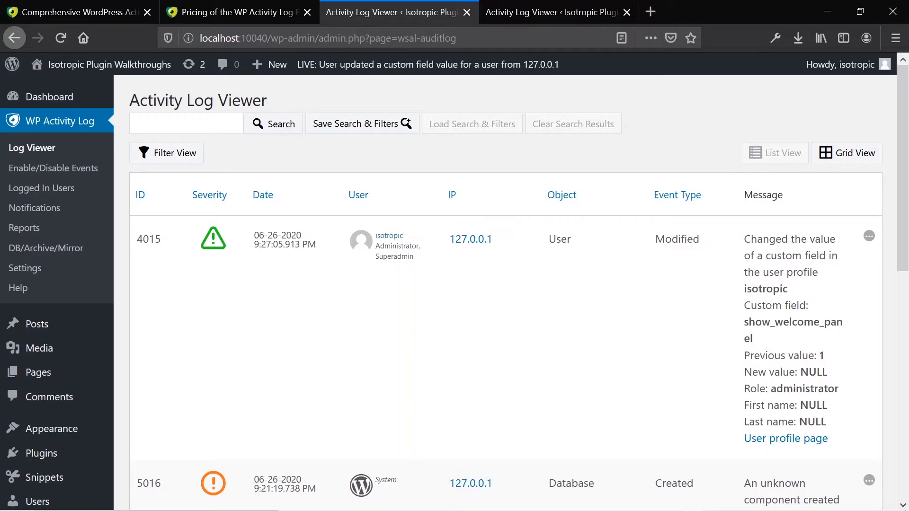
{"action": "mouse_move", "coordinate": [726, 294]}
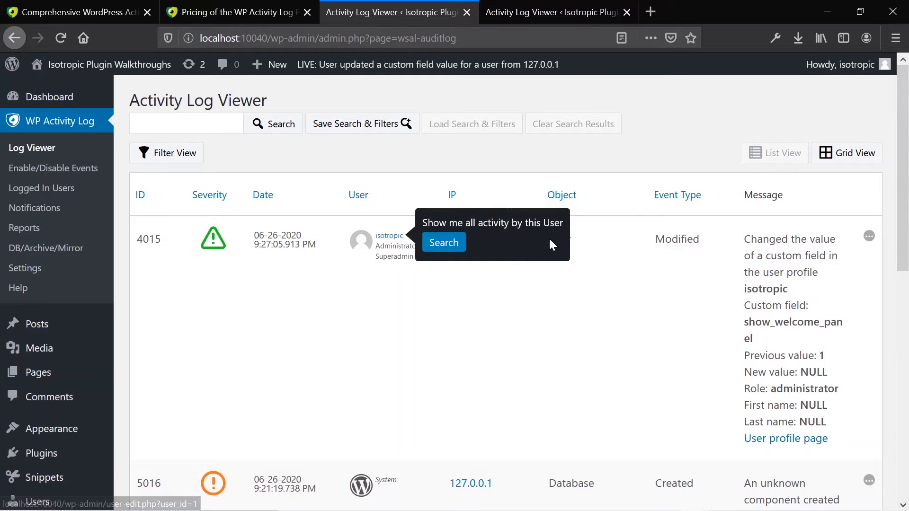
{"action": "mouse_move", "coordinate": [847, 408]}
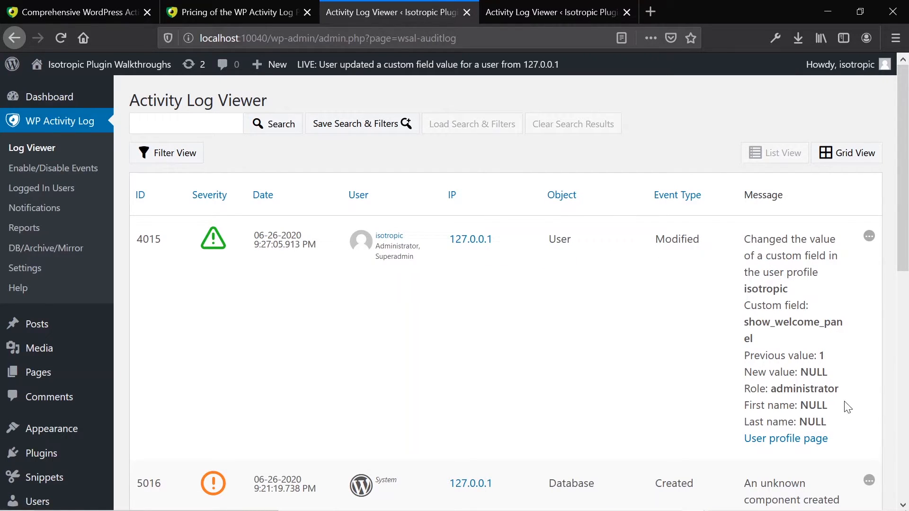
{"action": "mouse_move", "coordinate": [210, 311]}
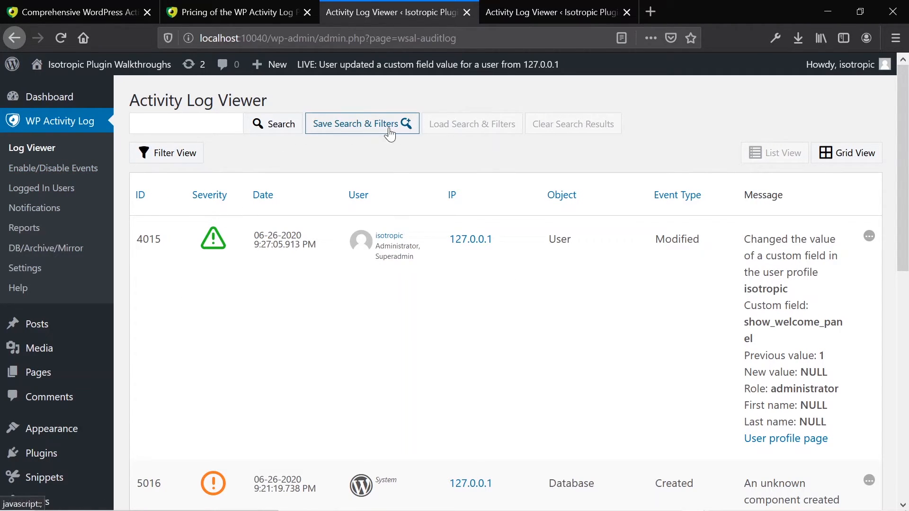
{"action": "mouse_move", "coordinate": [213, 163]}
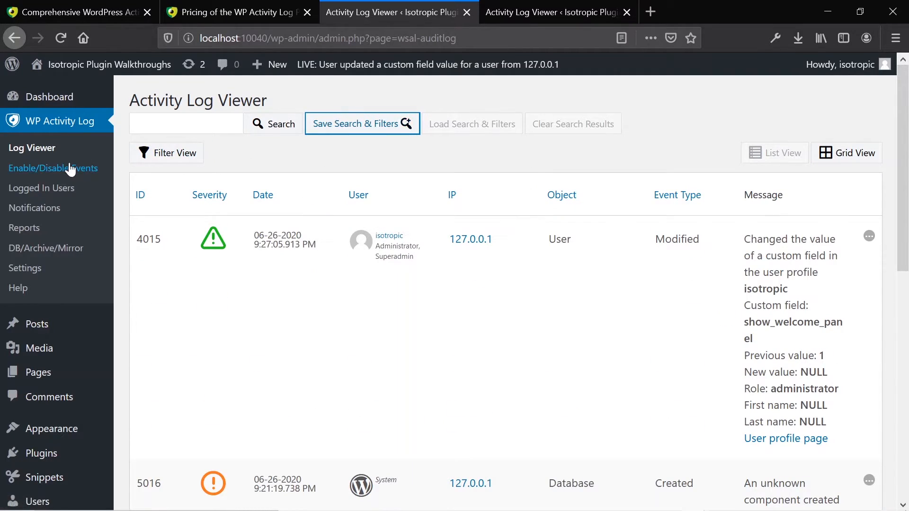
Go to Enable/Disable Events and review the Users Logins & Sessions Events category.
{"action": "left_click", "coordinate": [53, 168]}
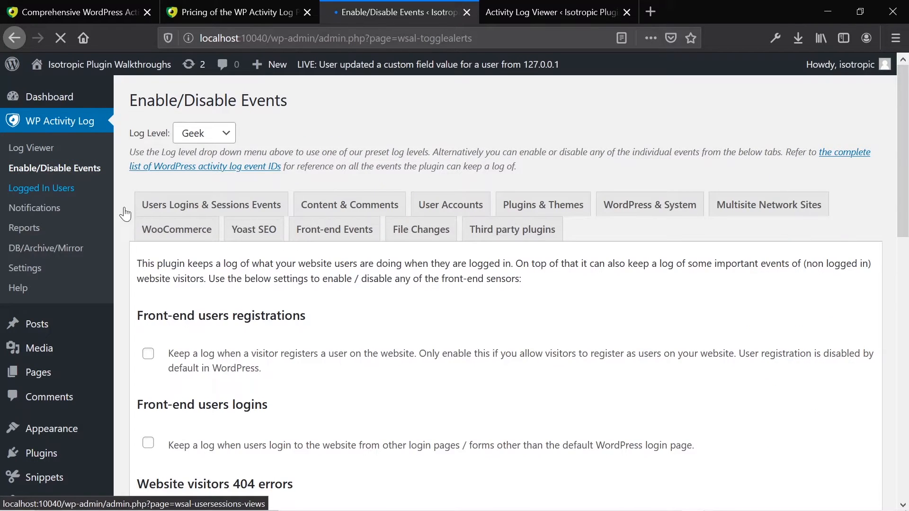
{"action": "left_click", "coordinate": [211, 205]}
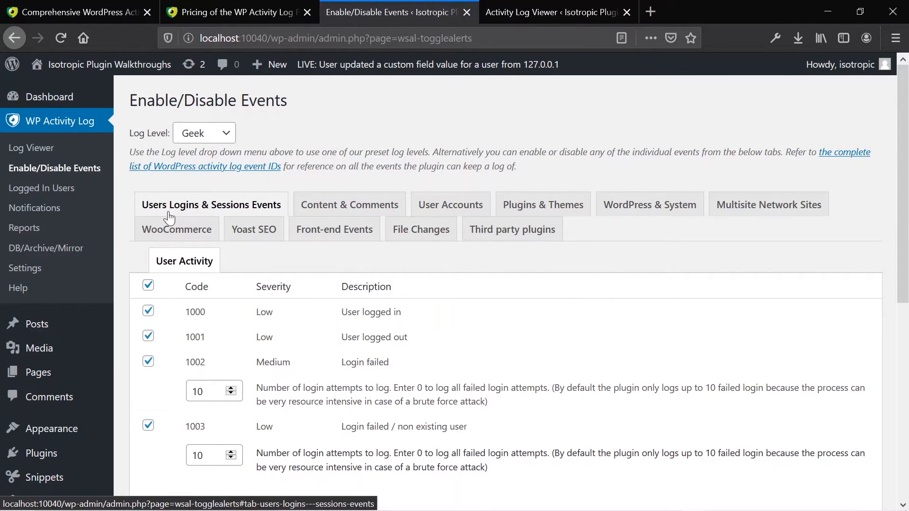
{"action": "mouse_move", "coordinate": [785, 202]}
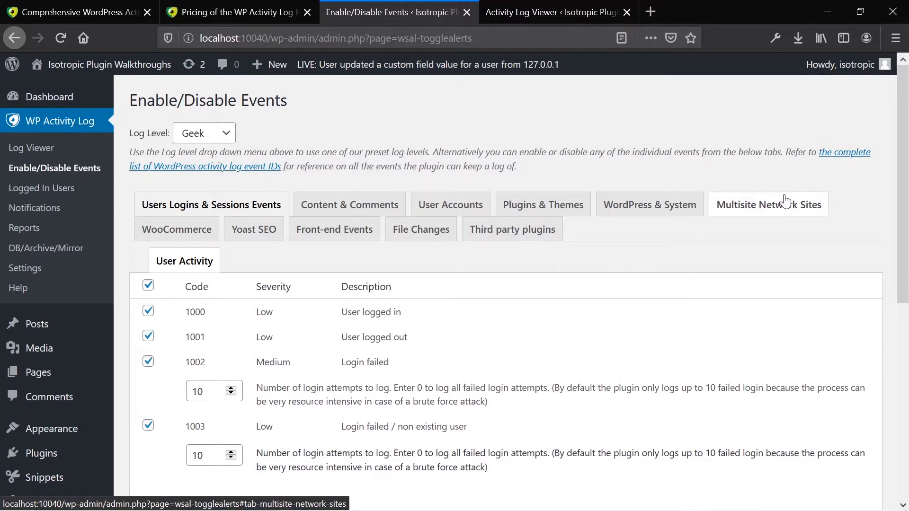
{"action": "scroll", "scroll_direction": "down", "scroll_amount": 3}
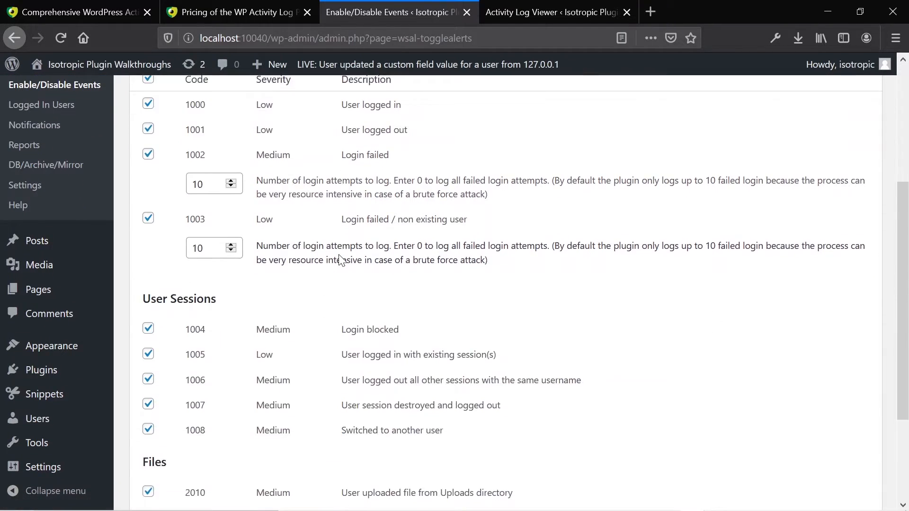
{"action": "scroll", "scroll_direction": "down", "scroll_amount": 3}
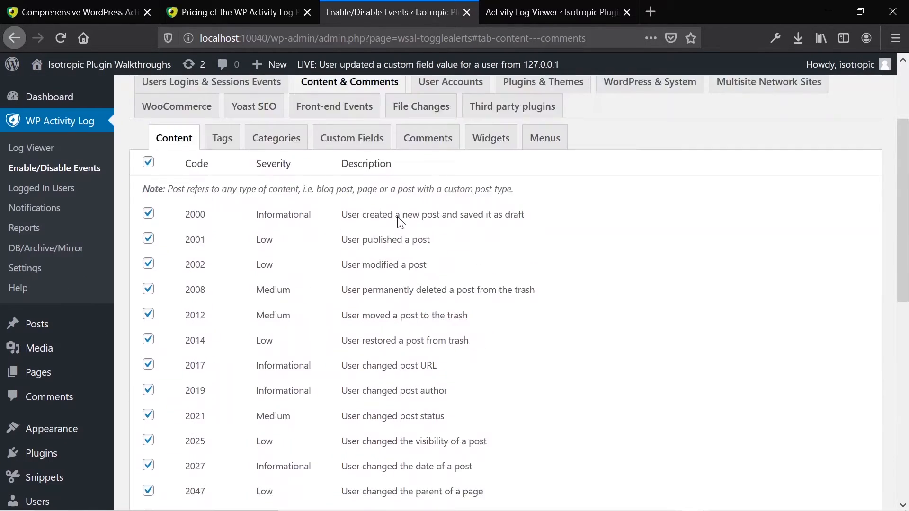
Step through the User Accounts, Content & Comments, Custom Fields, Widgets and Menus event categories toward File Changes.
{"action": "left_click", "coordinate": [451, 82]}
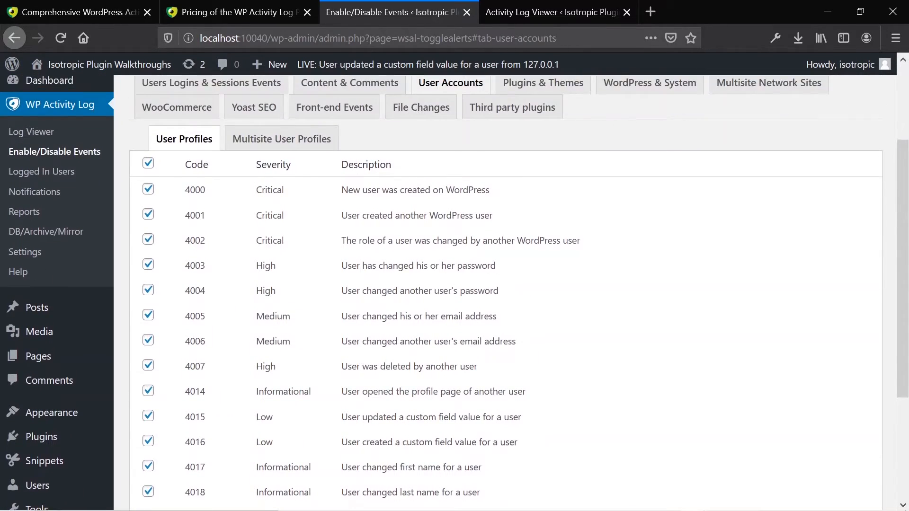
{"action": "left_click", "coordinate": [349, 84]}
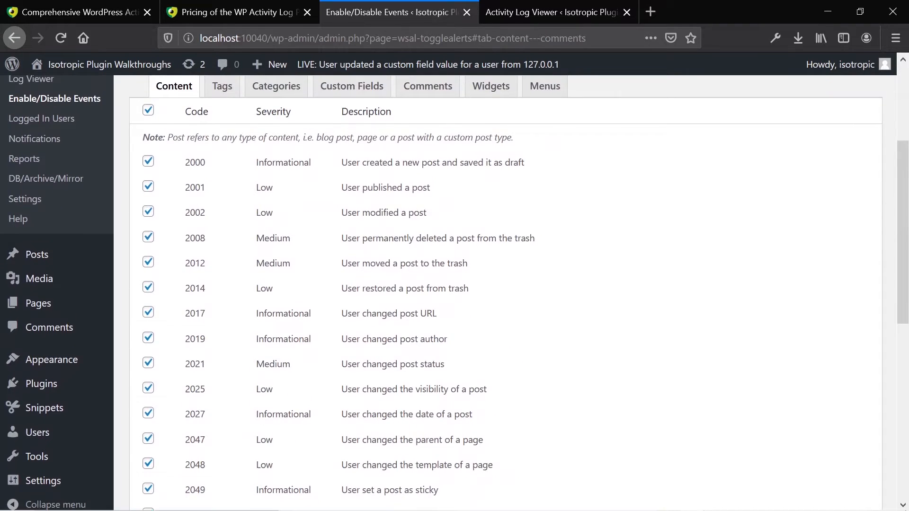
{"action": "left_click", "coordinate": [351, 250]}
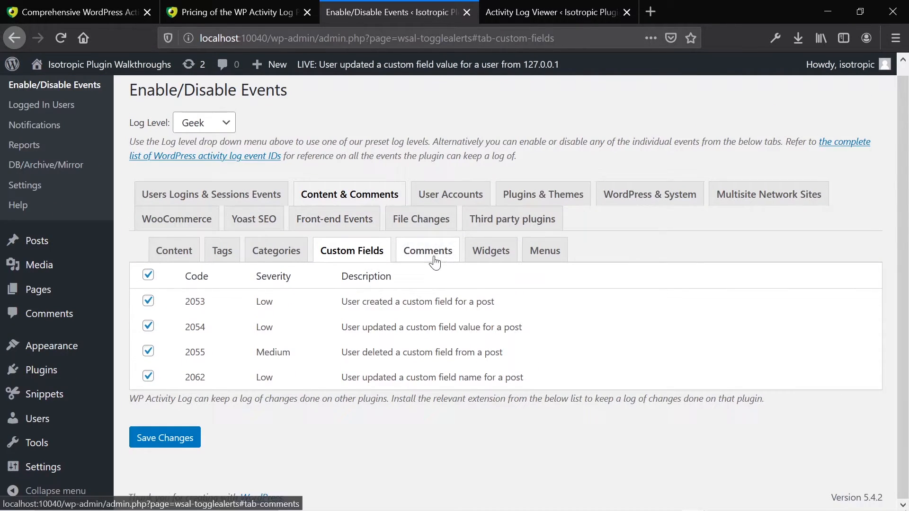
{"action": "left_click", "coordinate": [490, 251]}
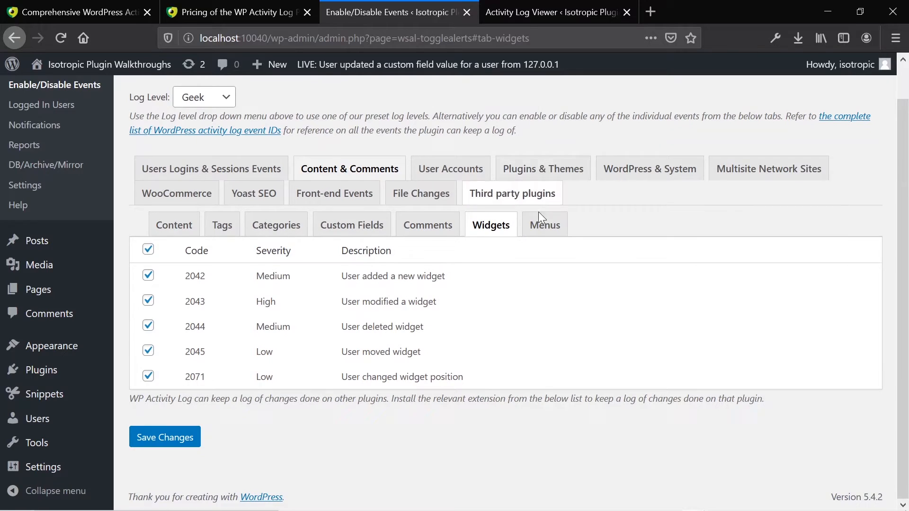
{"action": "left_click", "coordinate": [544, 224]}
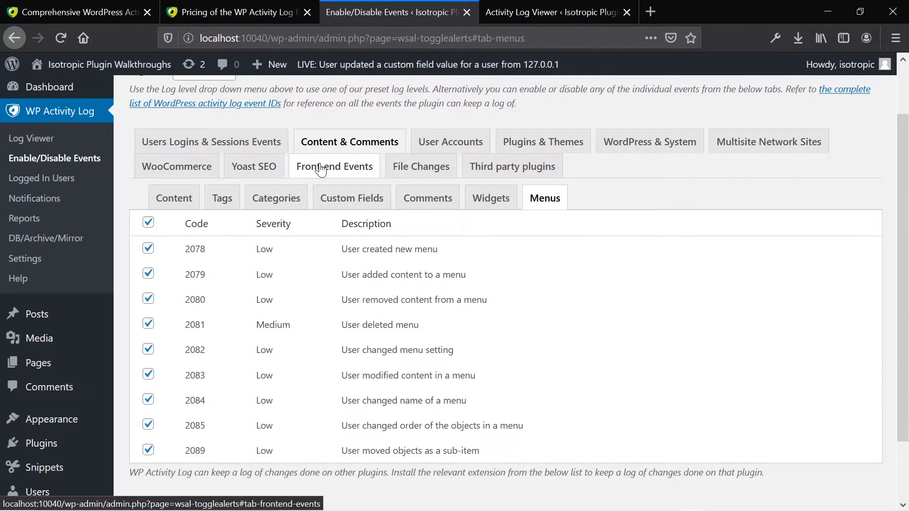
{"action": "double_click", "coordinate": [388, 249]}
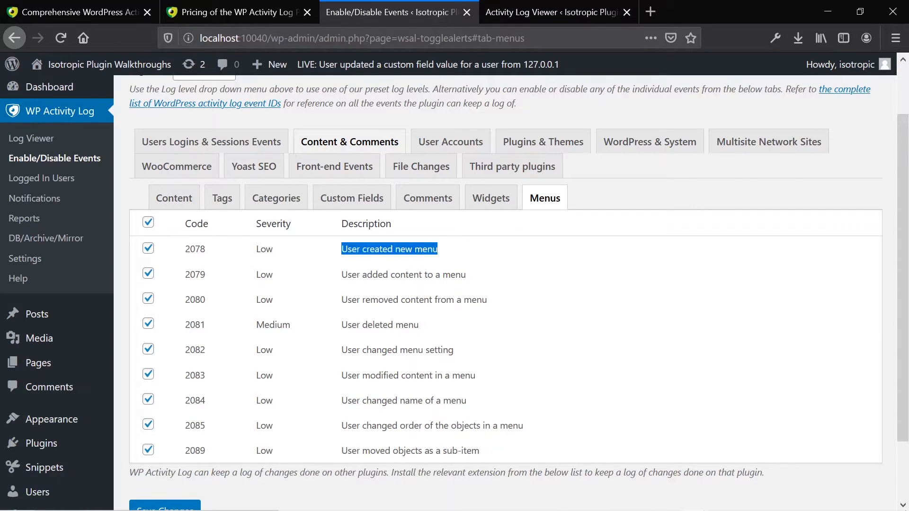
{"action": "mouse_move", "coordinate": [254, 276]}
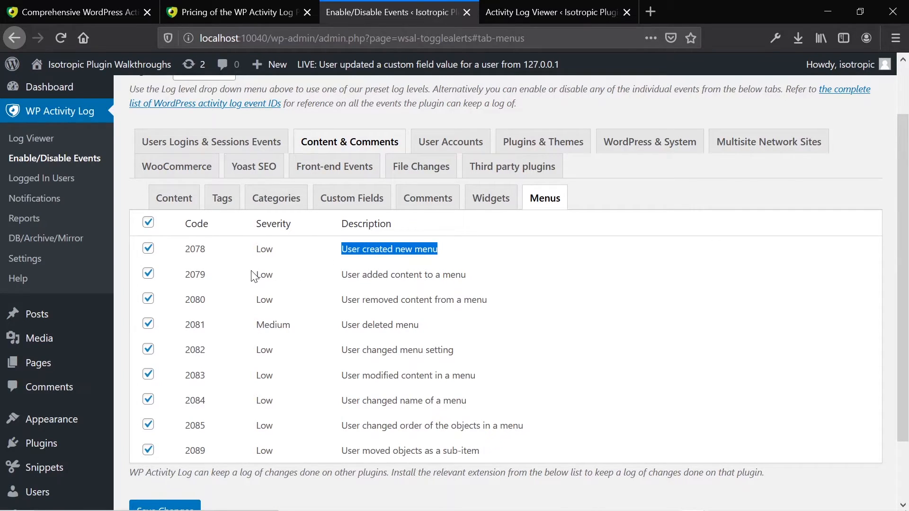
{"action": "mouse_move", "coordinate": [179, 263]}
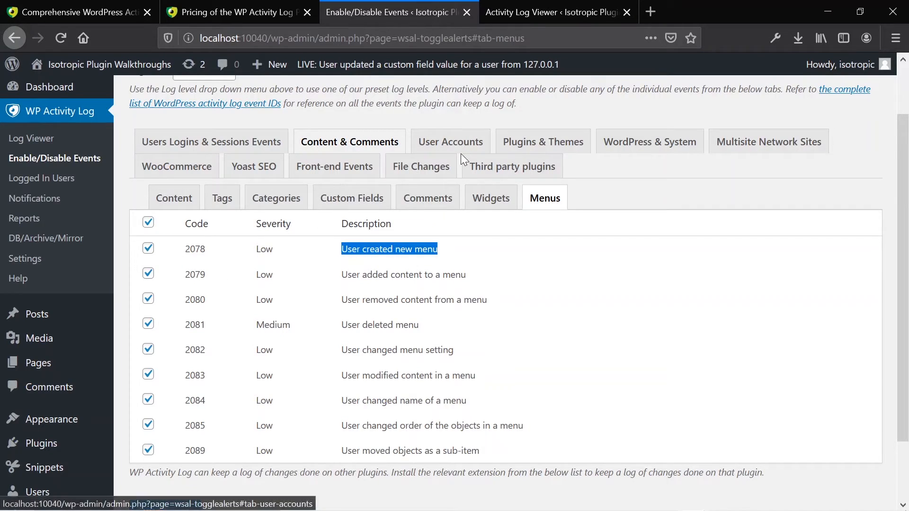
{"action": "mouse_move", "coordinate": [447, 160]}
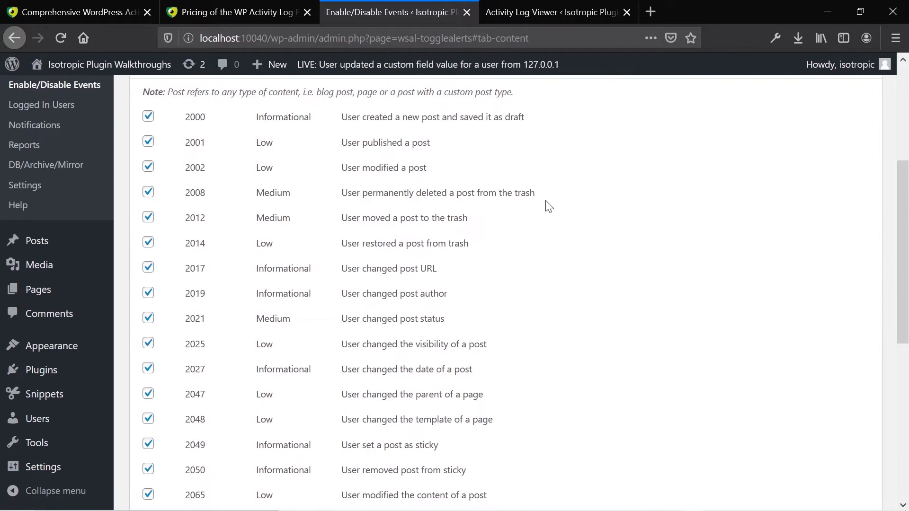
{"action": "scroll", "scroll_direction": "down", "scroll_amount": 3}
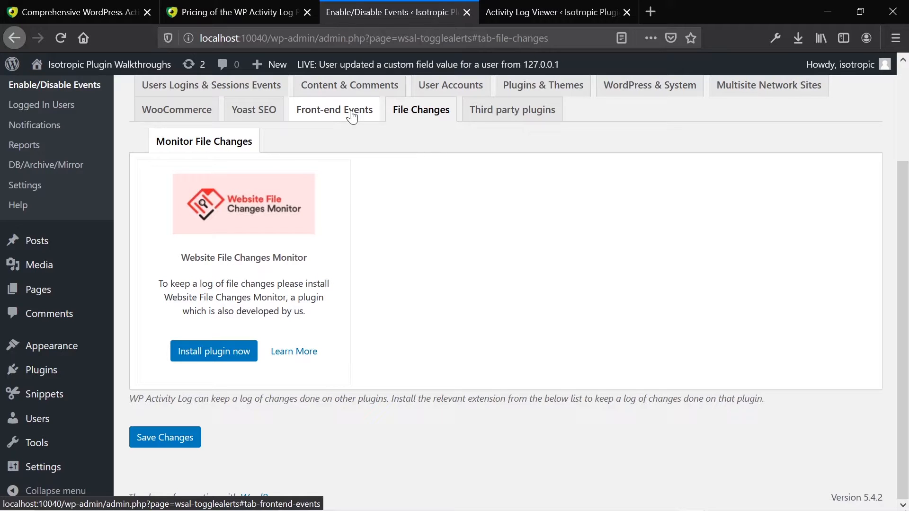
Browse the WooCommerce and Yoast SEO event lists, then go to the Logged In Users sessions page.
{"action": "left_click", "coordinate": [334, 109]}
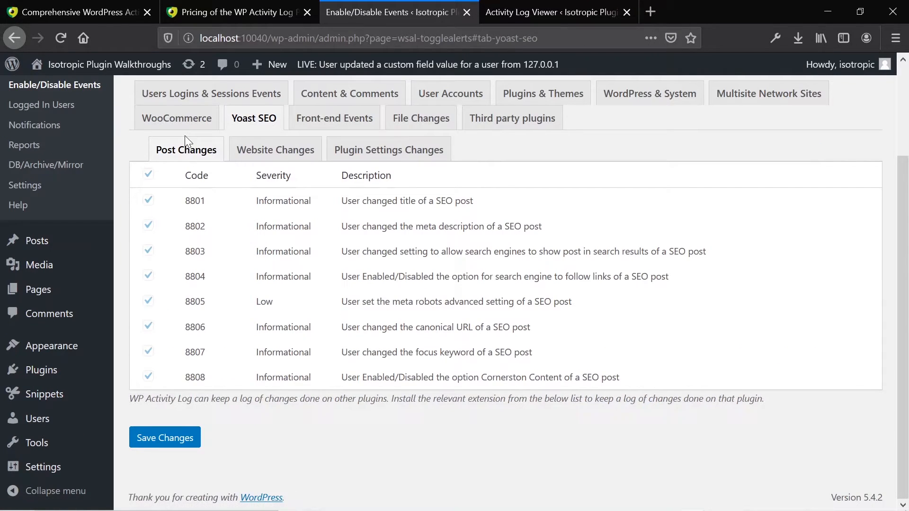
{"action": "left_click", "coordinate": [176, 117]}
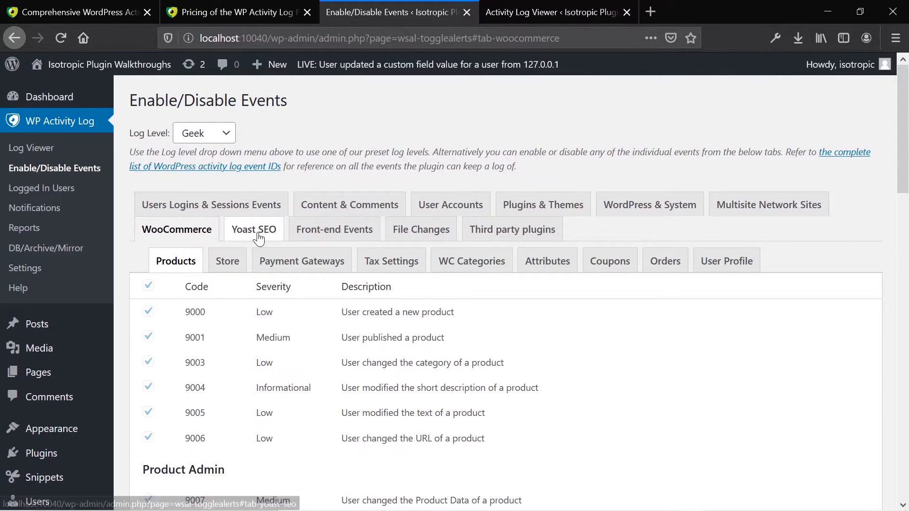
{"action": "left_click", "coordinate": [253, 229]}
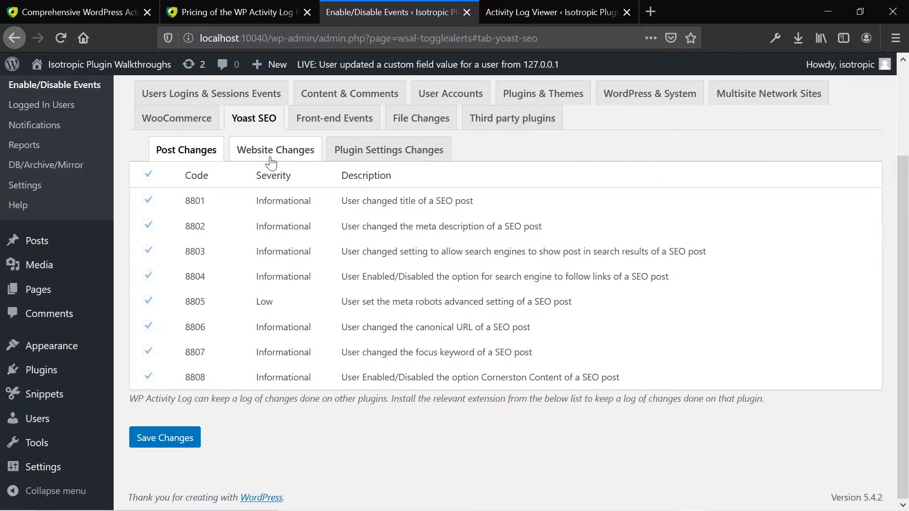
{"action": "left_click", "coordinate": [275, 150]}
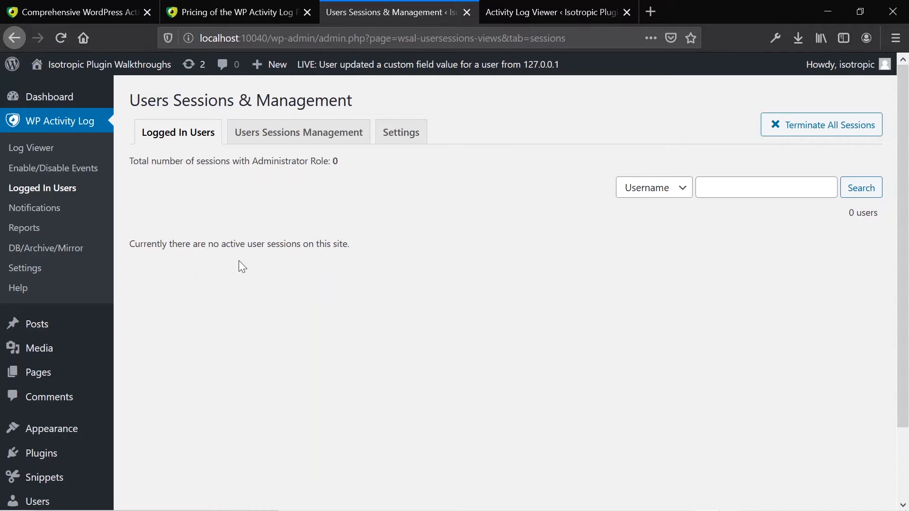
{"action": "mouse_move", "coordinate": [356, 350]}
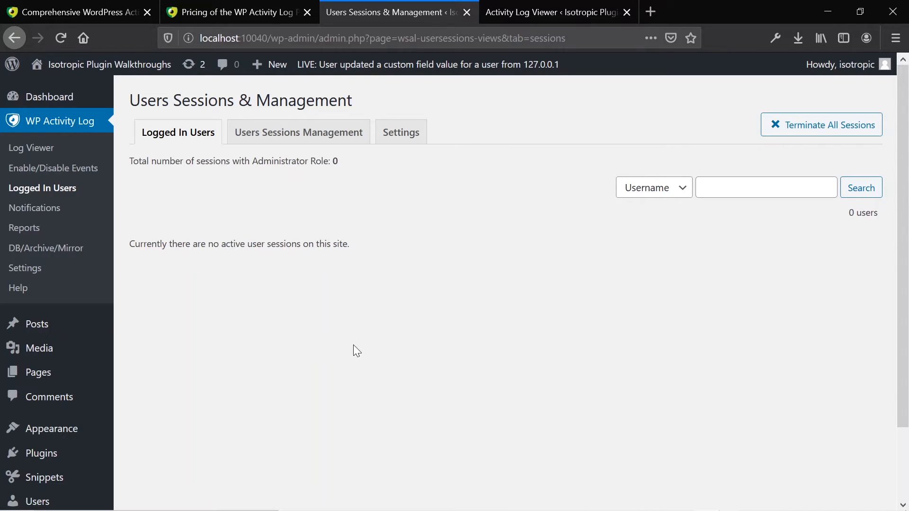
Check the empty logged-in users list and move to Users Sessions Management.
{"action": "double_click", "coordinate": [255, 244]}
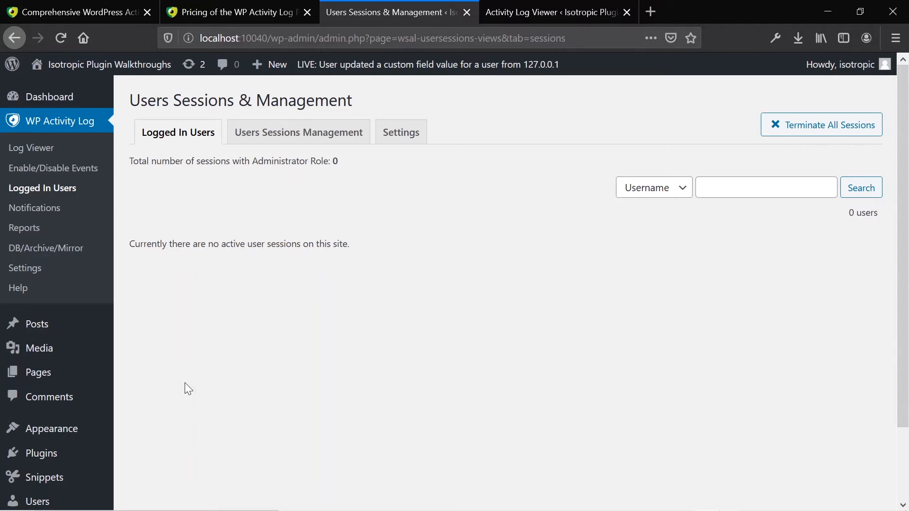
{"action": "mouse_move", "coordinate": [299, 143]}
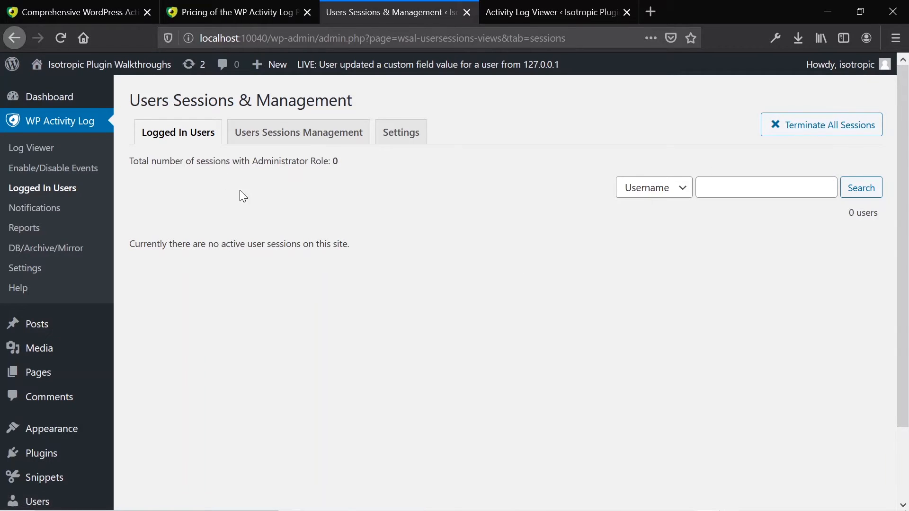
{"action": "left_click", "coordinate": [312, 132]}
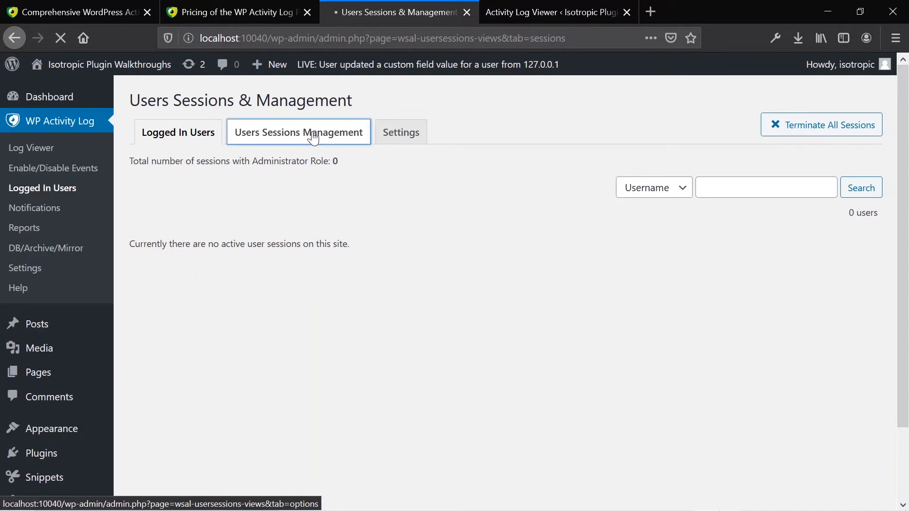
Enable session policies and scroll through the multiple, blocked and idle session options.
{"action": "left_click", "coordinate": [298, 132]}
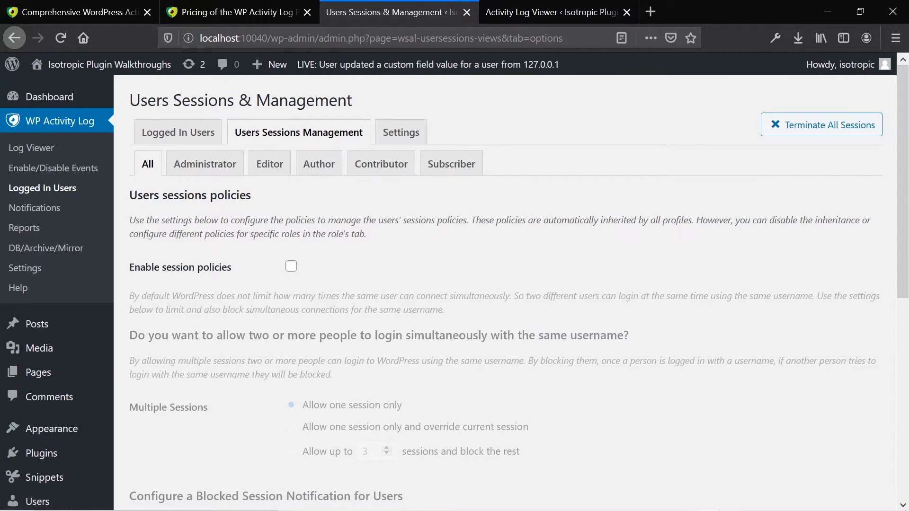
{"action": "left_click", "coordinate": [291, 266]}
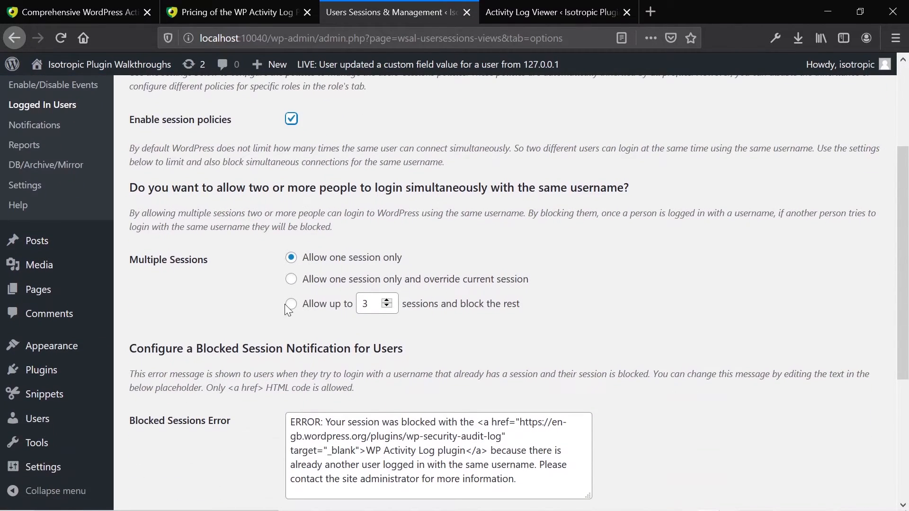
{"action": "mouse_move", "coordinate": [299, 285]}
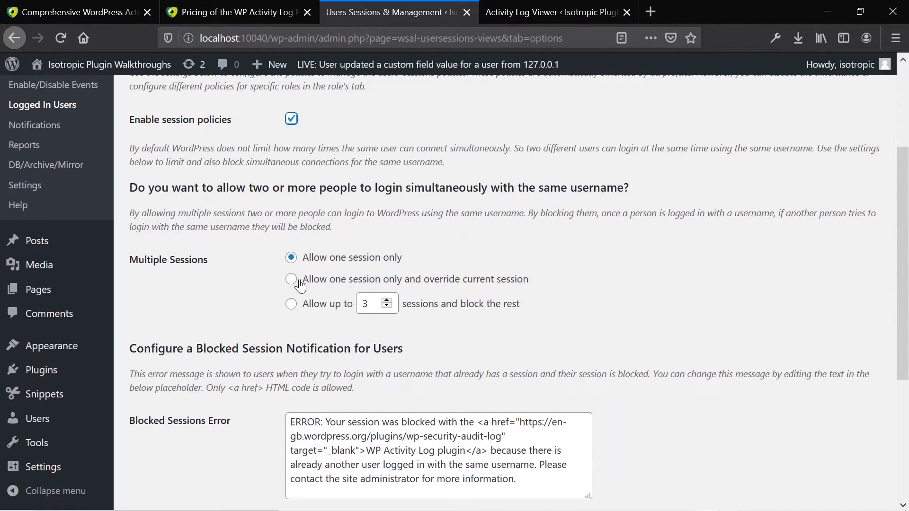
{"action": "scroll", "scroll_direction": "down", "scroll_amount": 3}
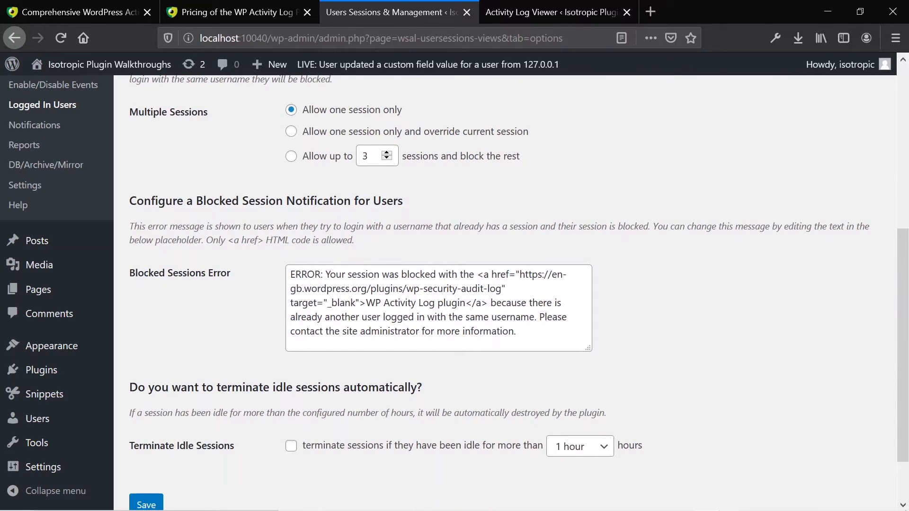
{"action": "scroll", "scroll_direction": "down", "scroll_amount": 3}
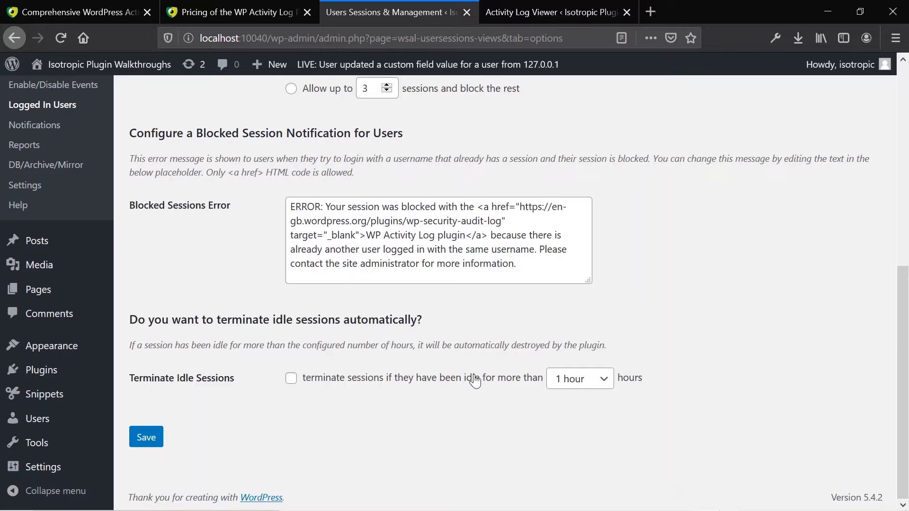
{"action": "mouse_move", "coordinate": [453, 388]}
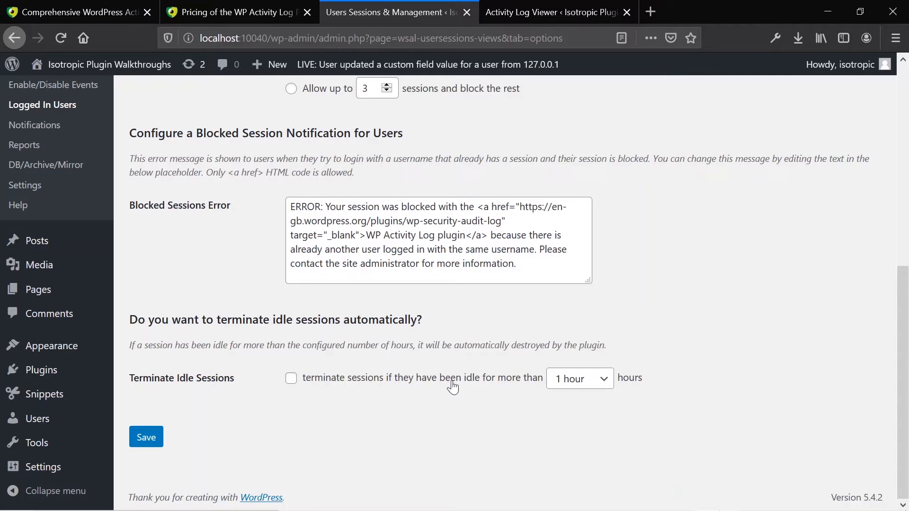
{"action": "mouse_move", "coordinate": [443, 387]}
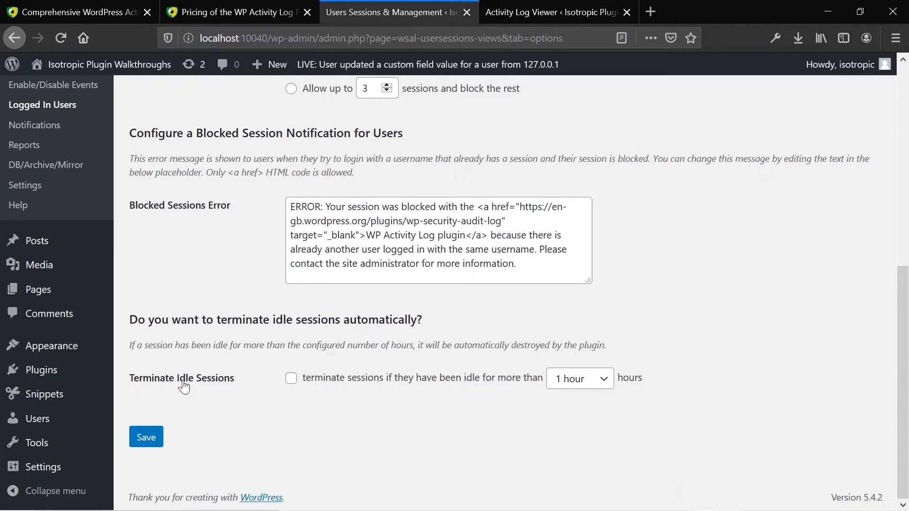
{"action": "mouse_move", "coordinate": [471, 379]}
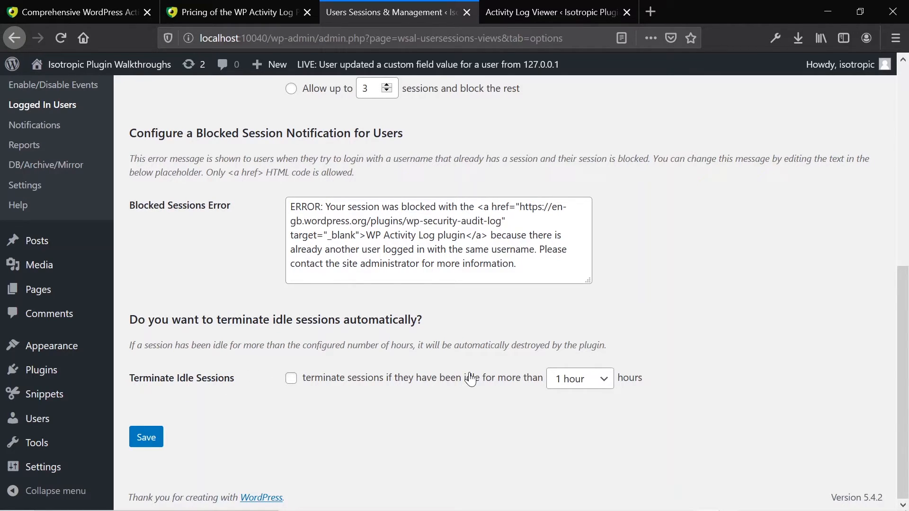
{"action": "mouse_move", "coordinate": [492, 374]}
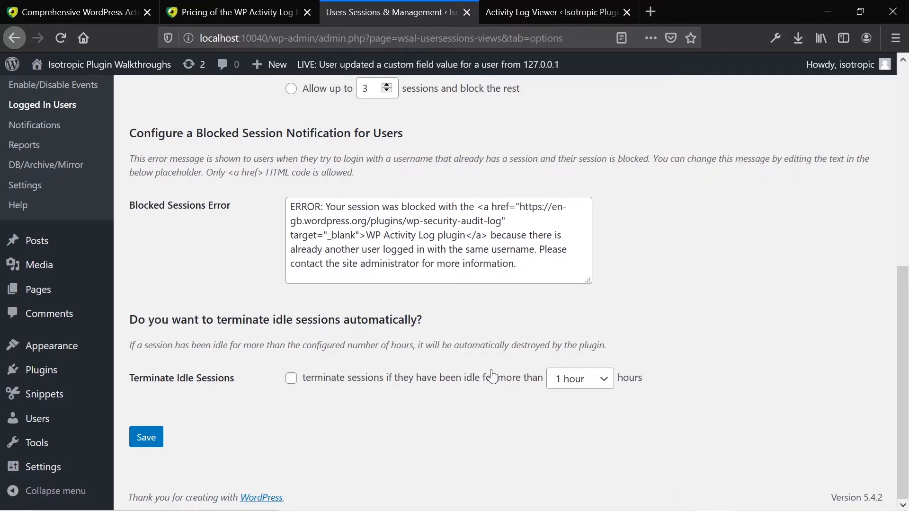
{"action": "mouse_move", "coordinate": [583, 389]}
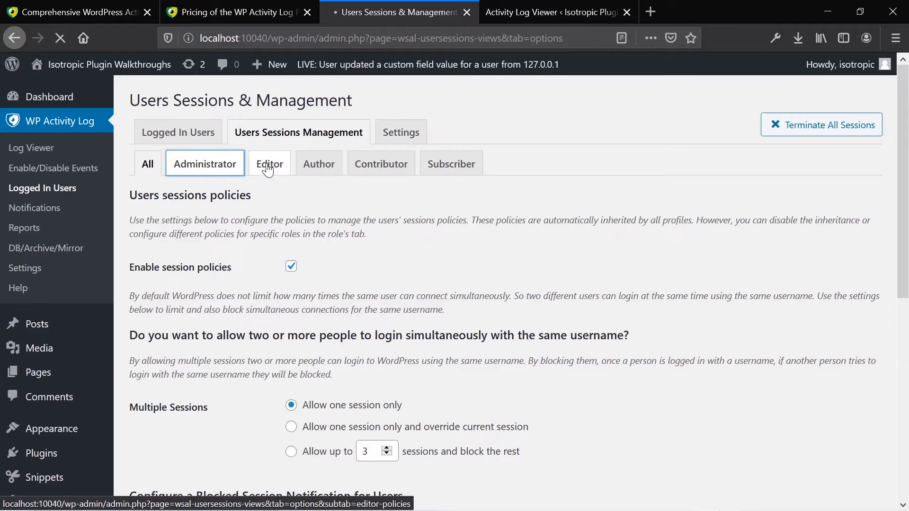
View Administrator and Author session policies and the expired-session cleanup setting, then go to Notifications.
{"action": "left_click", "coordinate": [204, 163]}
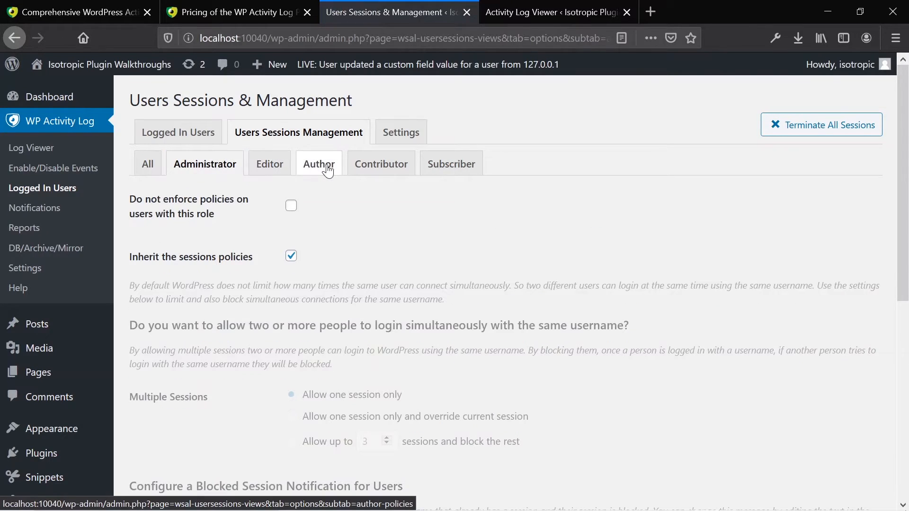
{"action": "left_click", "coordinate": [319, 164]}
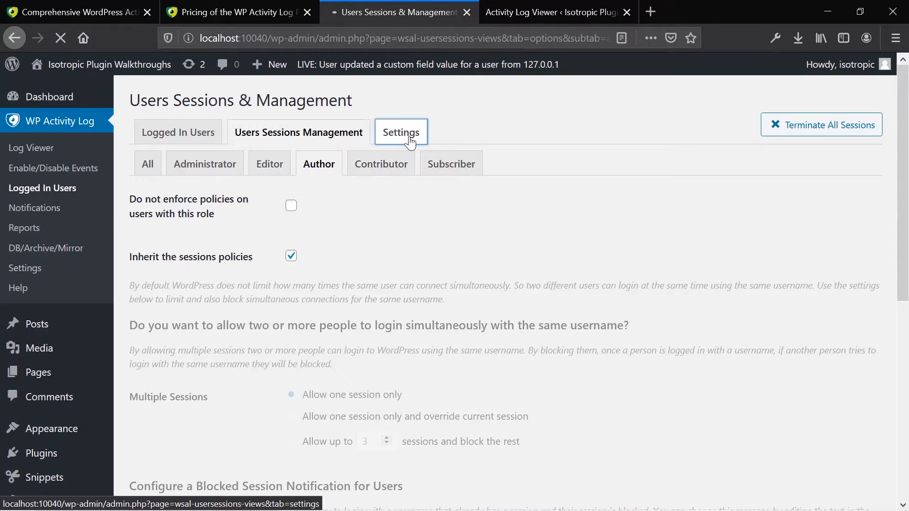
{"action": "left_click", "coordinate": [401, 131]}
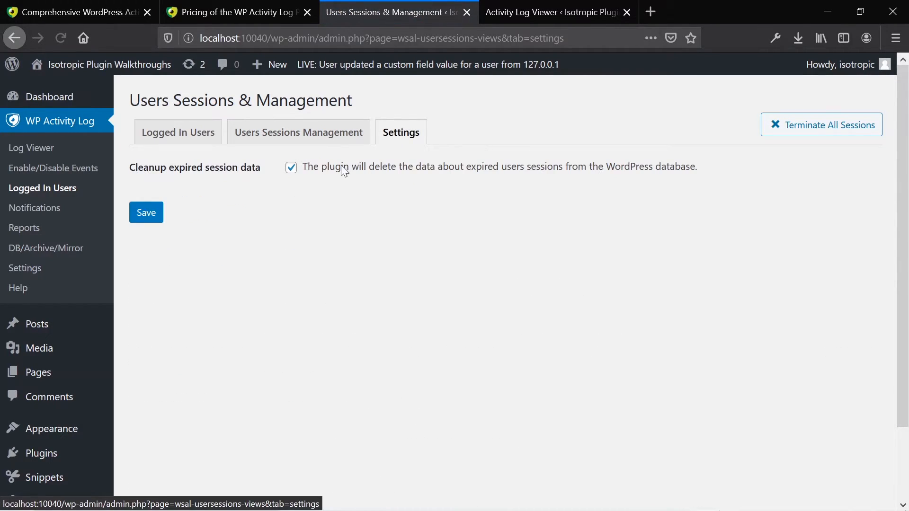
{"action": "left_click", "coordinate": [34, 207]}
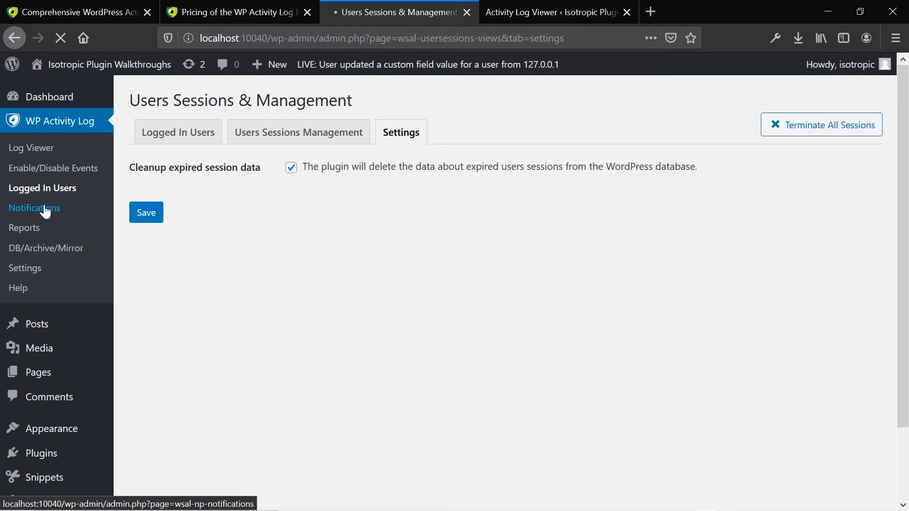
Browse the built-in WordPress System notifications and open the plugin Settings page in a new tab.
{"action": "left_click", "coordinate": [34, 208]}
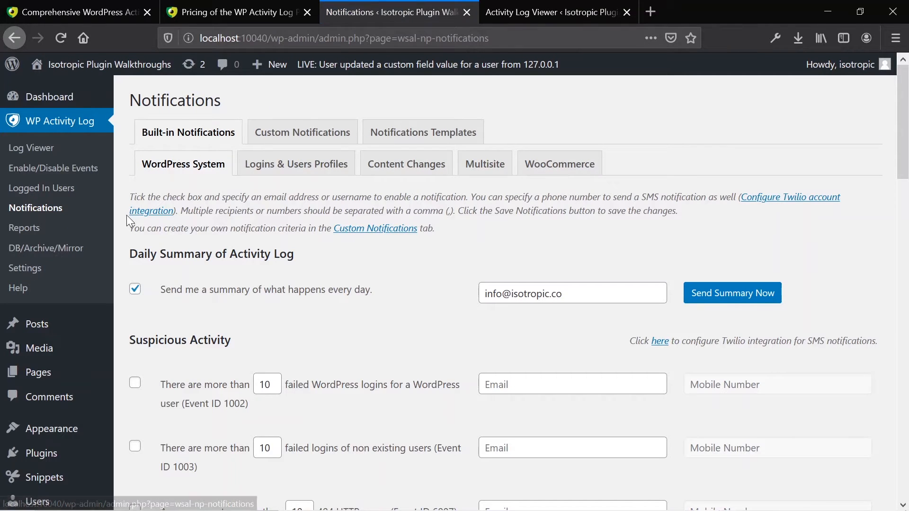
{"action": "scroll", "scroll_direction": "down", "scroll_amount": 3}
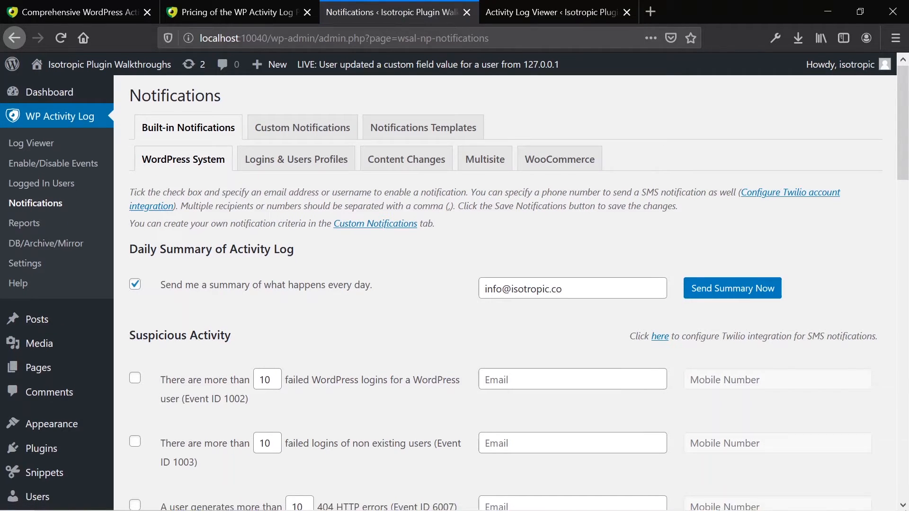
{"action": "scroll", "scroll_direction": "down", "scroll_amount": 3}
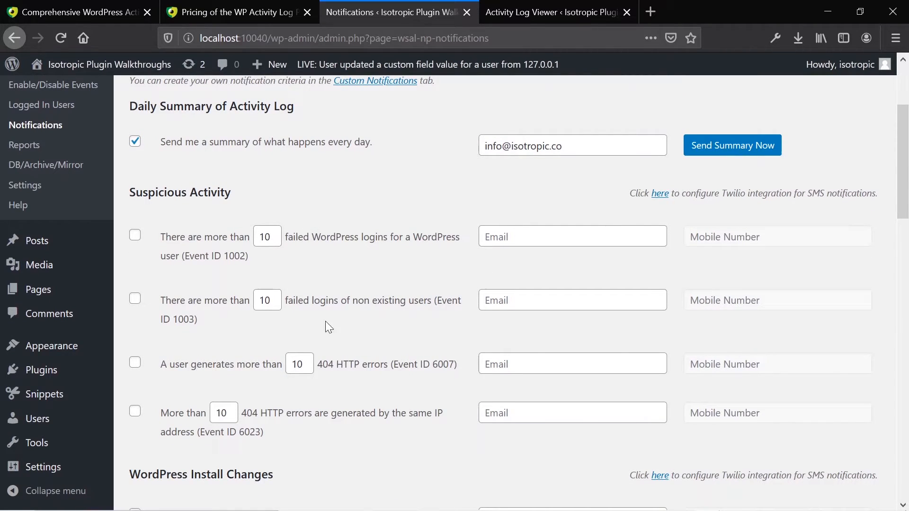
{"action": "scroll", "scroll_direction": "down", "scroll_amount": 3}
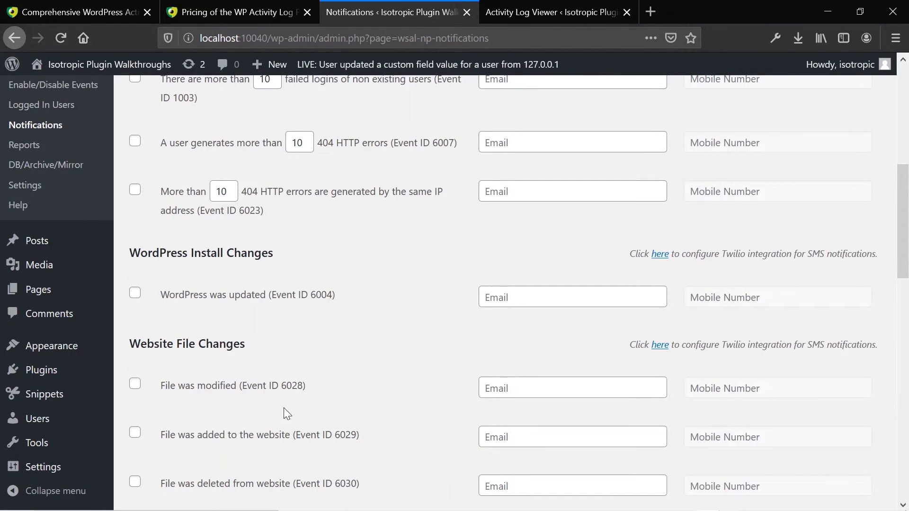
{"action": "left_click", "coordinate": [573, 387]}
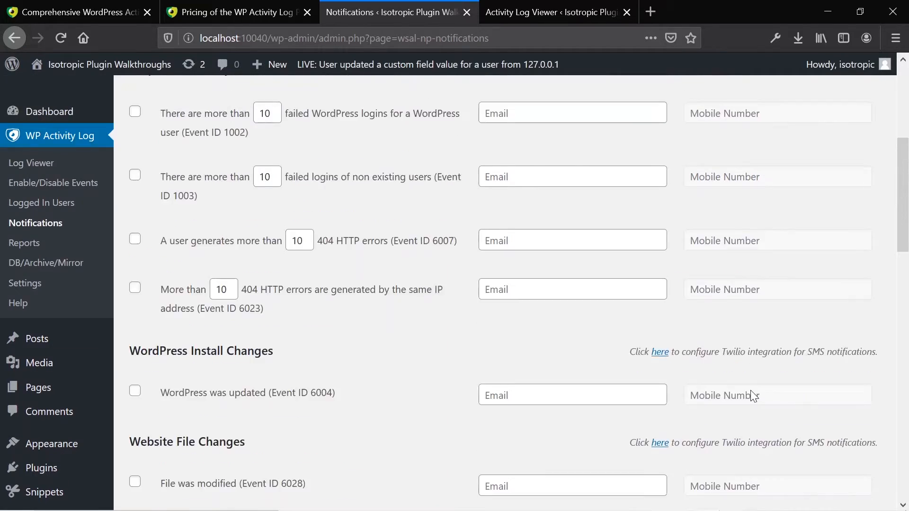
{"action": "scroll", "scroll_direction": "up", "scroll_amount": 3}
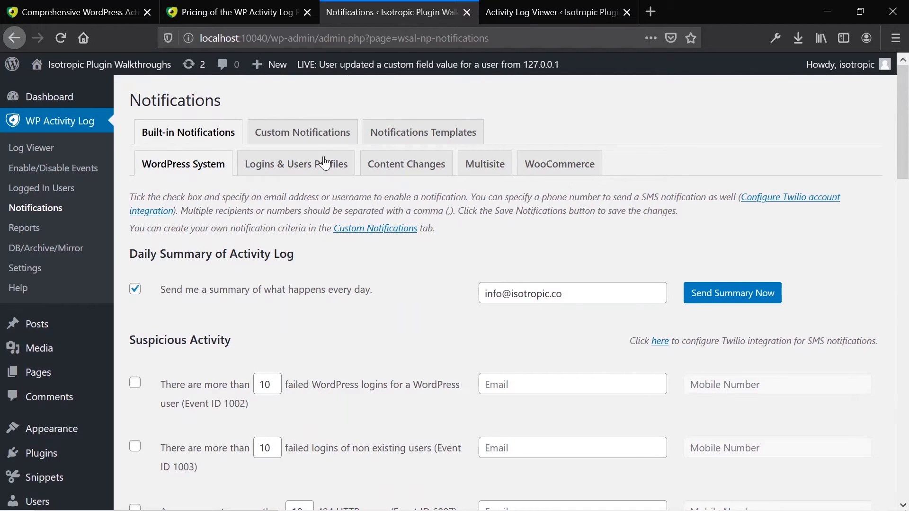
{"action": "mouse_move", "coordinate": [277, 115]}
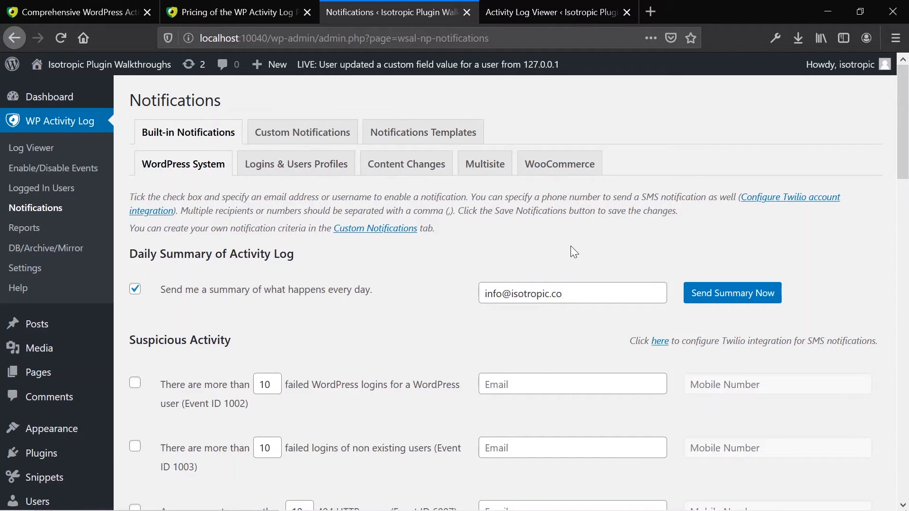
{"action": "mouse_move", "coordinate": [240, 297]}
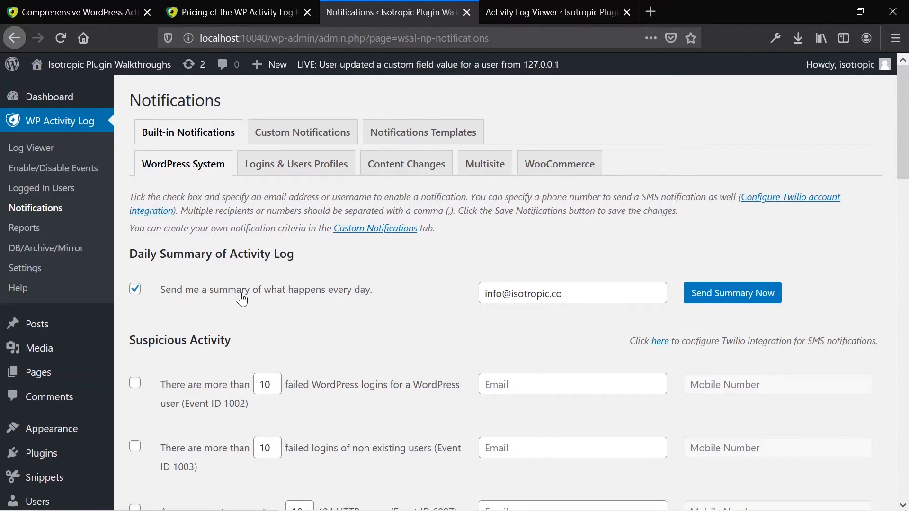
{"action": "mouse_move", "coordinate": [274, 294]}
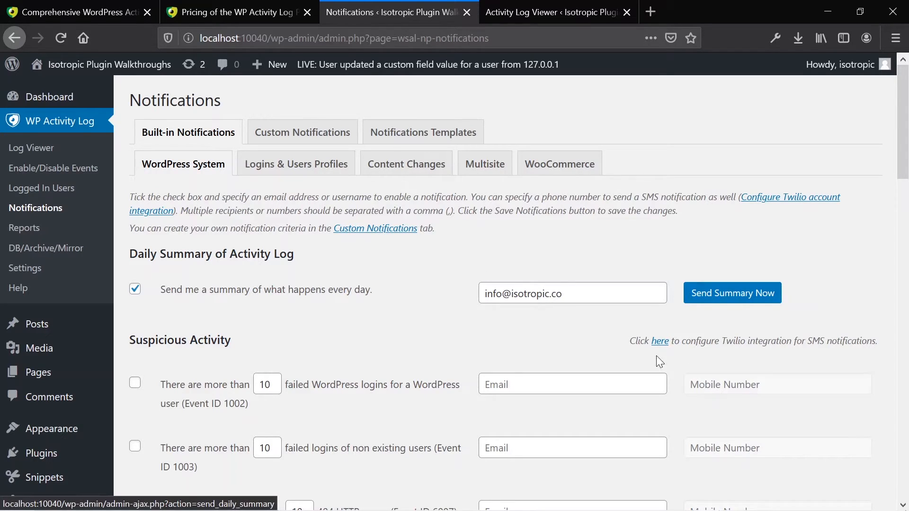
{"action": "right_click", "coordinate": [660, 341]}
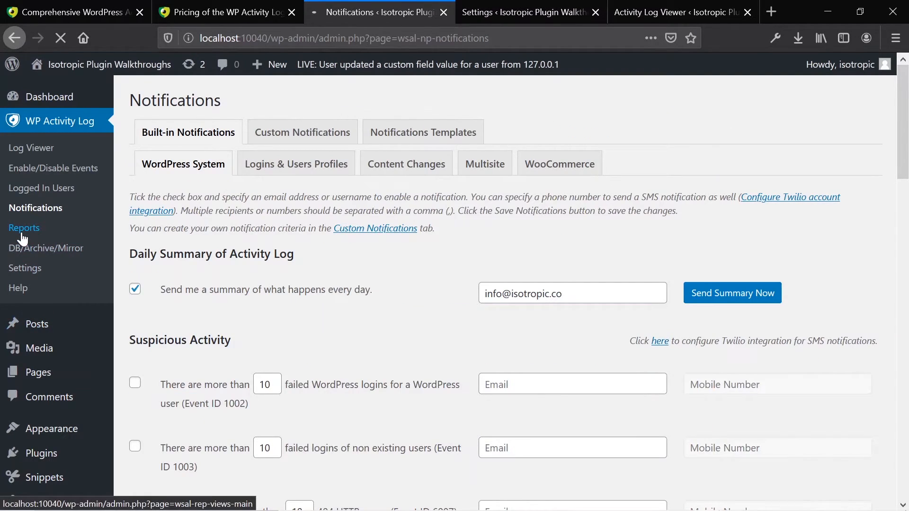
Generate an HTML activity report for all sites, users, roles and event types from the Reports page.
{"action": "left_click", "coordinate": [25, 228]}
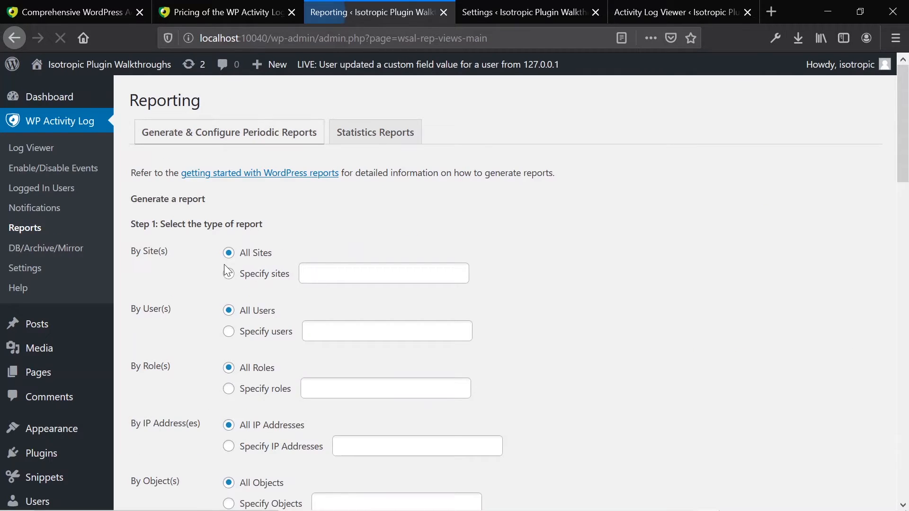
{"action": "scroll", "scroll_direction": "down", "scroll_amount": 3}
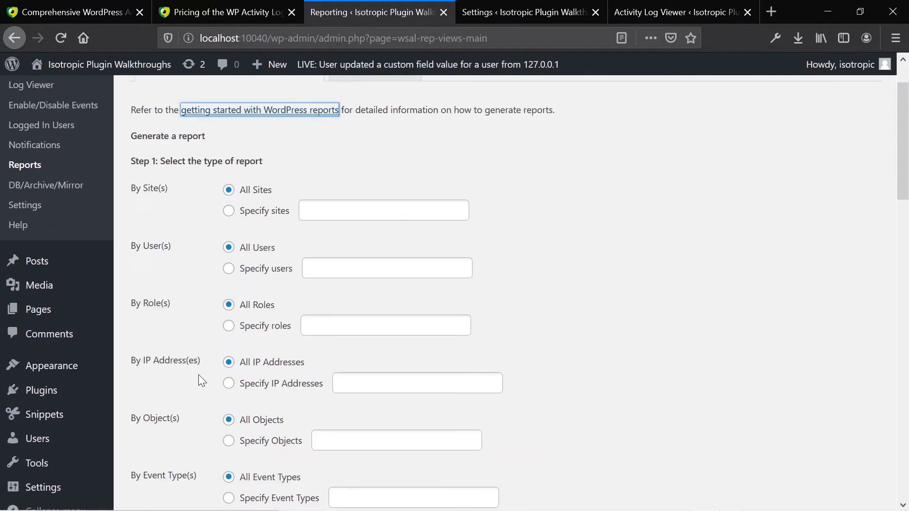
{"action": "scroll", "scroll_direction": "down", "scroll_amount": 3}
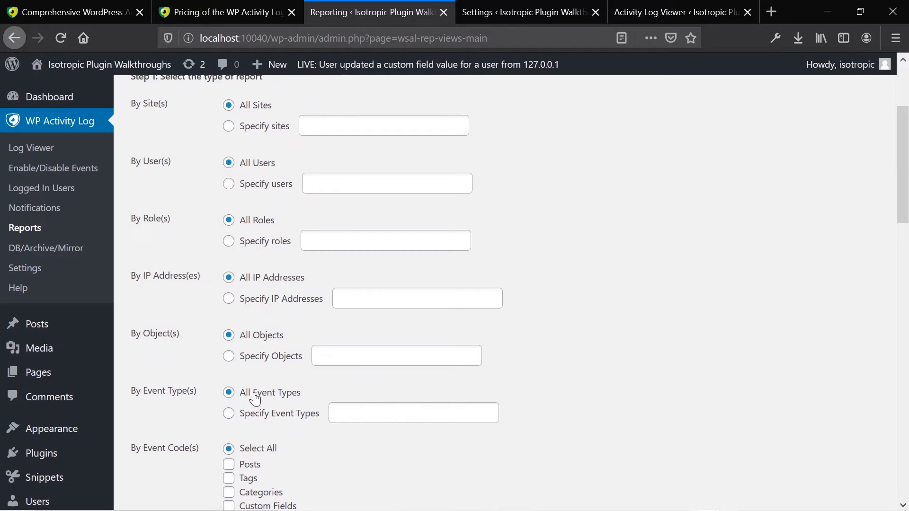
{"action": "scroll", "scroll_direction": "down", "scroll_amount": 3}
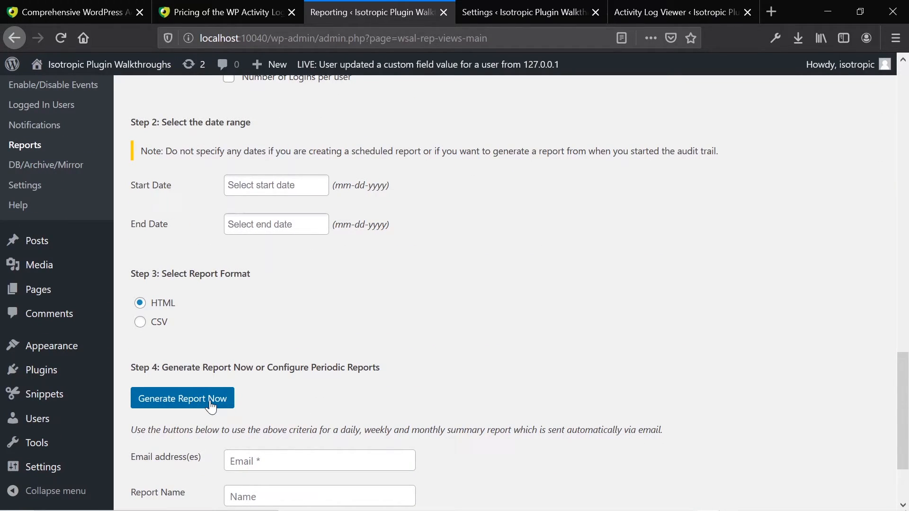
{"action": "left_click", "coordinate": [183, 398]}
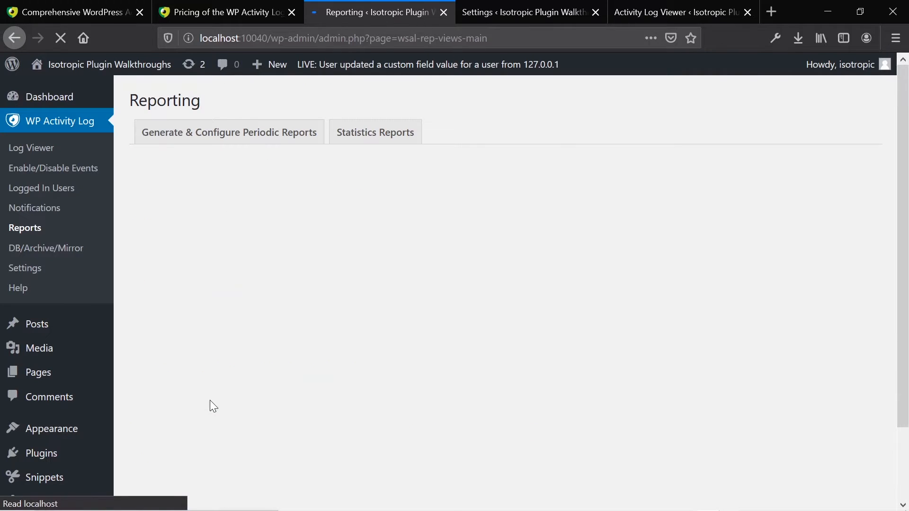
{"action": "left_click", "coordinate": [229, 131]}
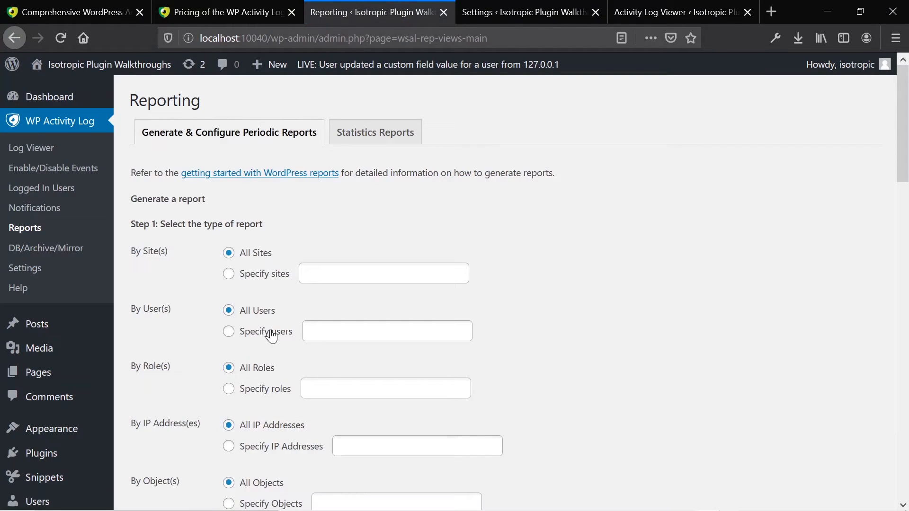
{"action": "scroll", "scroll_direction": "down", "scroll_amount": 3}
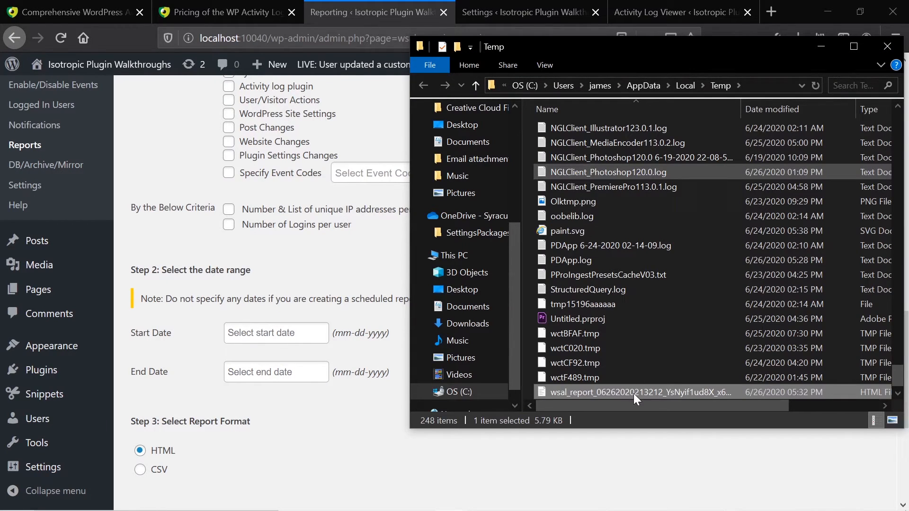
Open the generated wsal_report HTML file from the Temp folder with Firefox.
{"action": "right_click", "coordinate": [636, 392]}
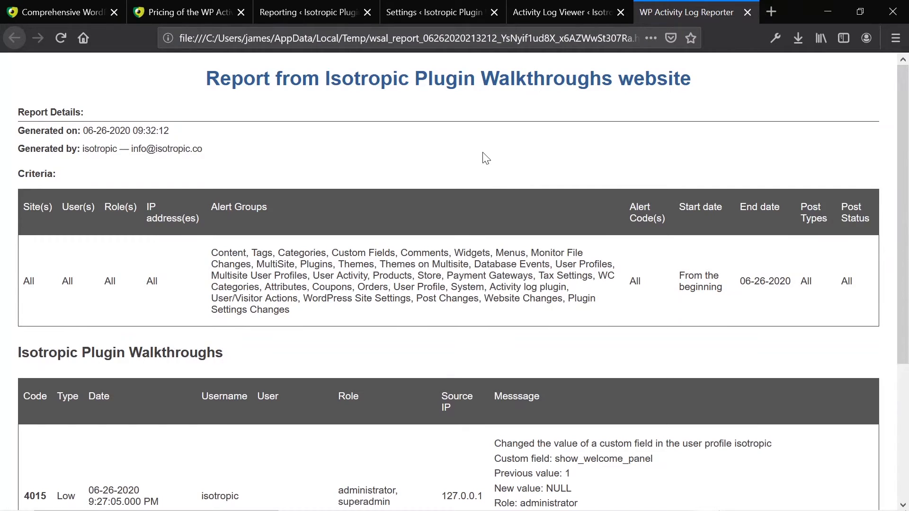
{"action": "mouse_move", "coordinate": [418, 201]}
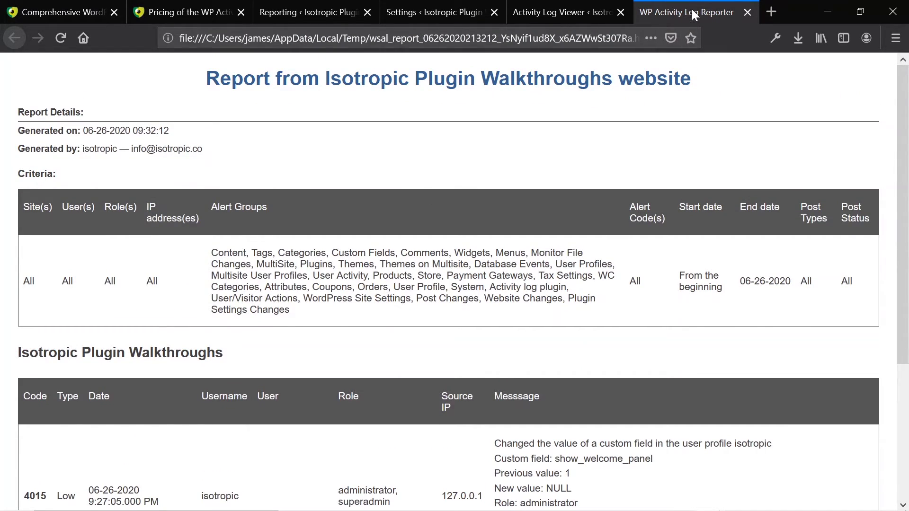
{"action": "mouse_move", "coordinate": [692, 14]}
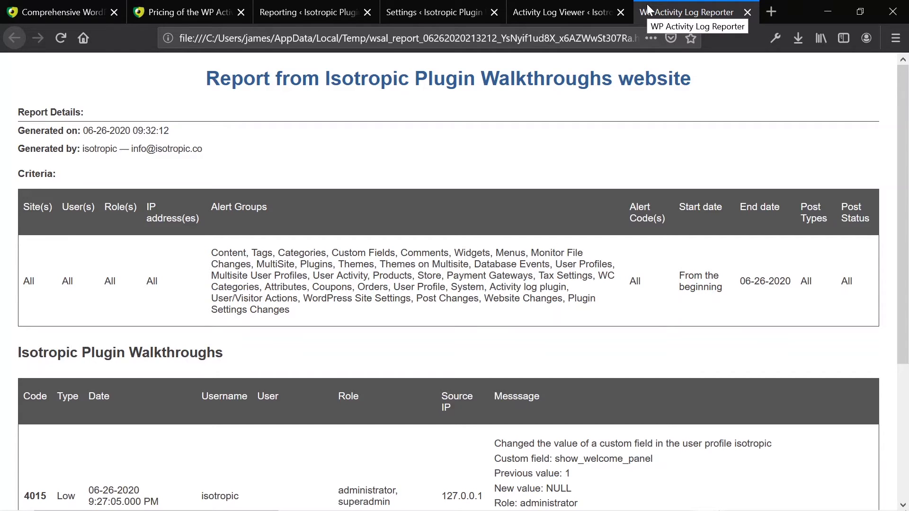
Return from the report tab to the Activity Log Viewer tab.
{"action": "left_click", "coordinate": [562, 12]}
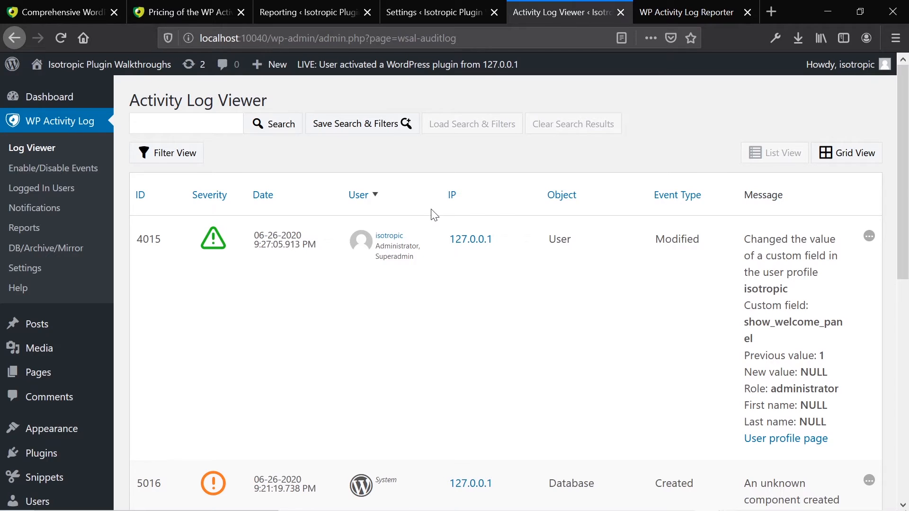
Look over the SMS Provider settings, then return to the Reports page.
{"action": "left_click", "coordinate": [432, 11]}
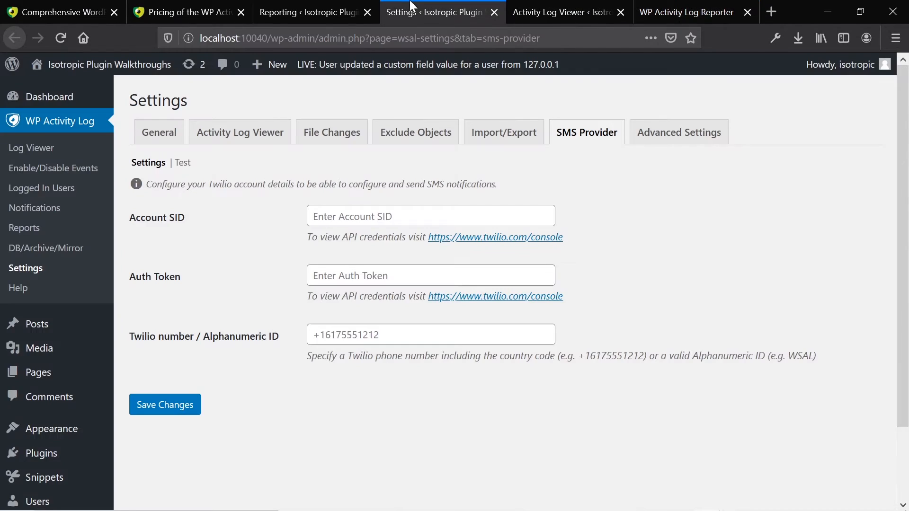
{"action": "left_click", "coordinate": [313, 12]}
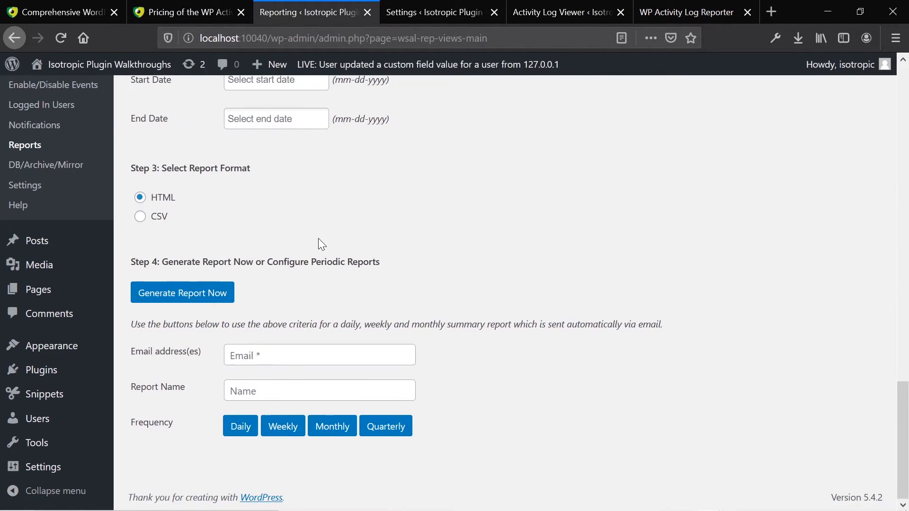
{"action": "mouse_move", "coordinate": [343, 328]}
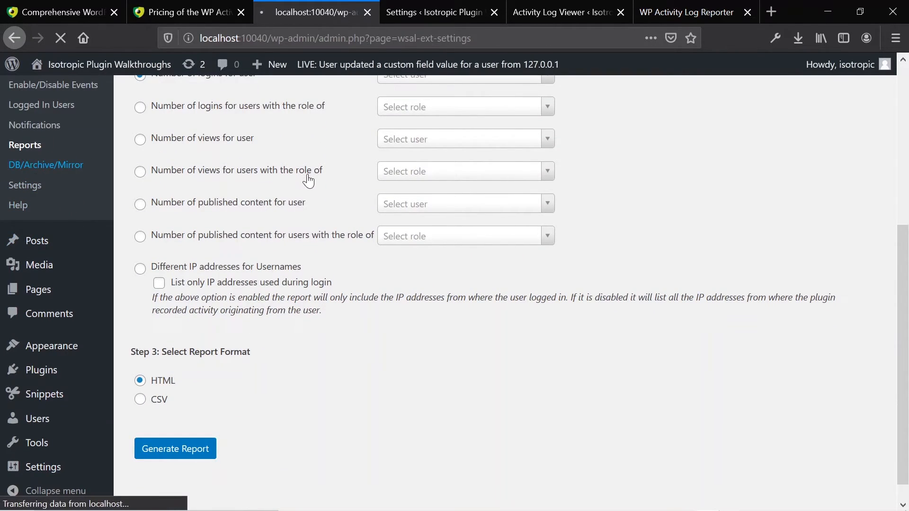
Open External Databases, preview the Connections Wizard's connection types and cancel without creating one.
{"action": "left_click", "coordinate": [45, 165]}
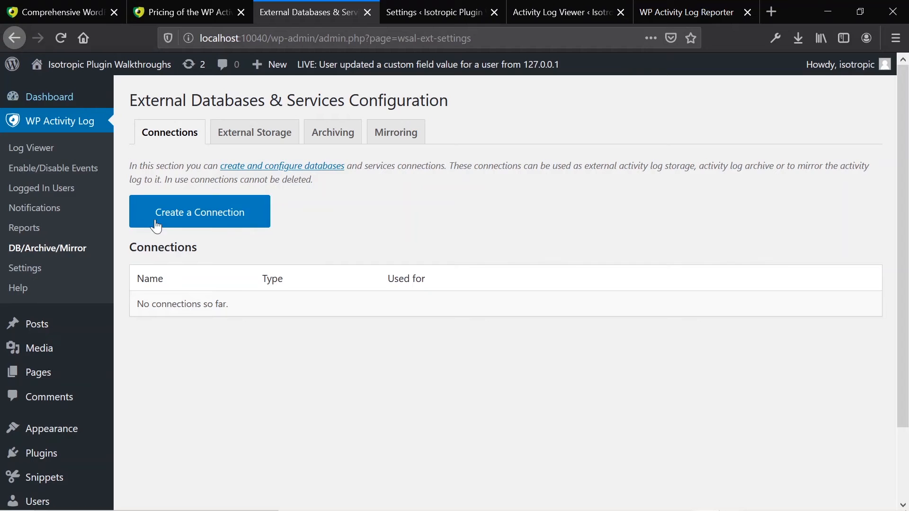
{"action": "mouse_move", "coordinate": [255, 142]}
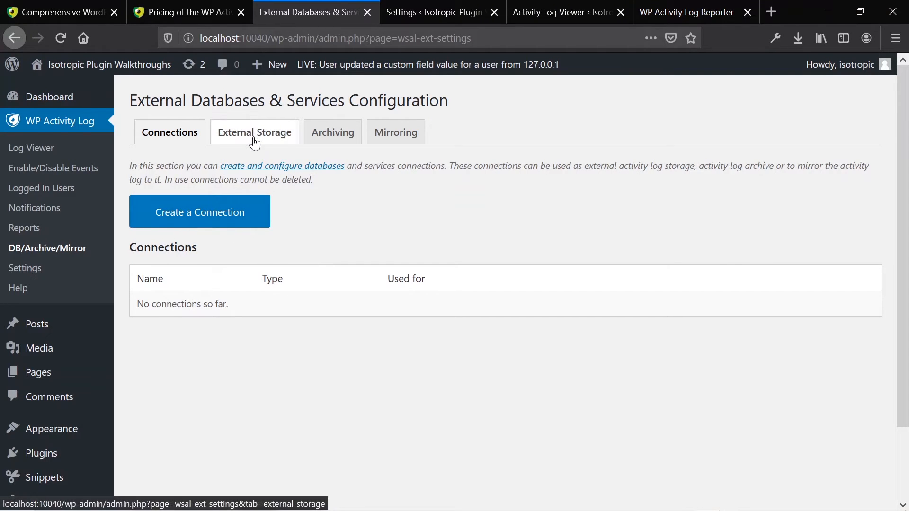
{"action": "left_click", "coordinate": [198, 211]}
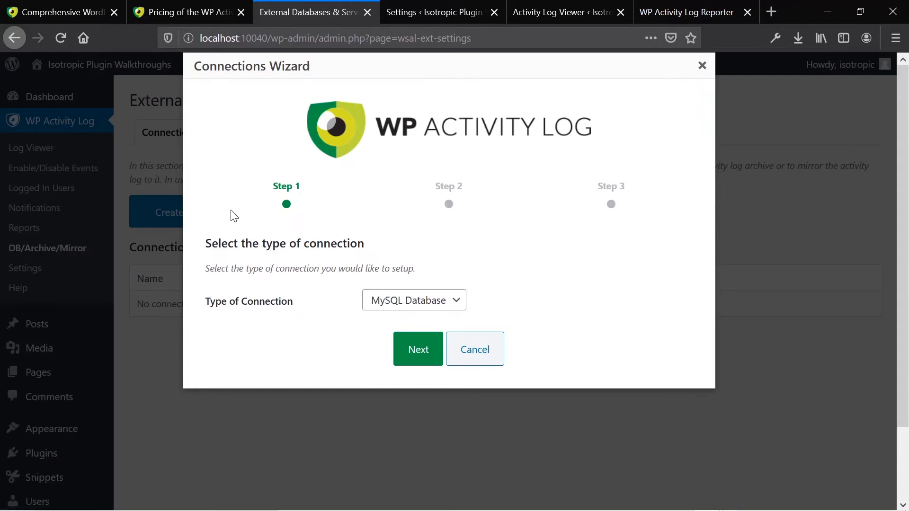
{"action": "left_click", "coordinate": [414, 300]}
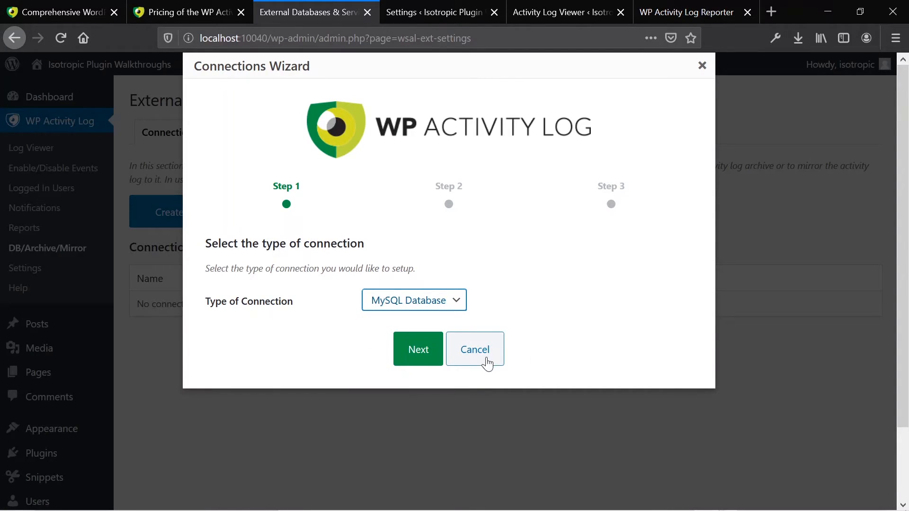
{"action": "left_click", "coordinate": [475, 349]}
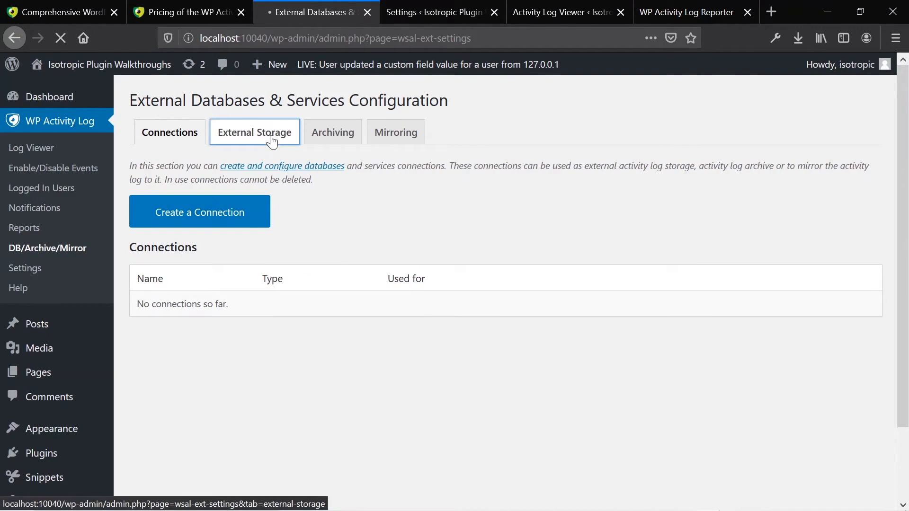
Enable Use Buffer on External Storage after checking the empty Connection dropdown.
{"action": "left_click", "coordinate": [254, 132]}
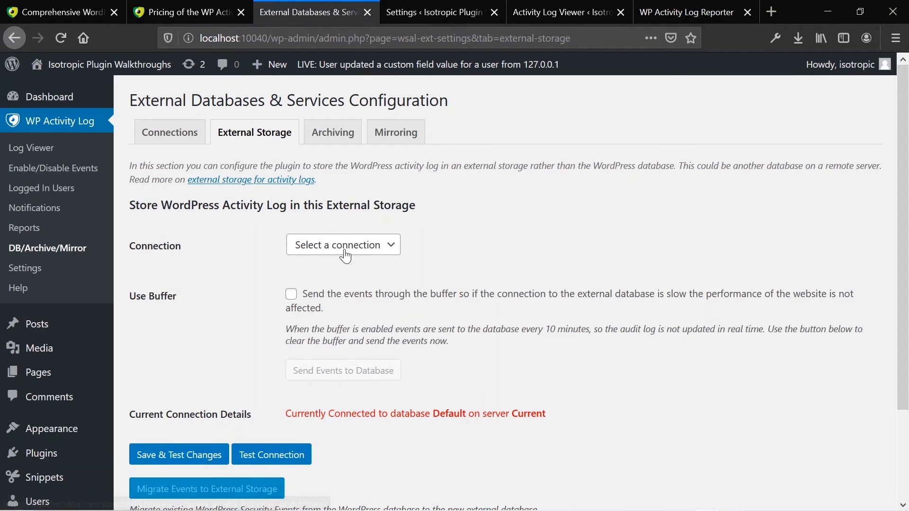
{"action": "left_click", "coordinate": [343, 245]}
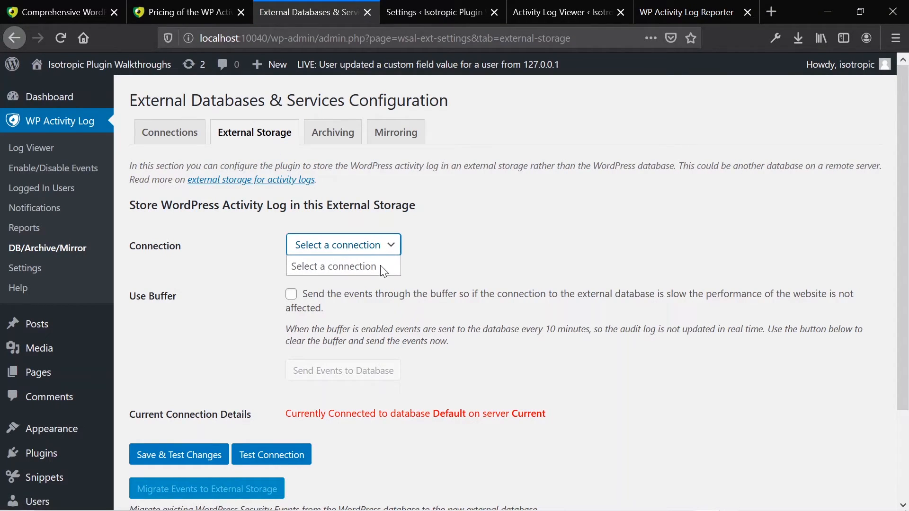
{"action": "left_click", "coordinate": [517, 248]}
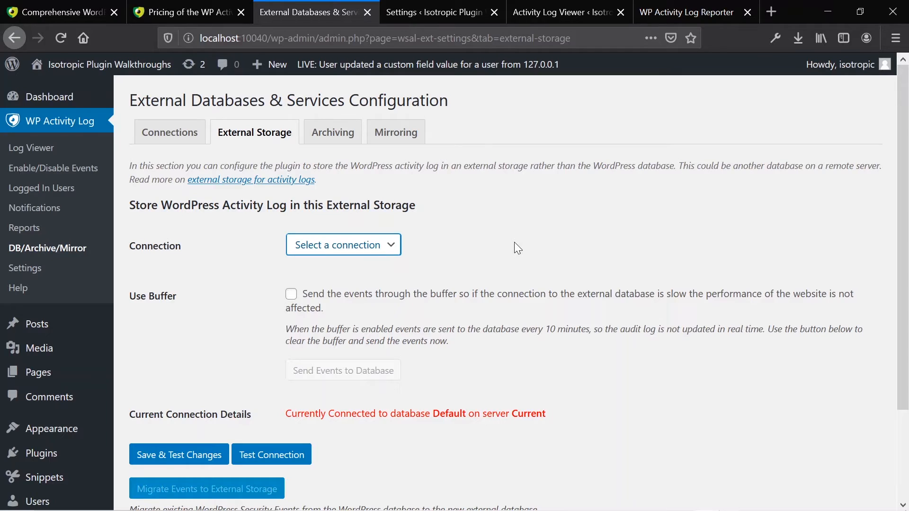
{"action": "left_click", "coordinate": [343, 245]}
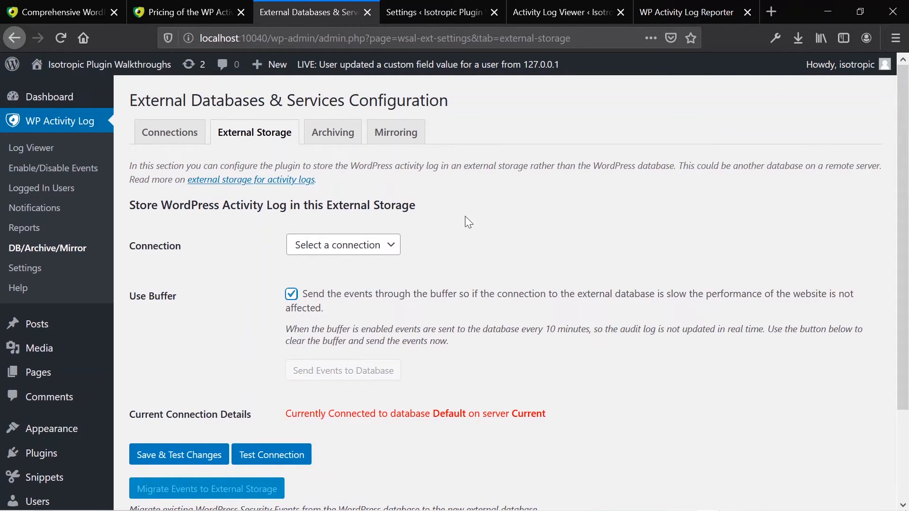
{"action": "mouse_move", "coordinate": [290, 187]}
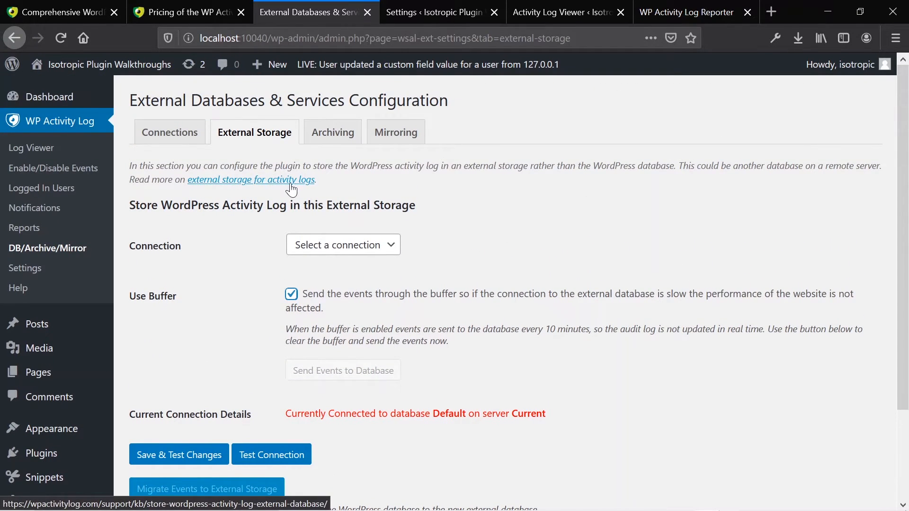
Read the external storage knowledge-base article in a new tab and return to the admin tab.
{"action": "left_click", "coordinate": [252, 180]}
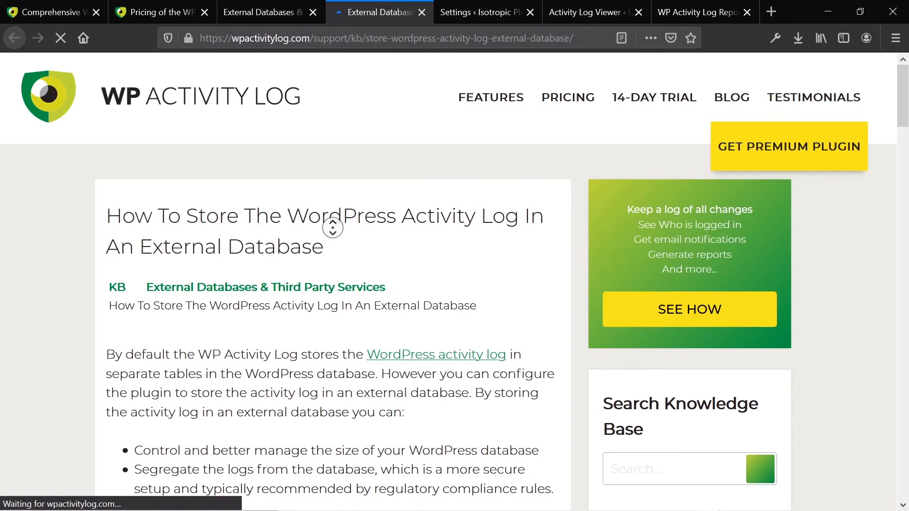
{"action": "scroll", "scroll_direction": "down", "scroll_amount": 3}
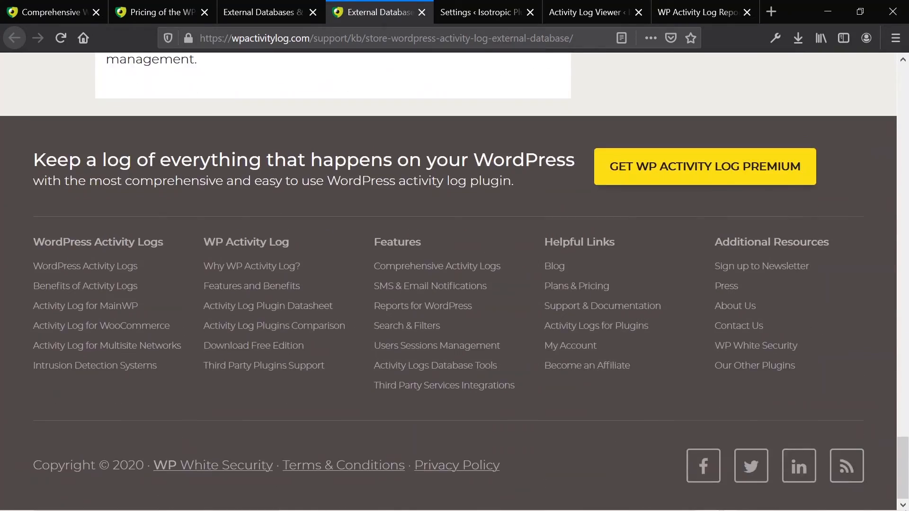
{"action": "left_click", "coordinate": [261, 13]}
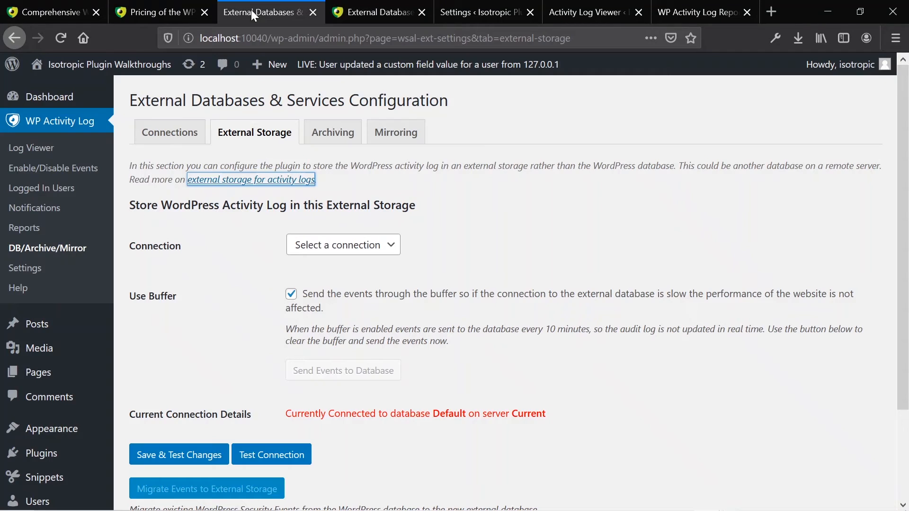
Review the Archiving and Mirroring tabs (no mirrors), then go to the plugin's Settings page.
{"action": "left_click", "coordinate": [332, 131]}
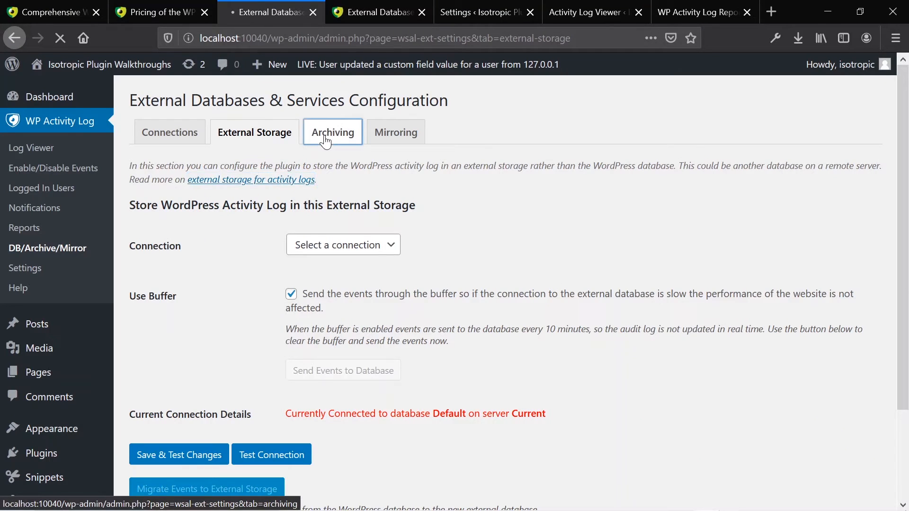
{"action": "left_click", "coordinate": [332, 132]}
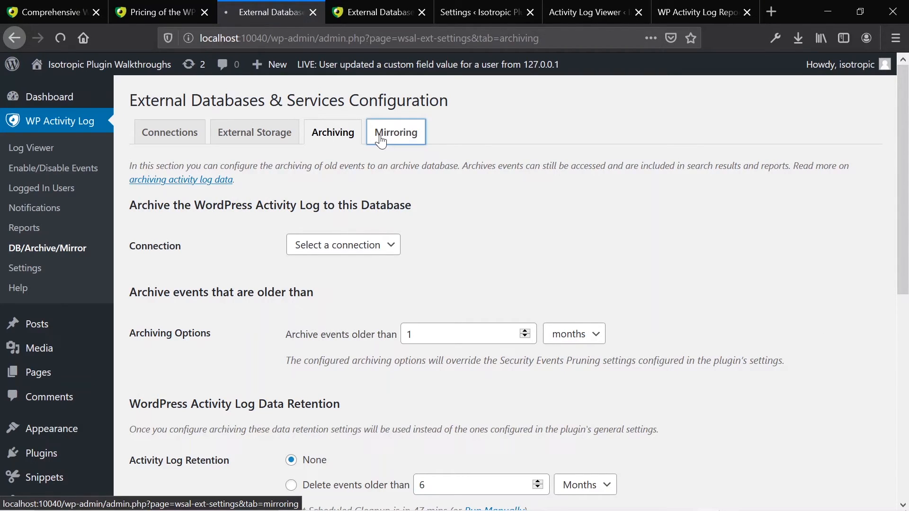
{"action": "left_click", "coordinate": [396, 132]}
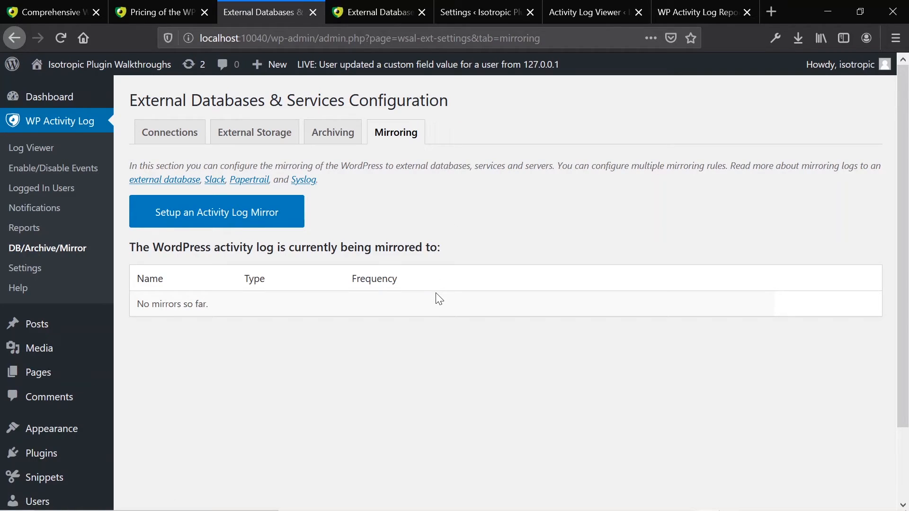
{"action": "mouse_move", "coordinate": [410, 306]}
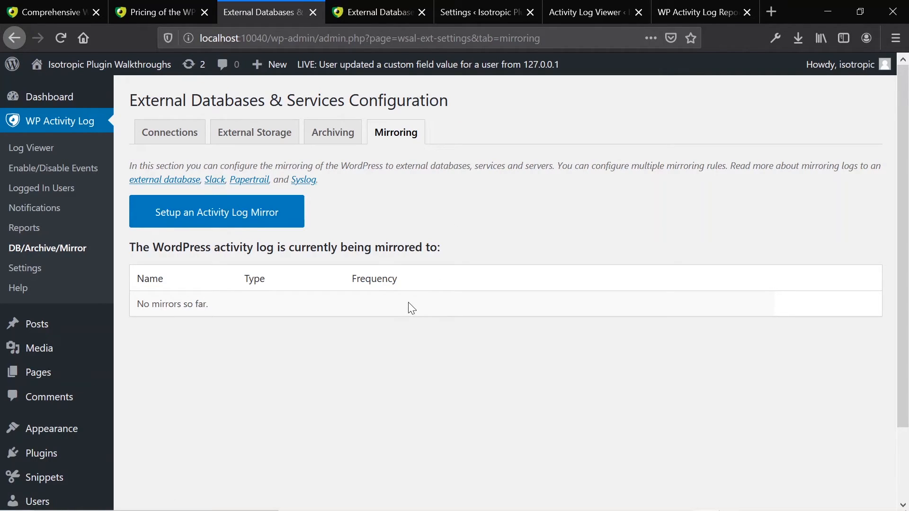
{"action": "mouse_move", "coordinate": [25, 268]}
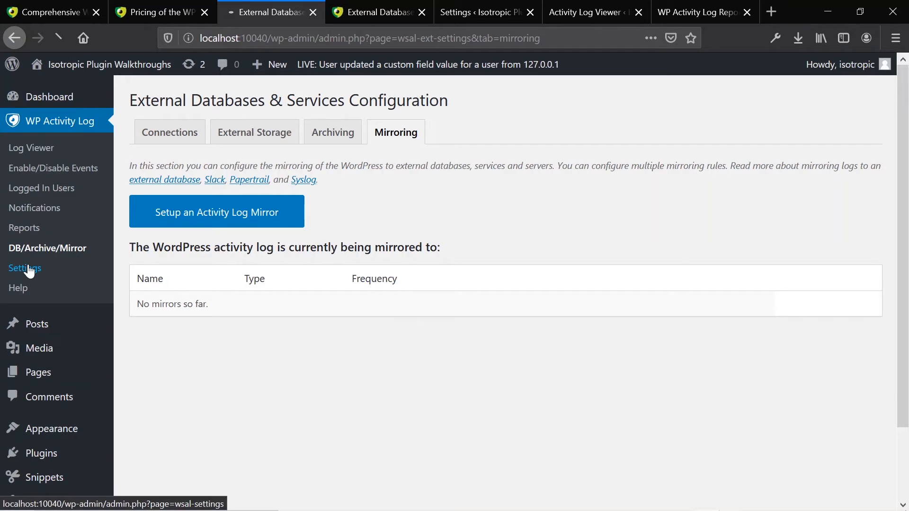
{"action": "left_click", "coordinate": [24, 268]}
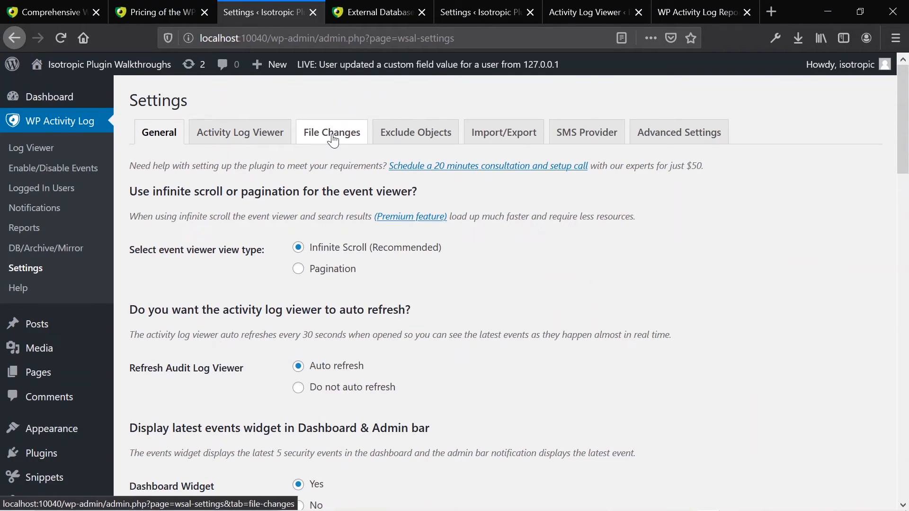
Browse the Exclude Objects, Import/Export, SMS Provider and Advanced Settings tabs, then return to the Log Viewer.
{"action": "left_click", "coordinate": [416, 132]}
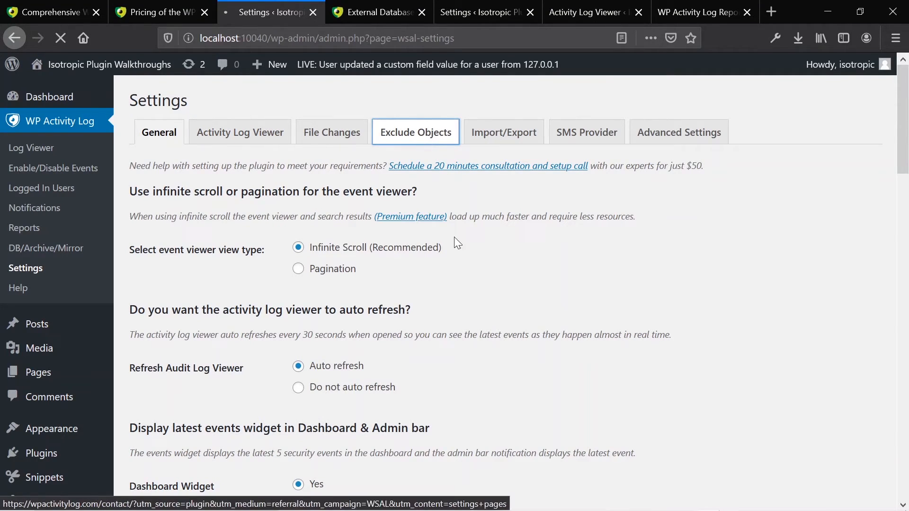
{"action": "left_click", "coordinate": [415, 132]}
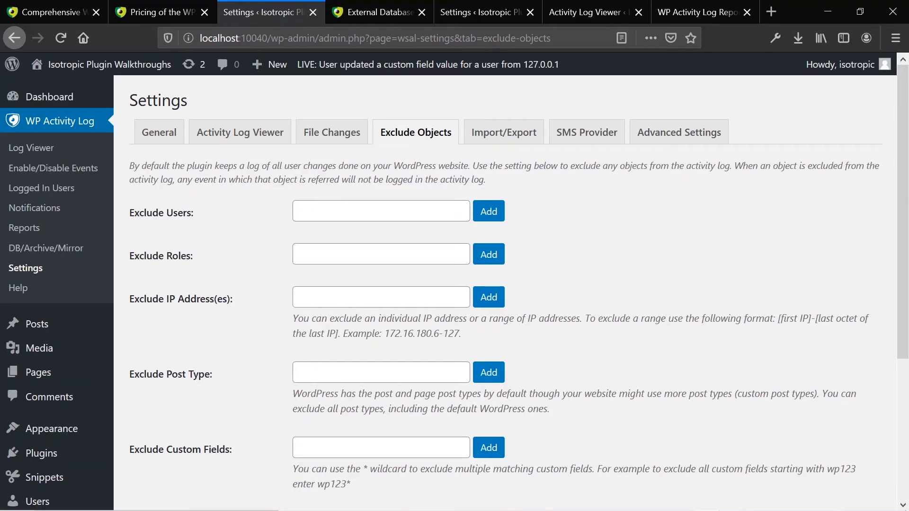
{"action": "left_click", "coordinate": [504, 132]}
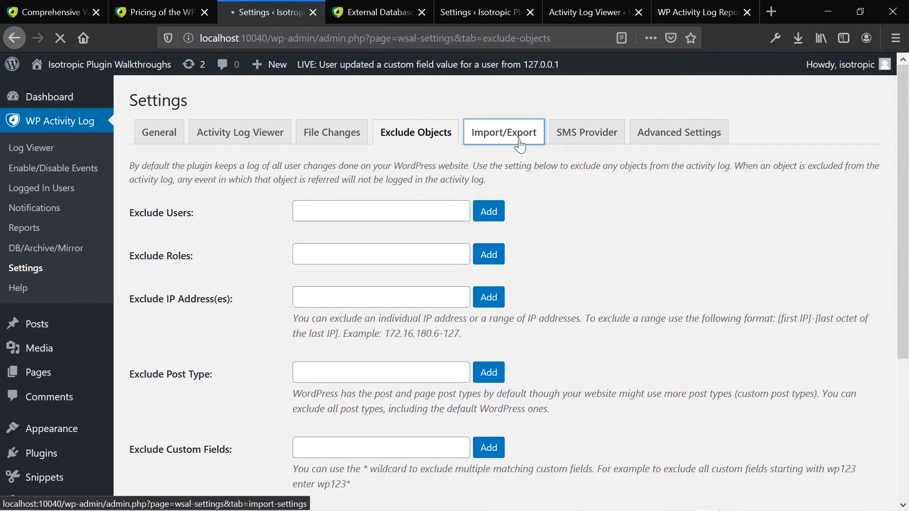
{"action": "left_click", "coordinate": [505, 132]}
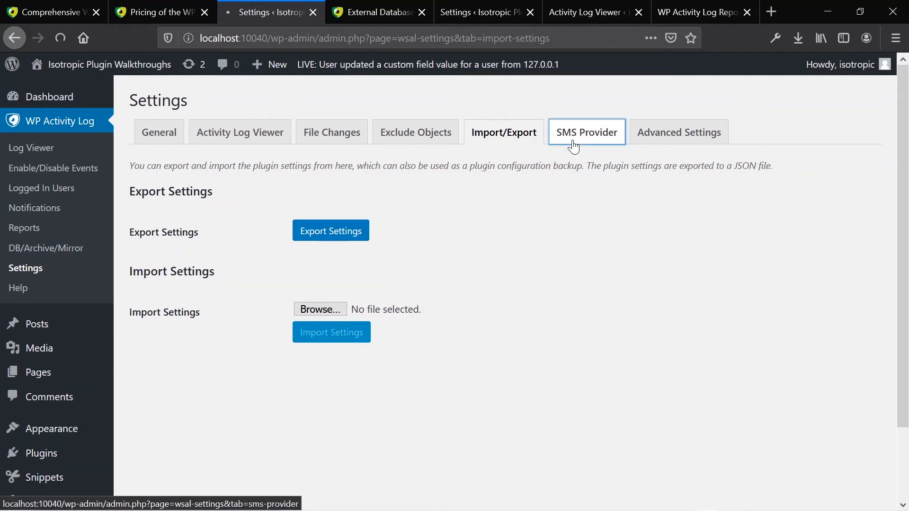
{"action": "left_click", "coordinate": [586, 132]}
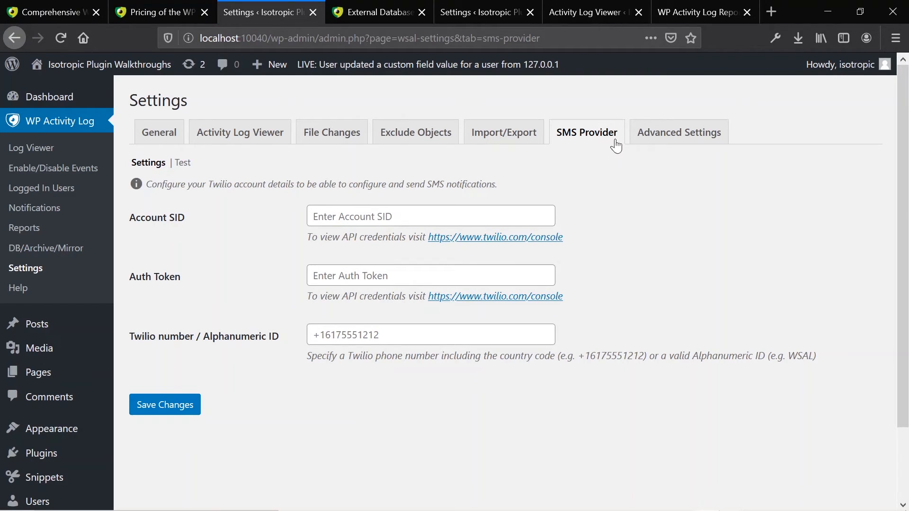
{"action": "left_click", "coordinate": [679, 132]}
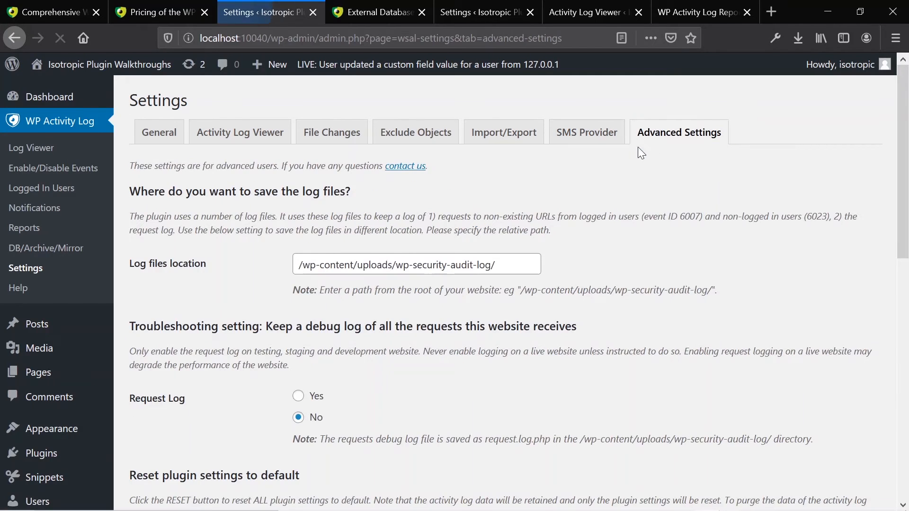
{"action": "scroll", "scroll_direction": "down", "scroll_amount": 3}
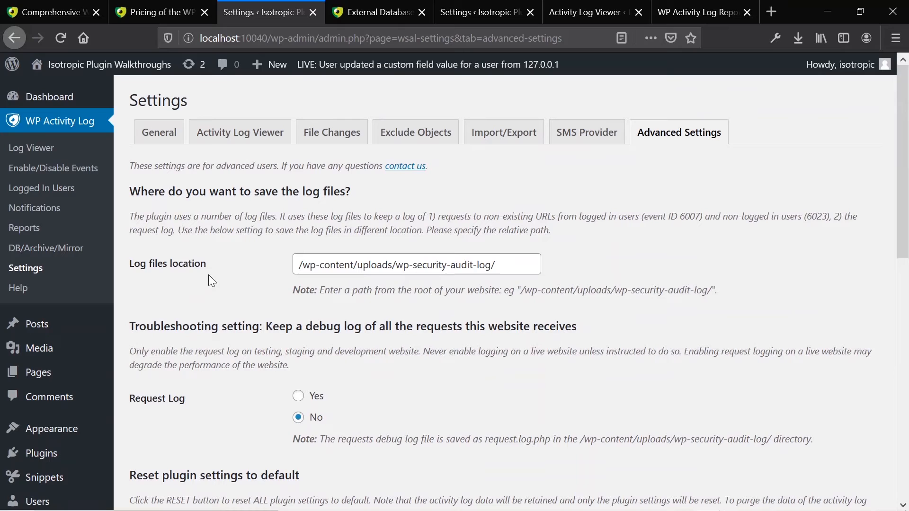
{"action": "mouse_move", "coordinate": [47, 214]}
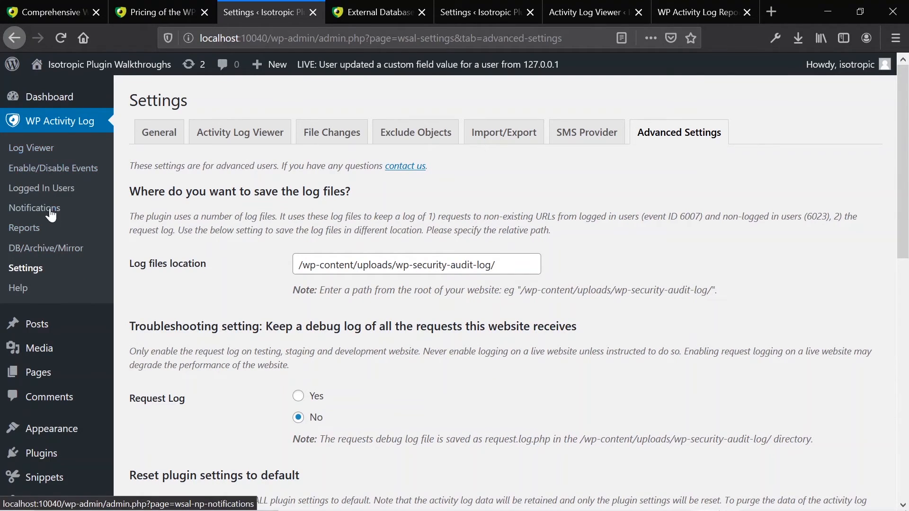
{"action": "mouse_move", "coordinate": [21, 295]}
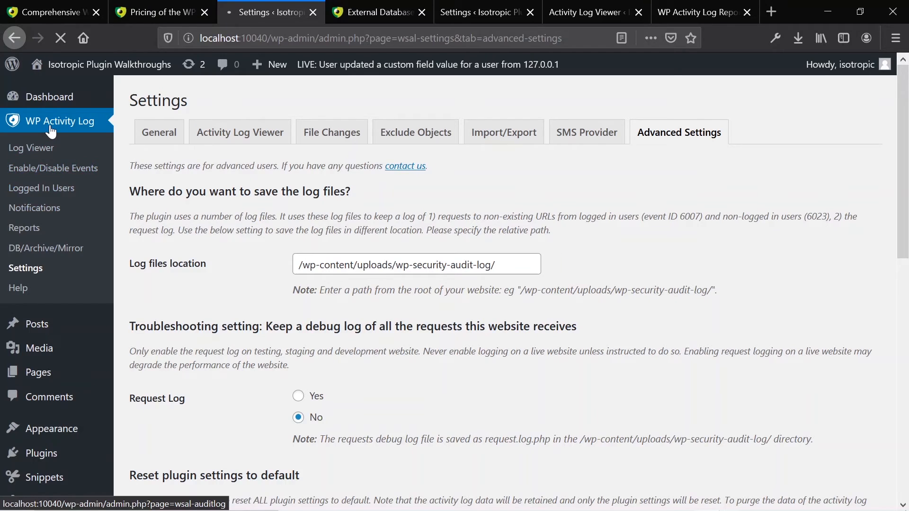
{"action": "left_click", "coordinate": [31, 148]}
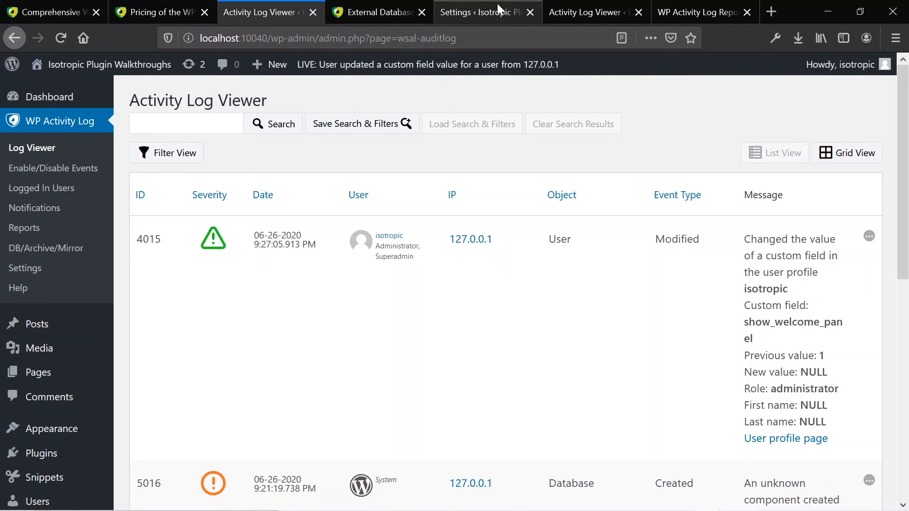
Switch to the generated WP Activity Log HTML report browser tab.
{"action": "left_click", "coordinate": [699, 13]}
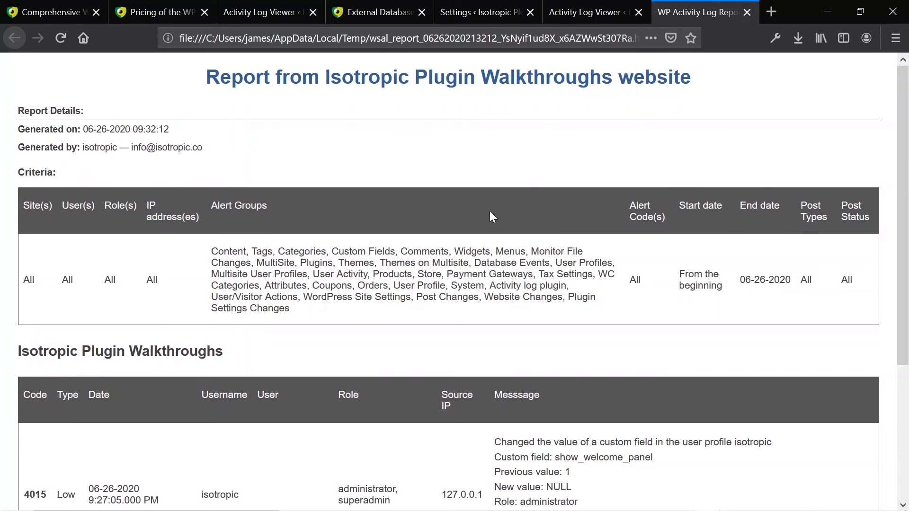
Scroll the report, then switch through tabs to the pricing page and highlight the Professional $99 price.
{"action": "scroll", "scroll_direction": "down", "scroll_amount": 3}
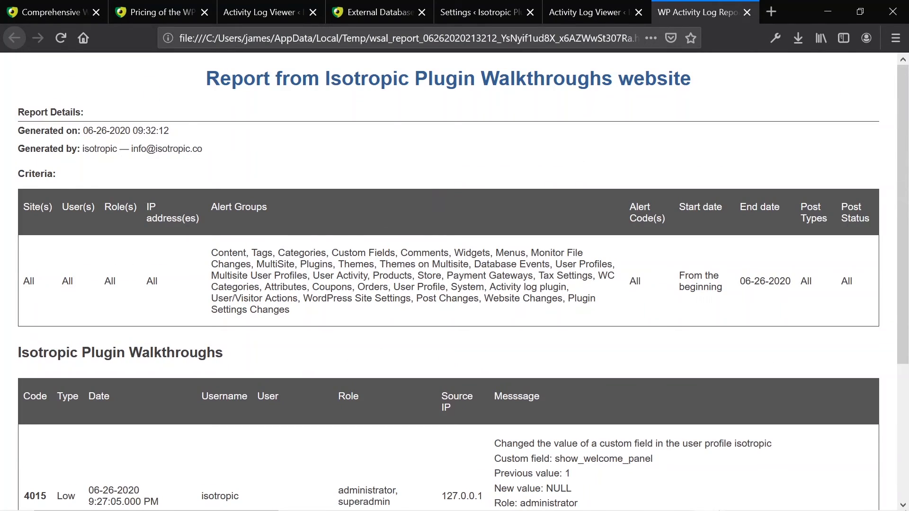
{"action": "mouse_move", "coordinate": [333, 117]}
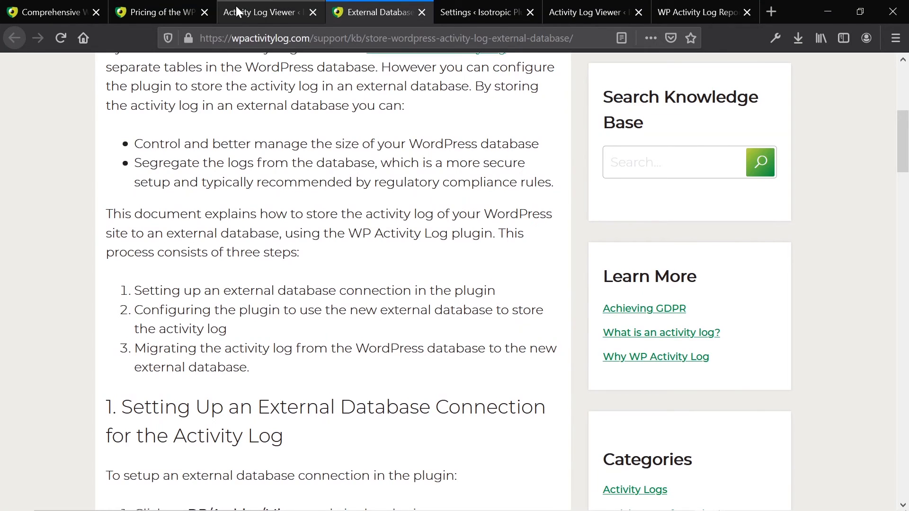
{"action": "left_click", "coordinate": [262, 12]}
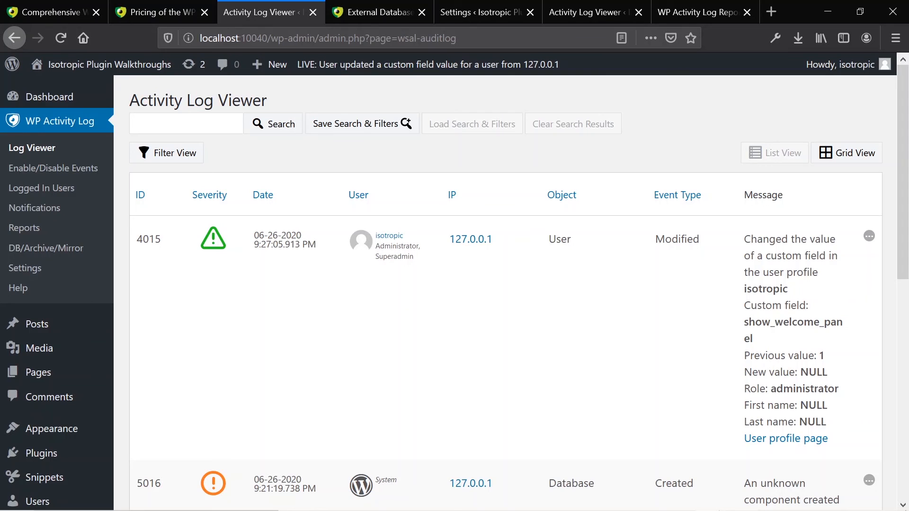
{"action": "left_click", "coordinate": [164, 12]}
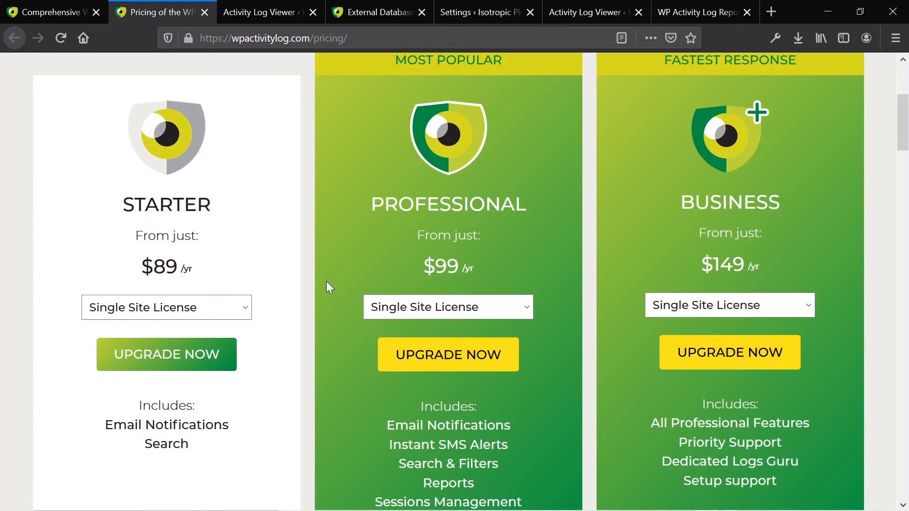
{"action": "double_click", "coordinate": [444, 266]}
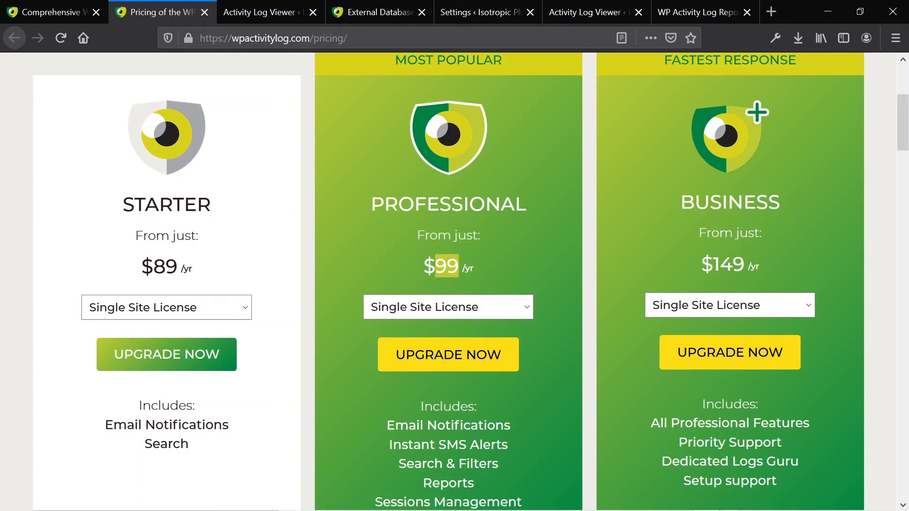
{"action": "mouse_move", "coordinate": [451, 260]}
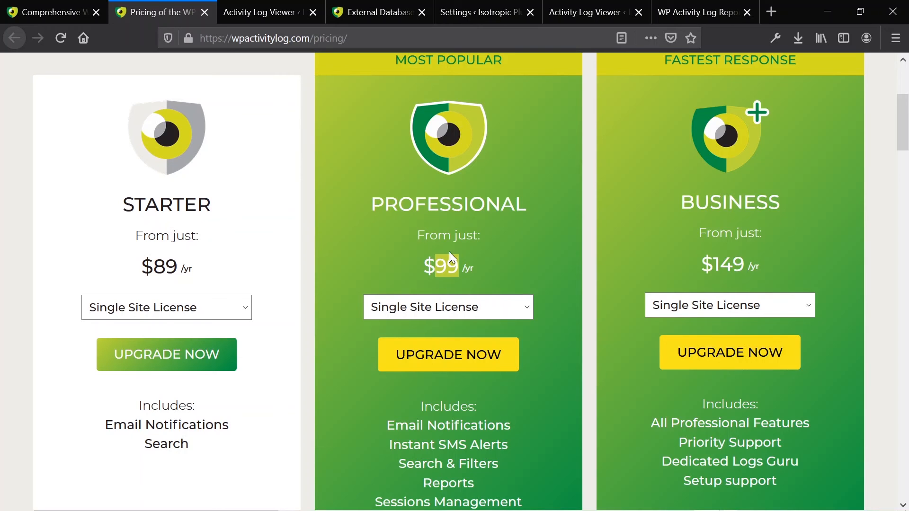
Return to the Activity Log Viewer browser tab.
{"action": "left_click", "coordinate": [271, 11]}
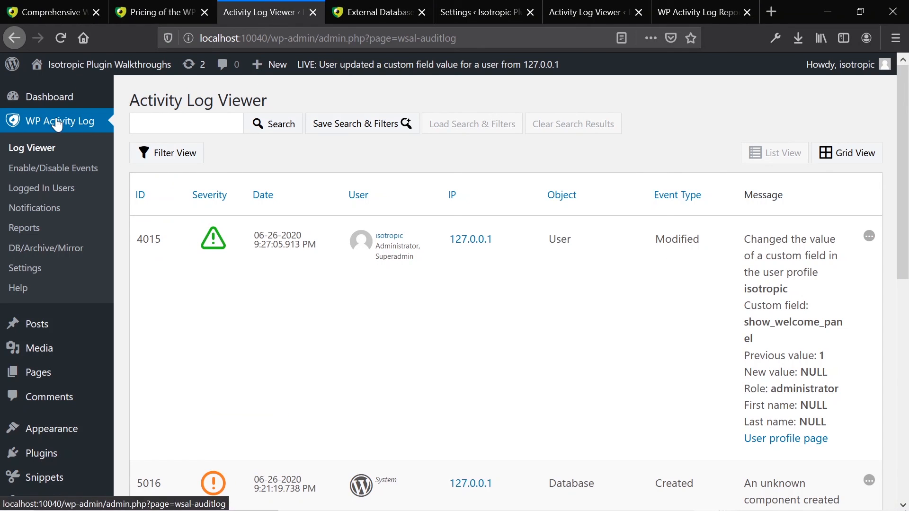